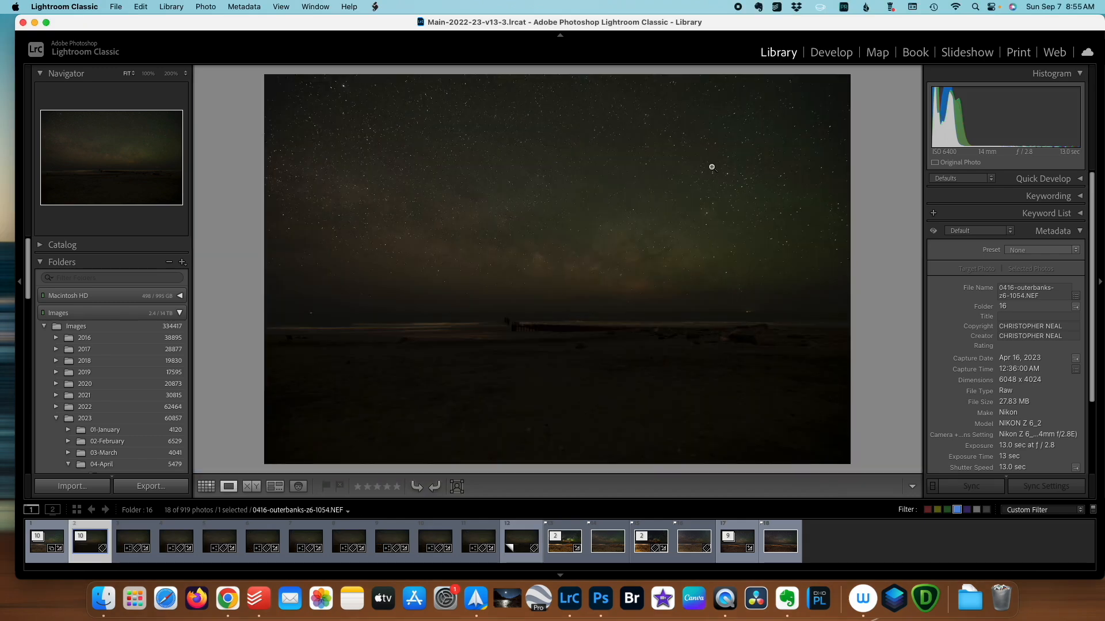
Switch the beach photo to Develop and apply the Adaptive Color profile
{"action": "left_click", "coordinate": [830, 53]}
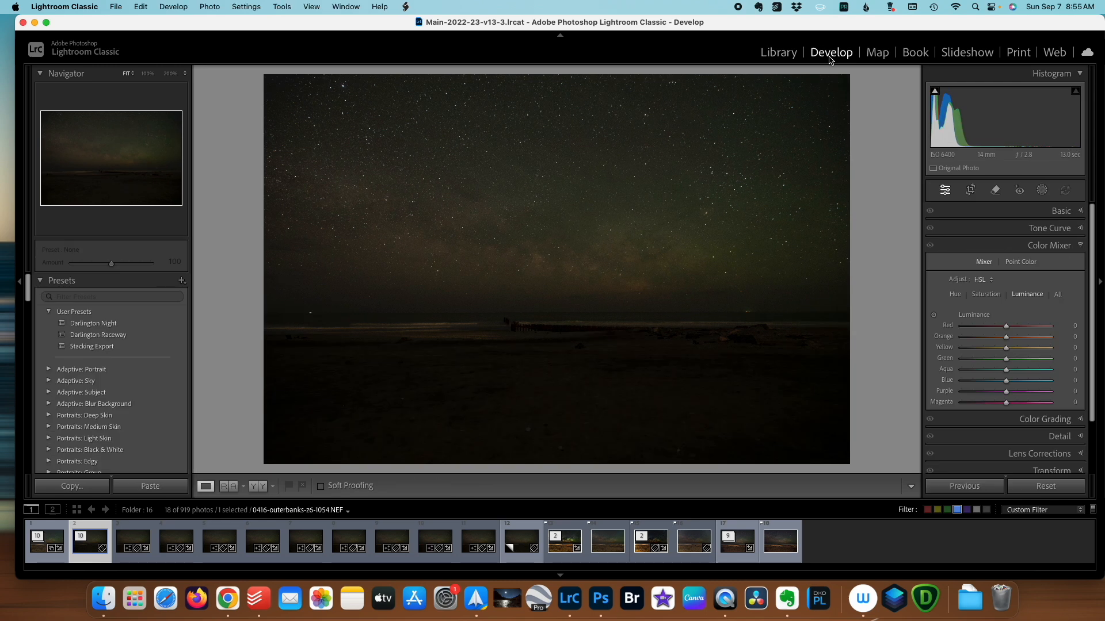
{"action": "left_click", "coordinate": [1060, 210]}
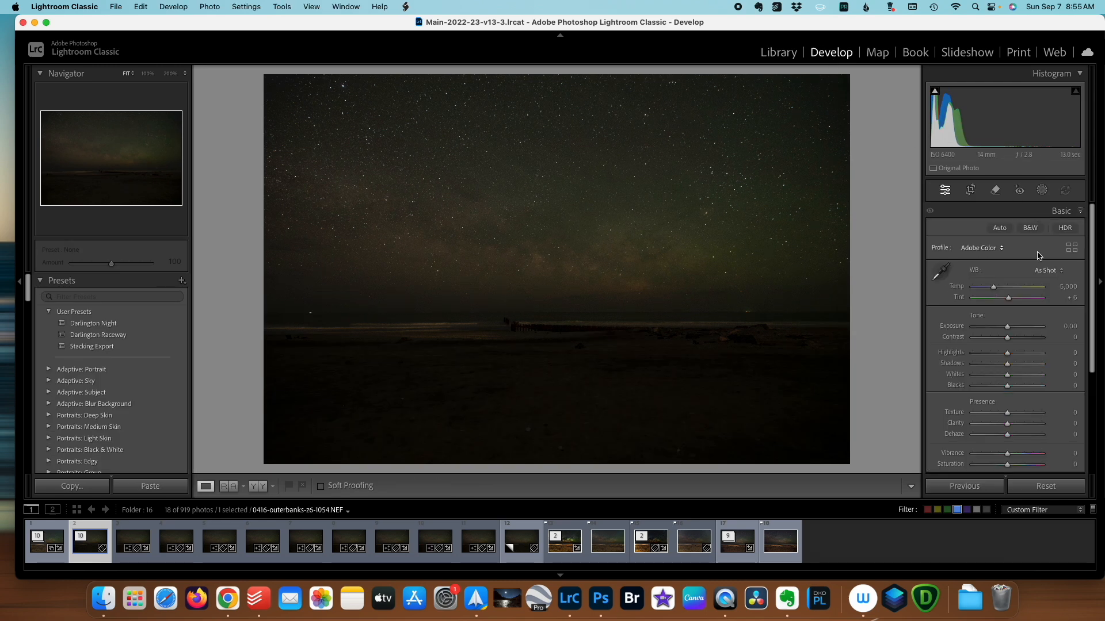
{"action": "left_click", "coordinate": [980, 247]}
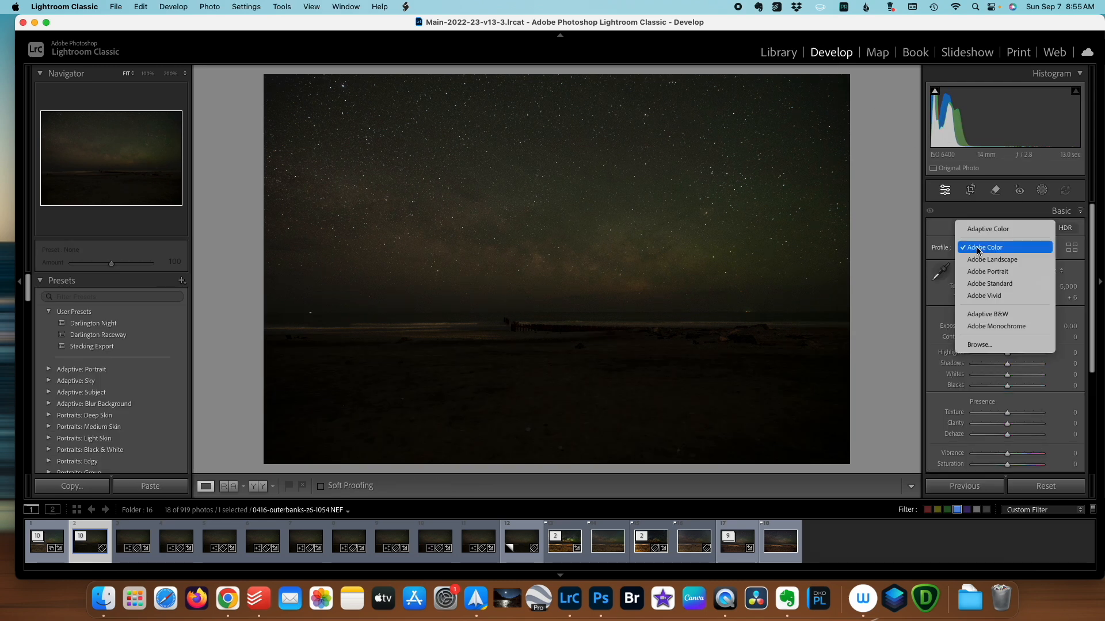
{"action": "left_click", "coordinate": [988, 247]}
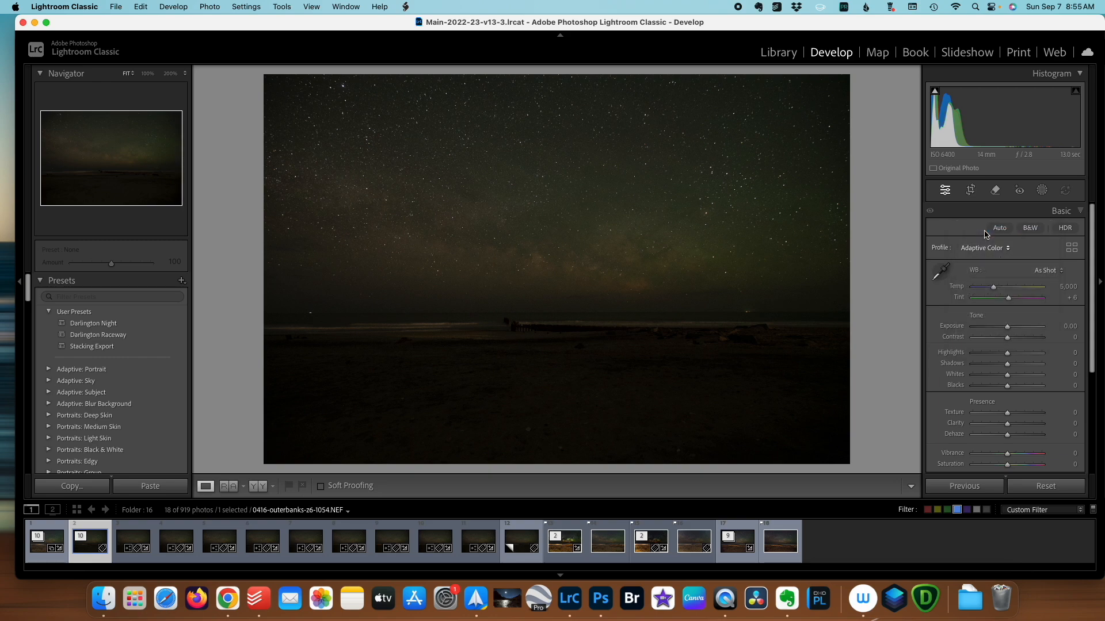
{"action": "left_click", "coordinate": [998, 228]}
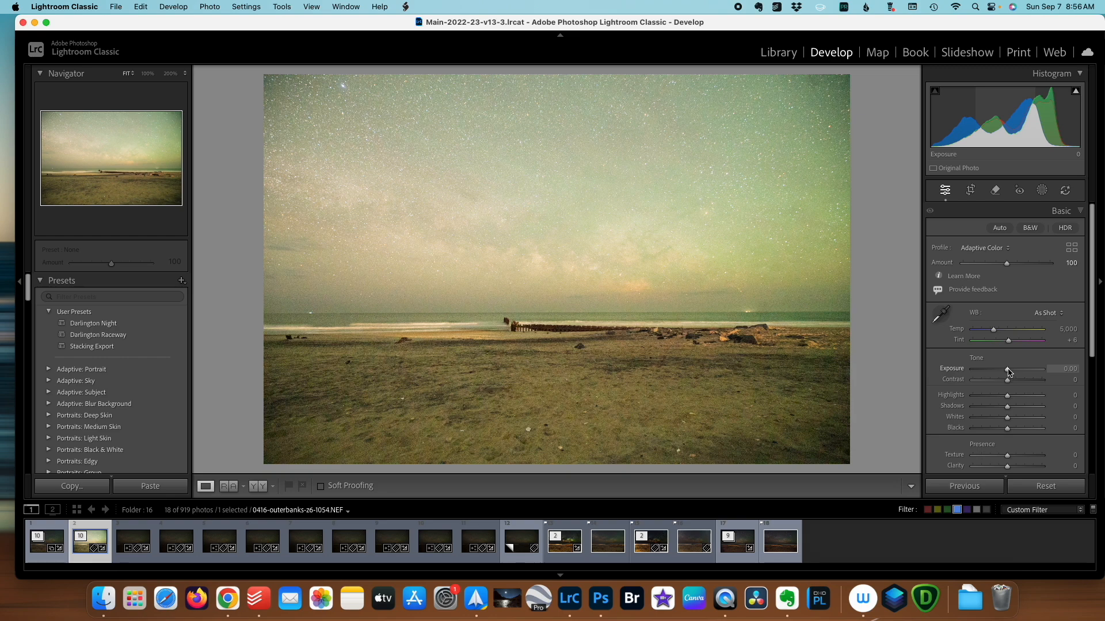
Lower the exposure to −1.50 and choose a different white balance preset
{"action": "left_click_drag", "start_coordinate": [1028, 368], "coordinate": [999, 368]}
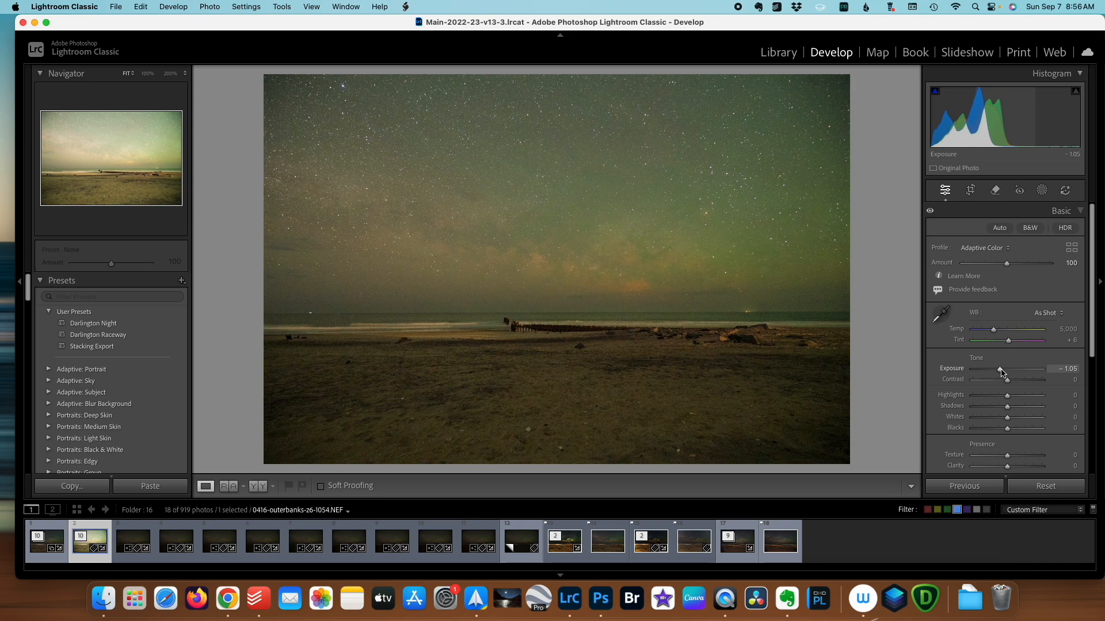
{"action": "left_click_drag", "start_coordinate": [1000, 372], "coordinate": [995, 372]}
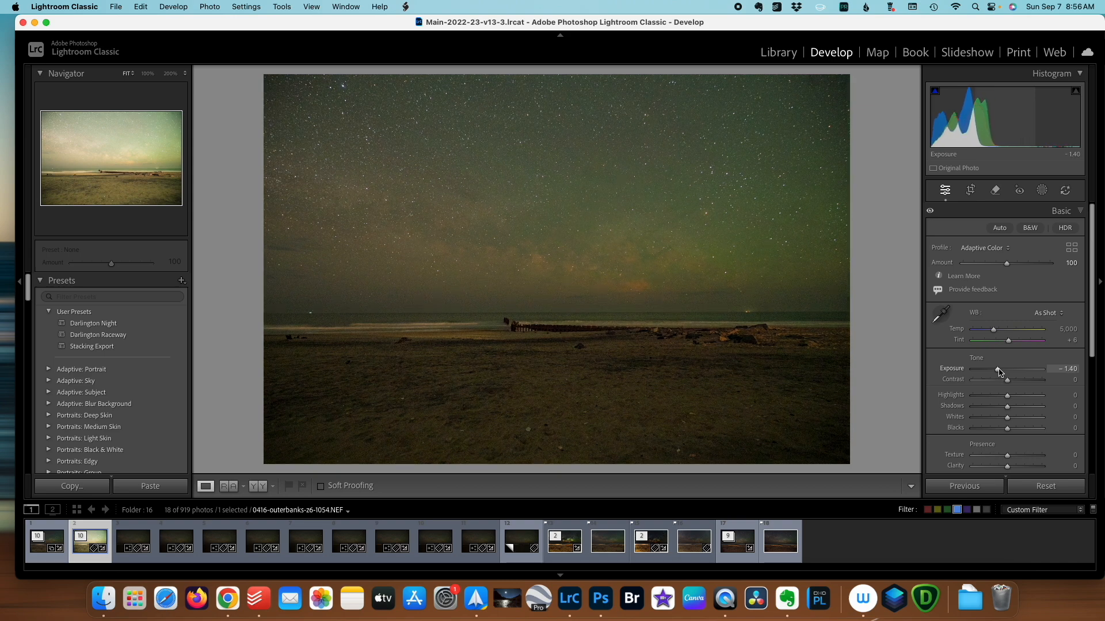
{"action": "left_click_drag", "start_coordinate": [999, 369], "coordinate": [996, 370]}
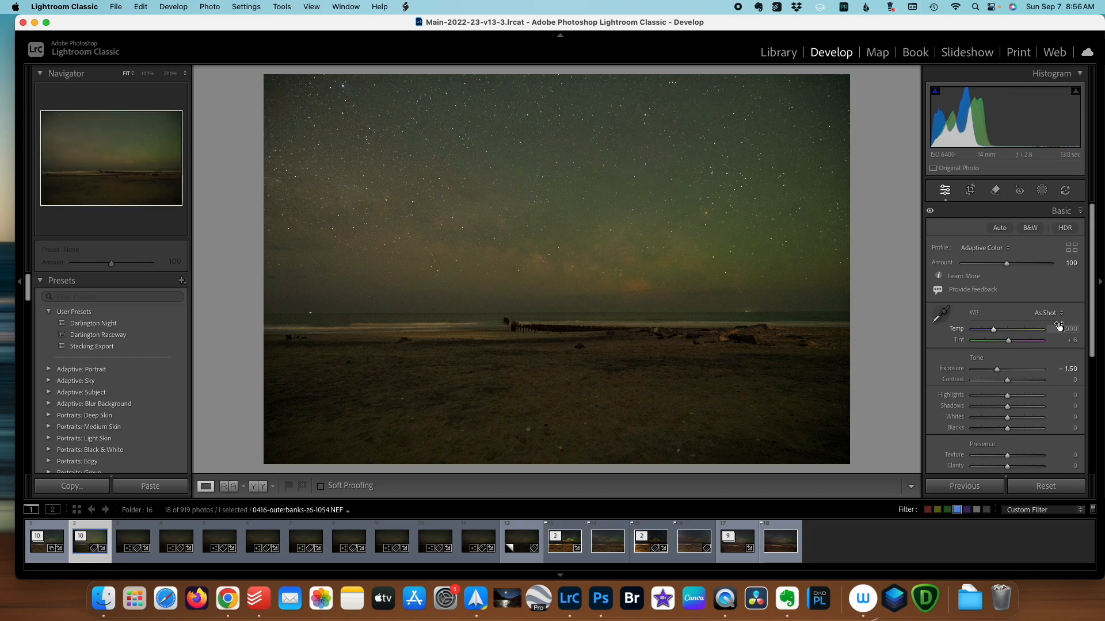
{"action": "left_click", "coordinate": [1045, 312]}
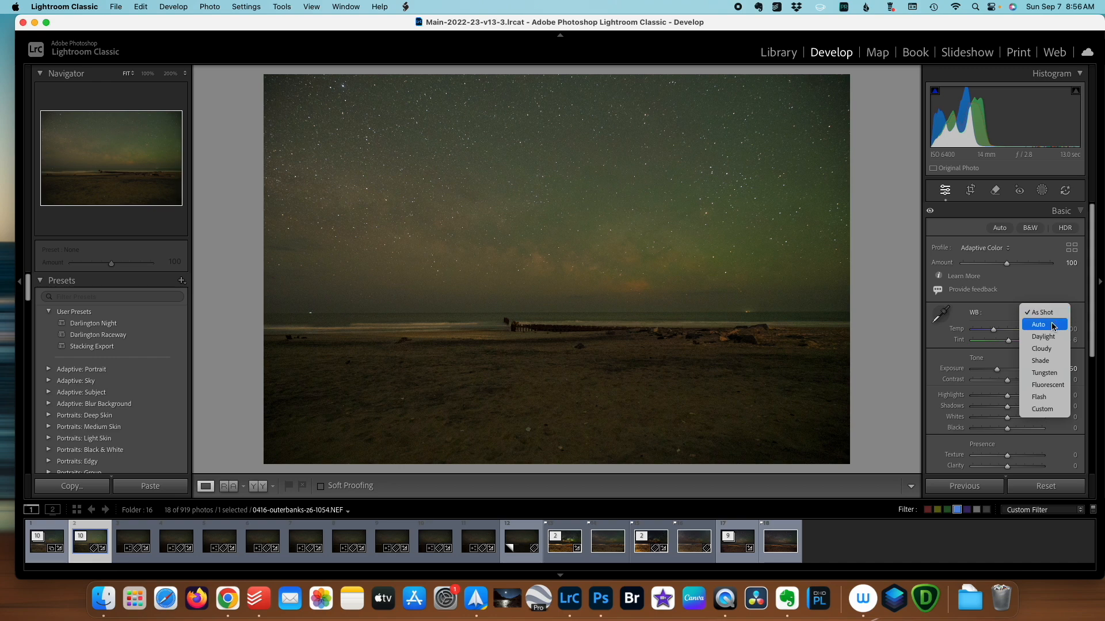
{"action": "left_click", "coordinate": [1038, 324]}
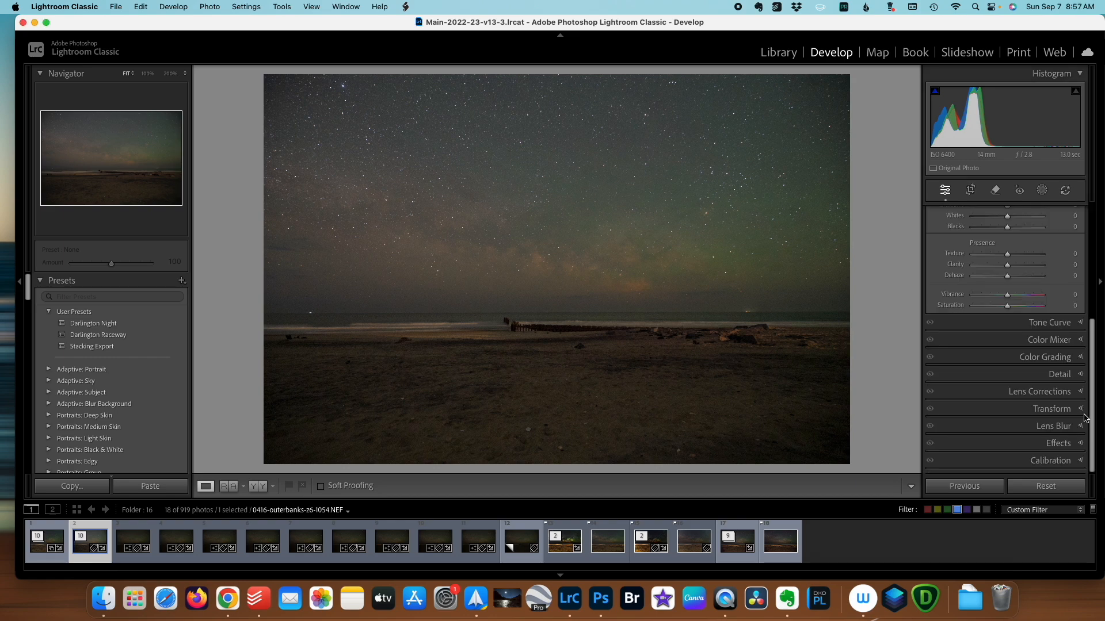
{"action": "mouse_move", "coordinate": [1036, 391]}
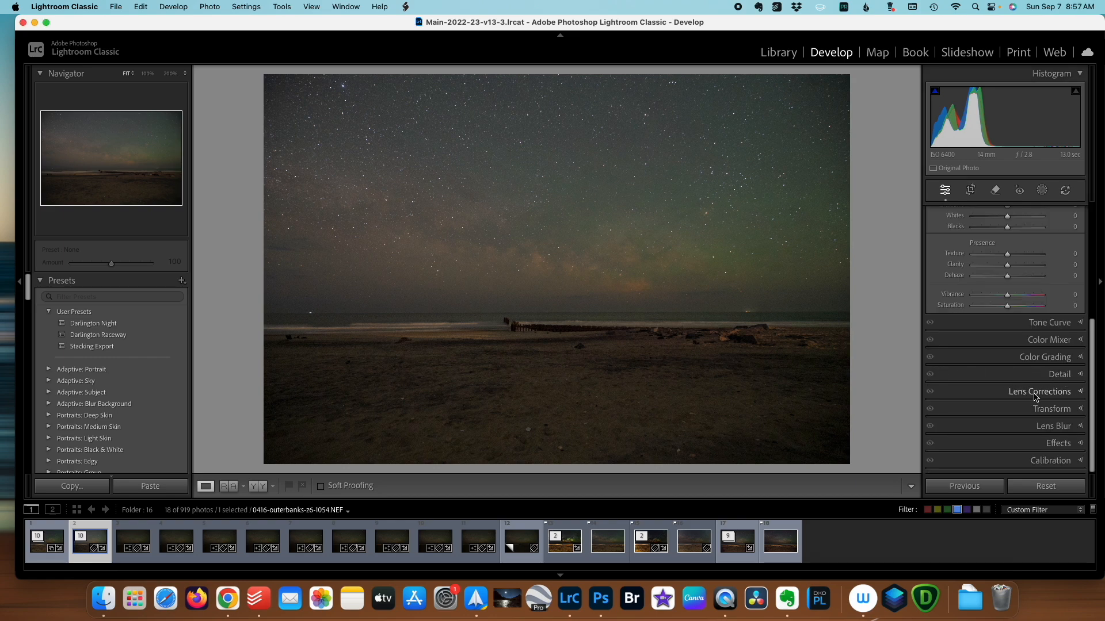
Enable chromatic aberration removal and Sigma lens profile corrections, and turn on Denoise
{"action": "left_click", "coordinate": [1040, 391]}
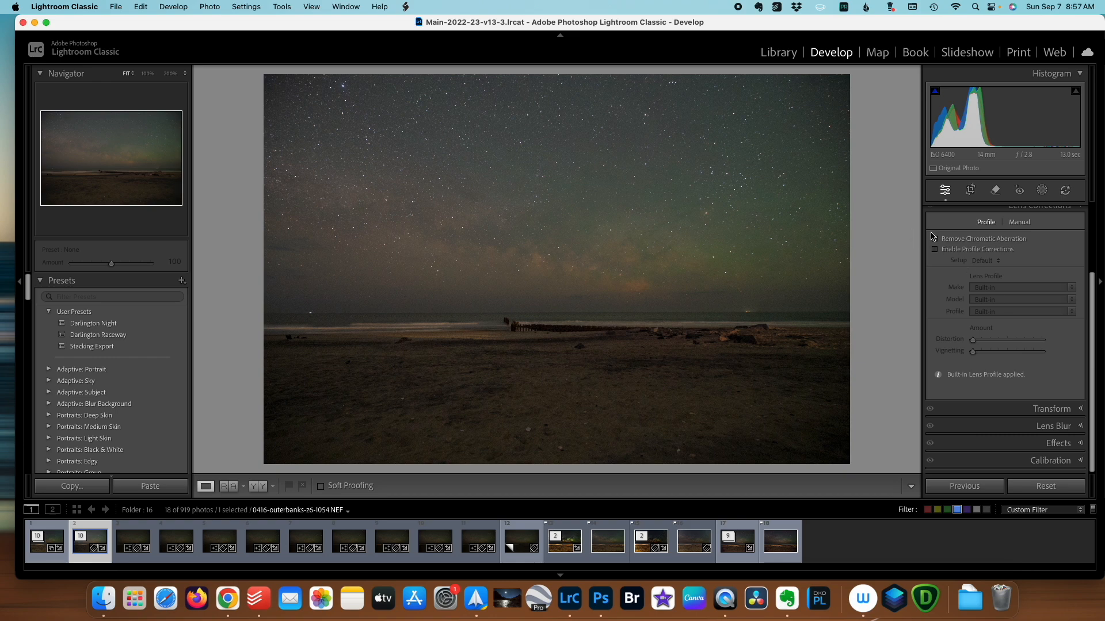
{"action": "left_click", "coordinate": [936, 238]}
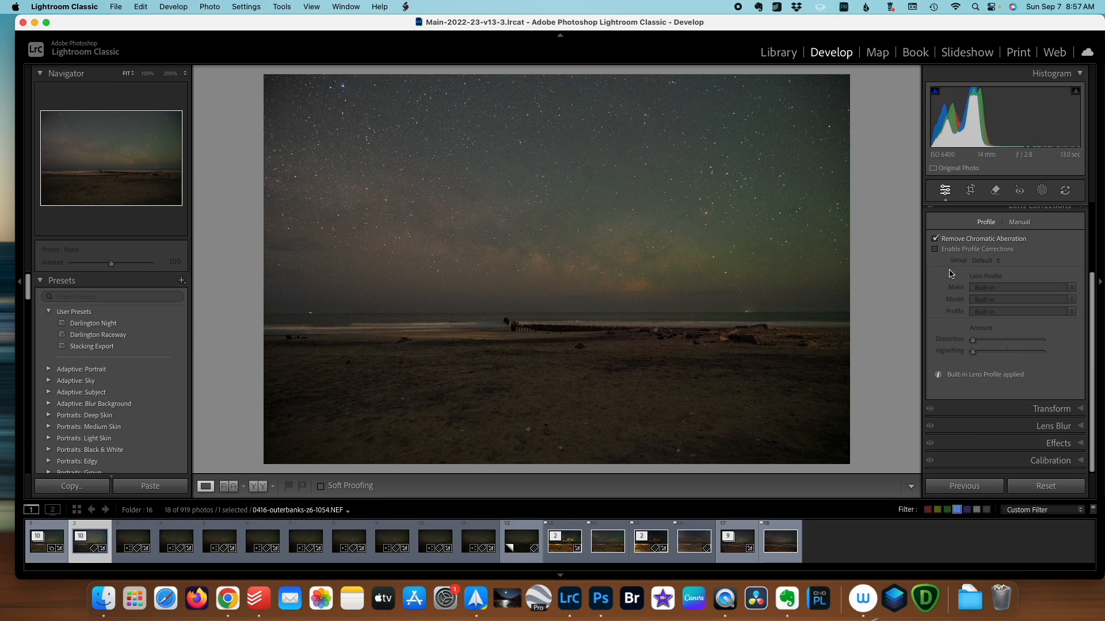
{"action": "left_click", "coordinate": [935, 249]}
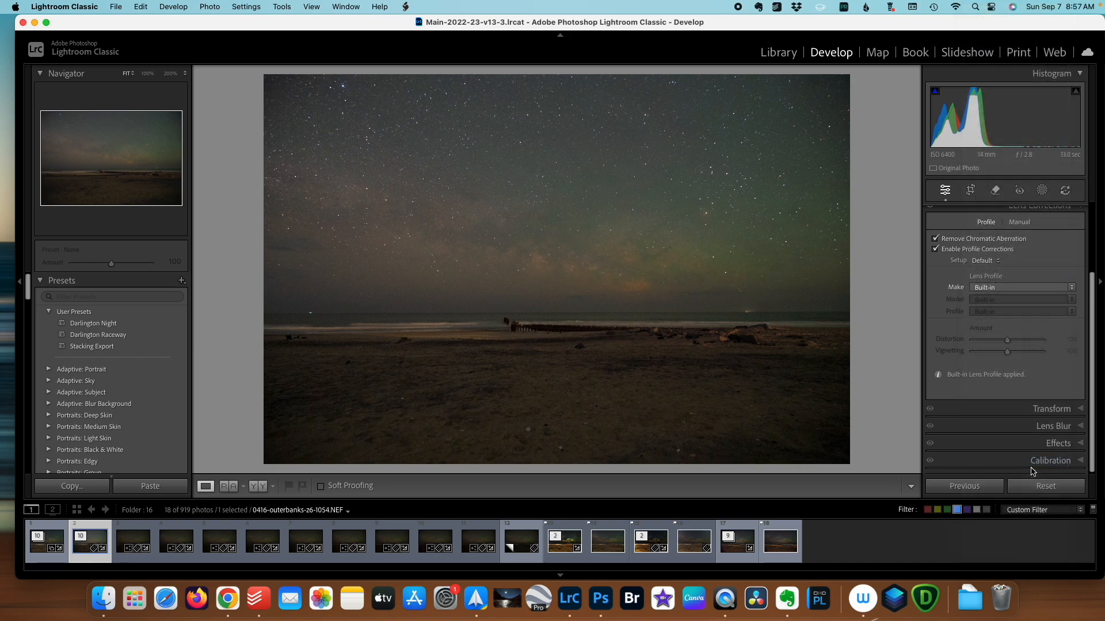
{"action": "left_click", "coordinate": [1018, 288]}
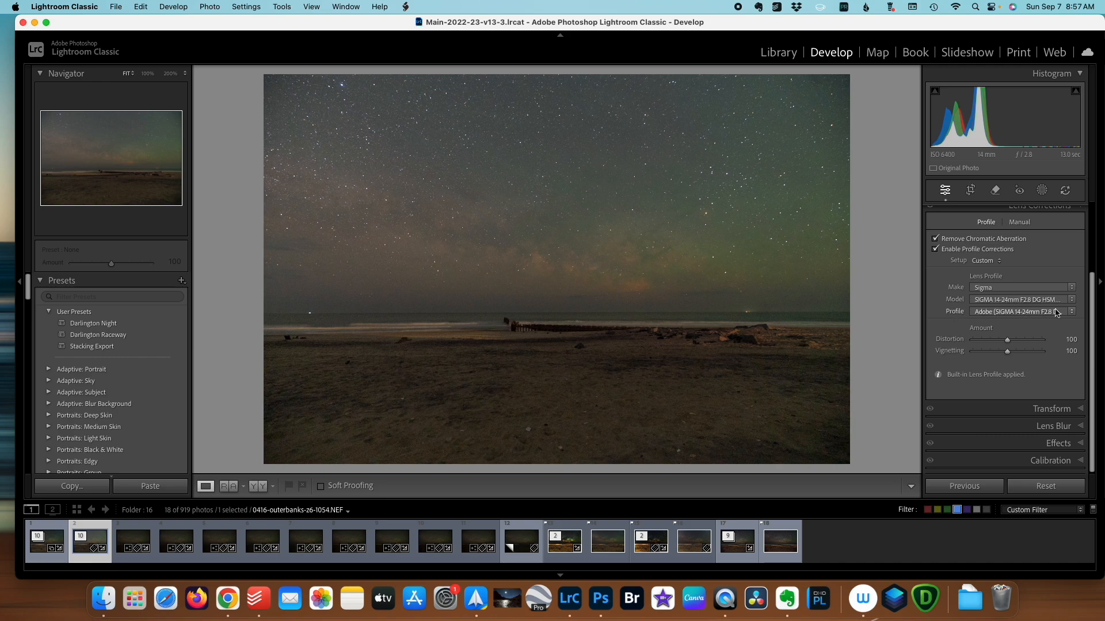
{"action": "left_click", "coordinate": [1058, 280]}
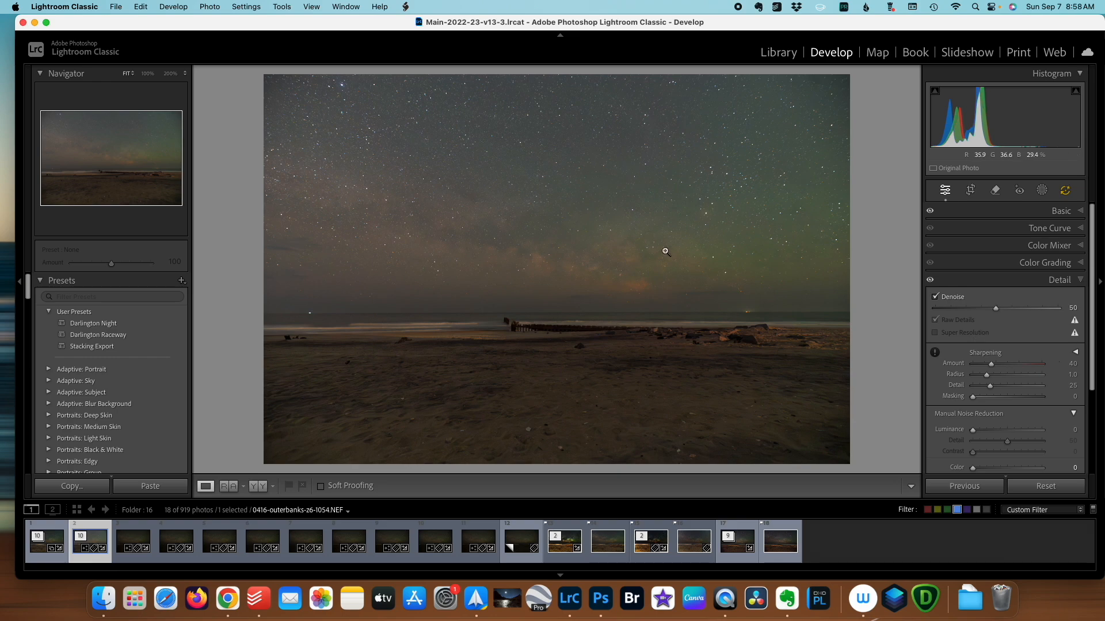
Zoom into the sky, set Denoise to 40 and sharpening amount to 0
{"action": "left_click", "coordinate": [664, 251]}
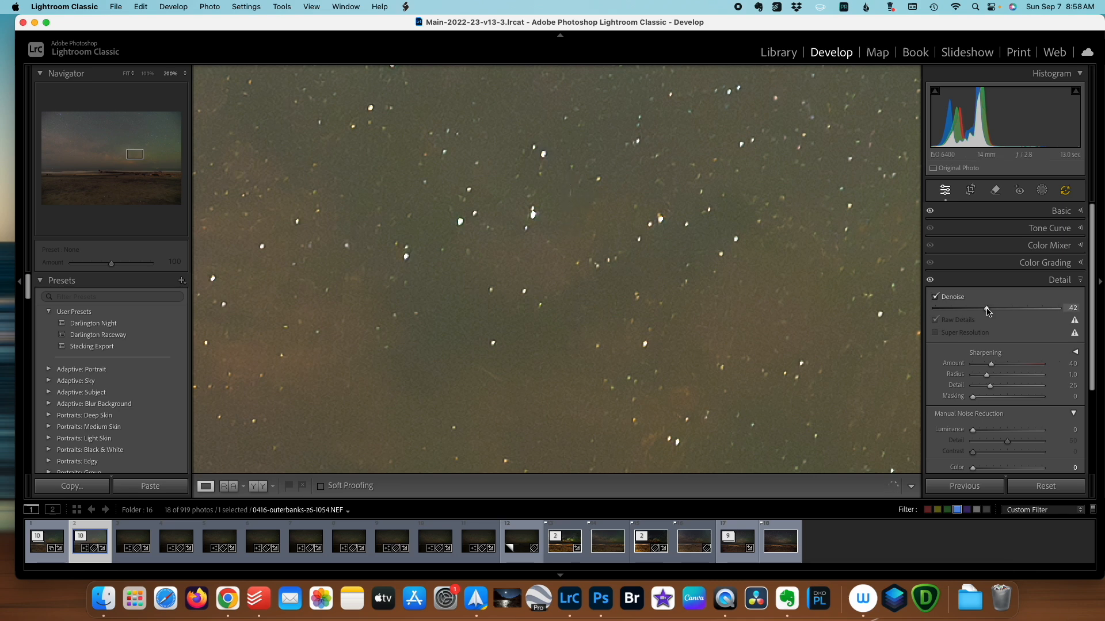
{"action": "left_click_drag", "start_coordinate": [988, 308], "coordinate": [984, 307]}
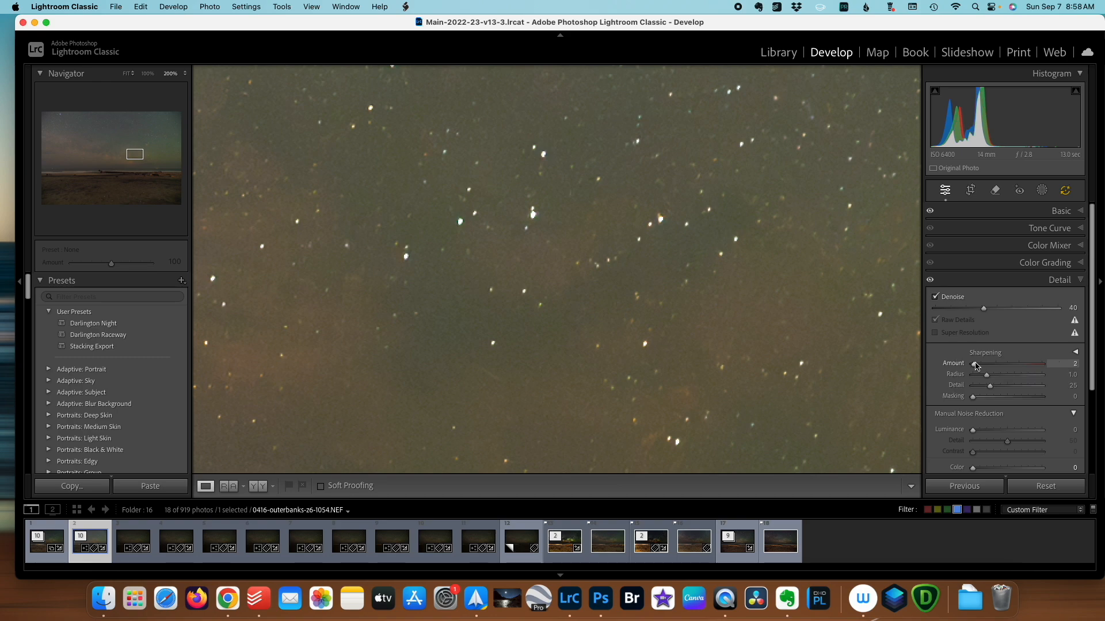
{"action": "left_click_drag", "start_coordinate": [975, 364], "coordinate": [1017, 364]}
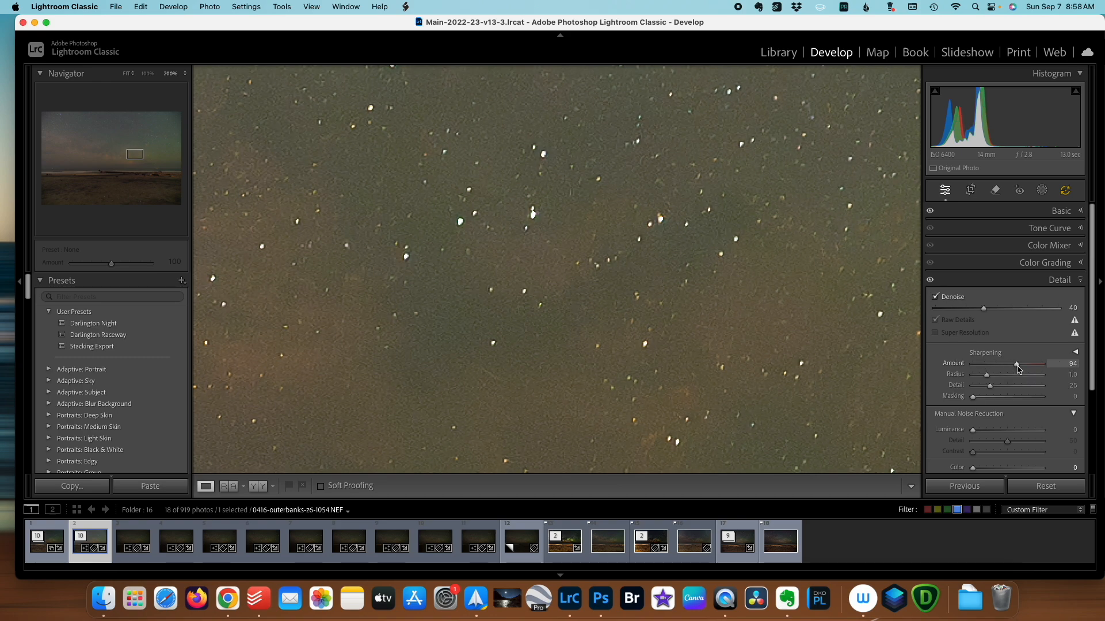
{"action": "left_click_drag", "start_coordinate": [1016, 364], "coordinate": [1033, 363]}
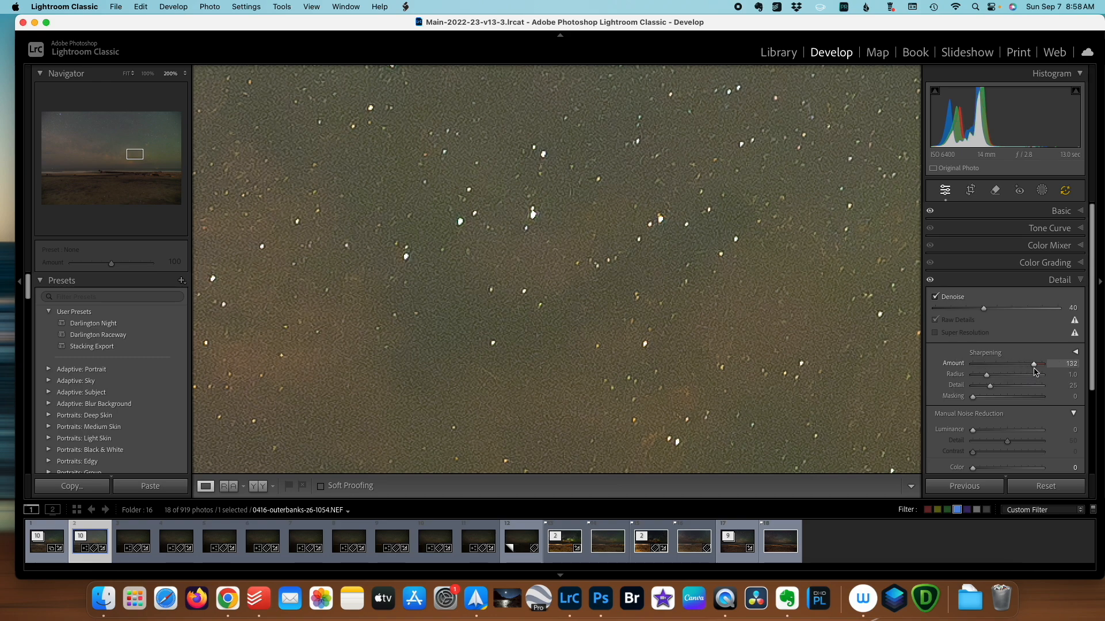
{"action": "left_click_drag", "start_coordinate": [1033, 364], "coordinate": [976, 363]}
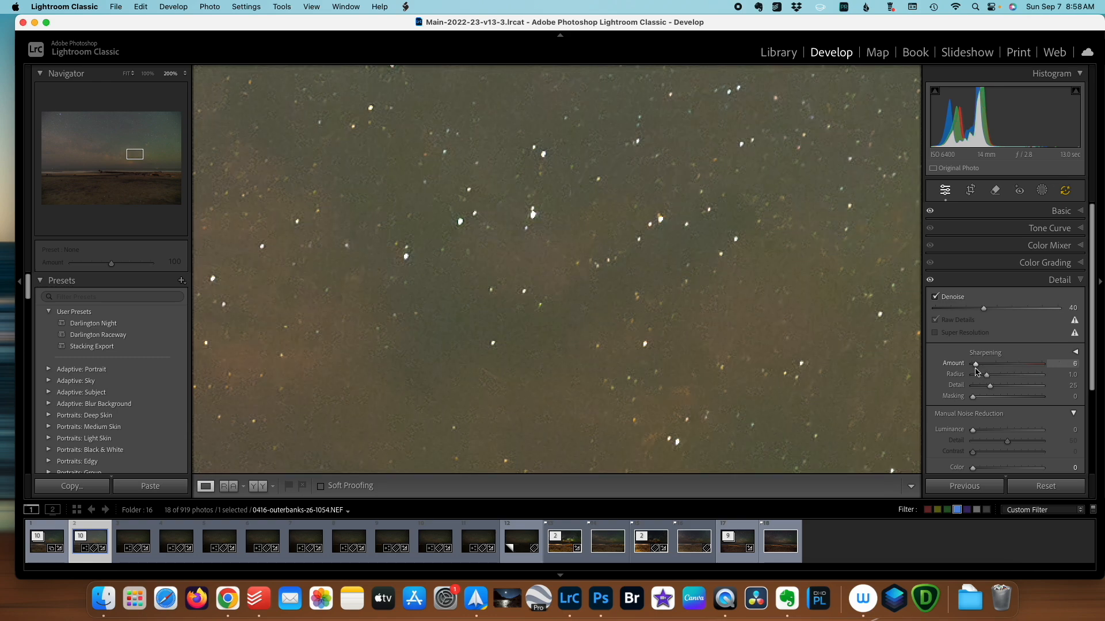
{"action": "left_click_drag", "start_coordinate": [975, 363], "coordinate": [973, 363]}
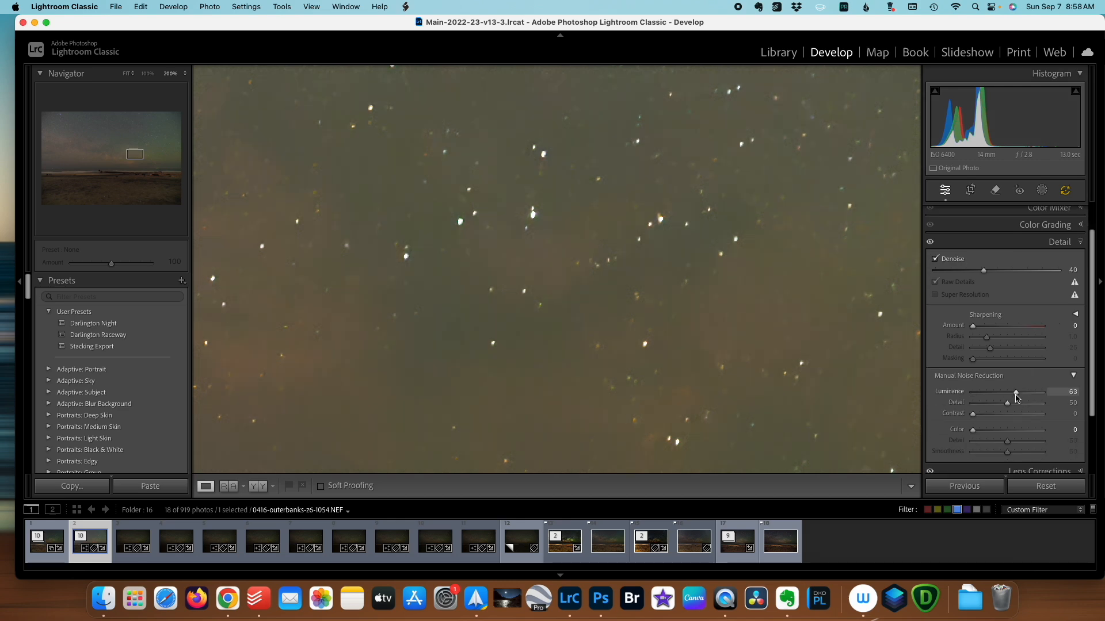
Set luminance noise reduction to about 13
{"action": "left_click_drag", "start_coordinate": [1014, 392], "coordinate": [1005, 392]}
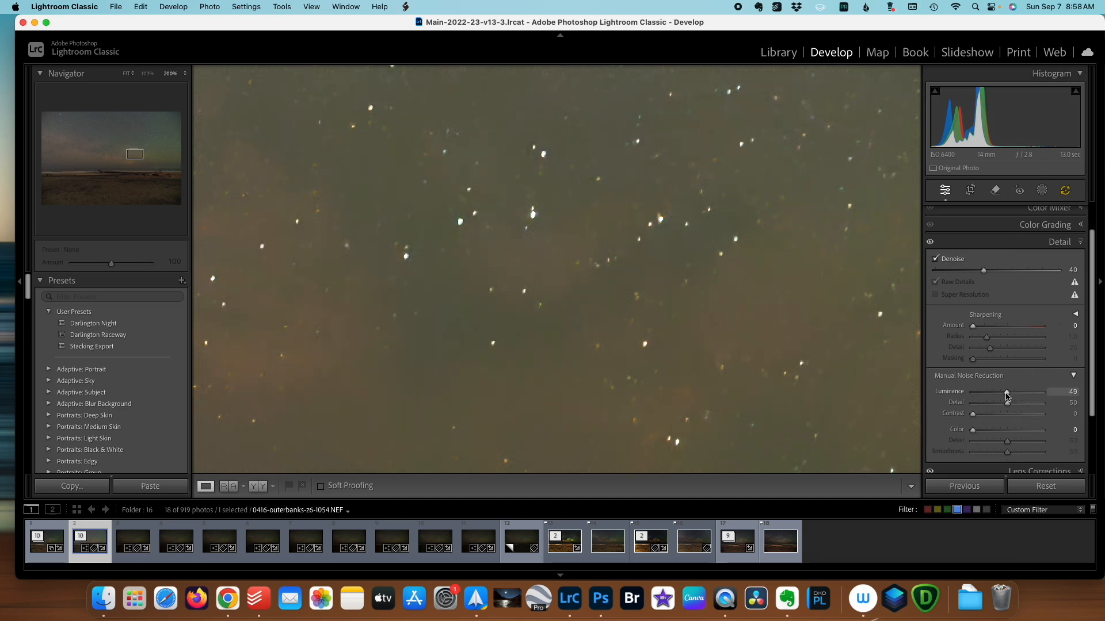
{"action": "left_click_drag", "start_coordinate": [1005, 392], "coordinate": [984, 392]}
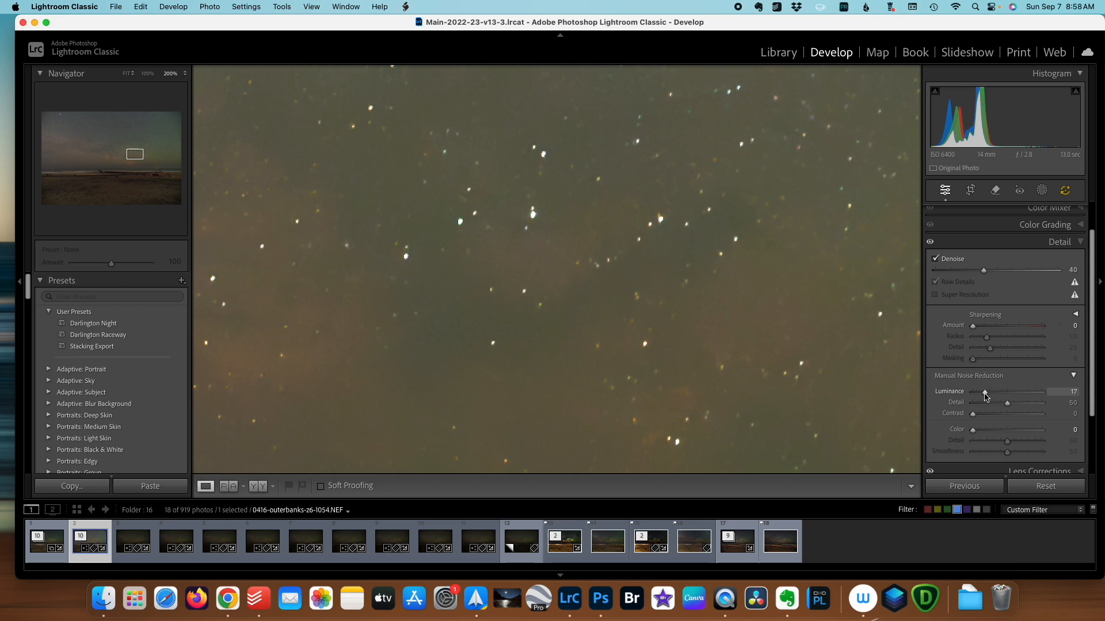
{"action": "left_click_drag", "start_coordinate": [986, 392], "coordinate": [981, 393]}
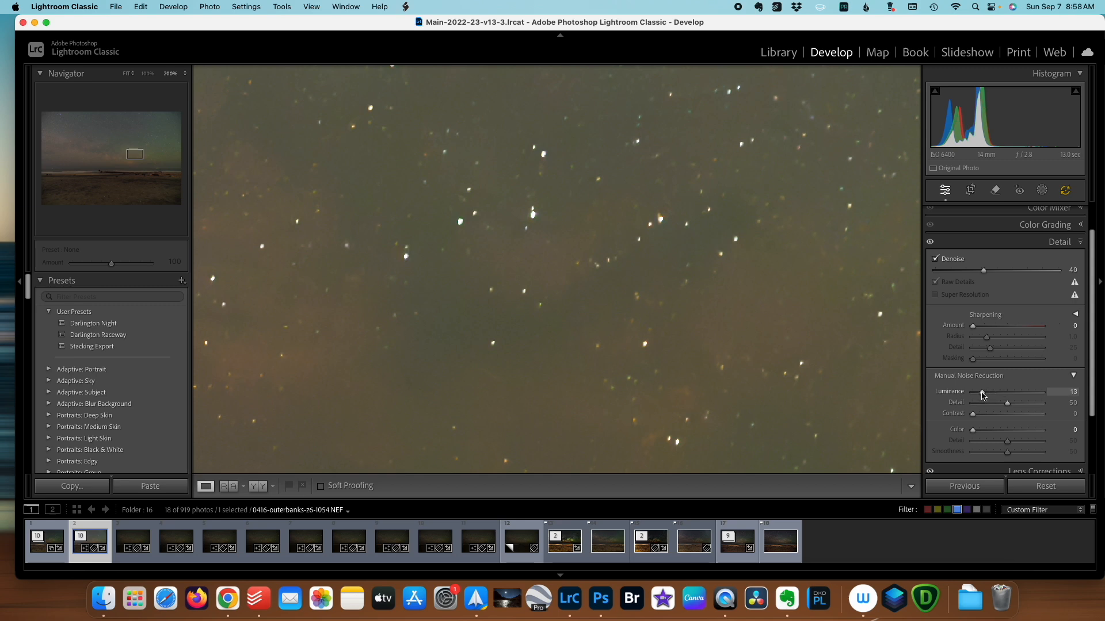
{"action": "left_click_drag", "start_coordinate": [985, 392], "coordinate": [978, 392]}
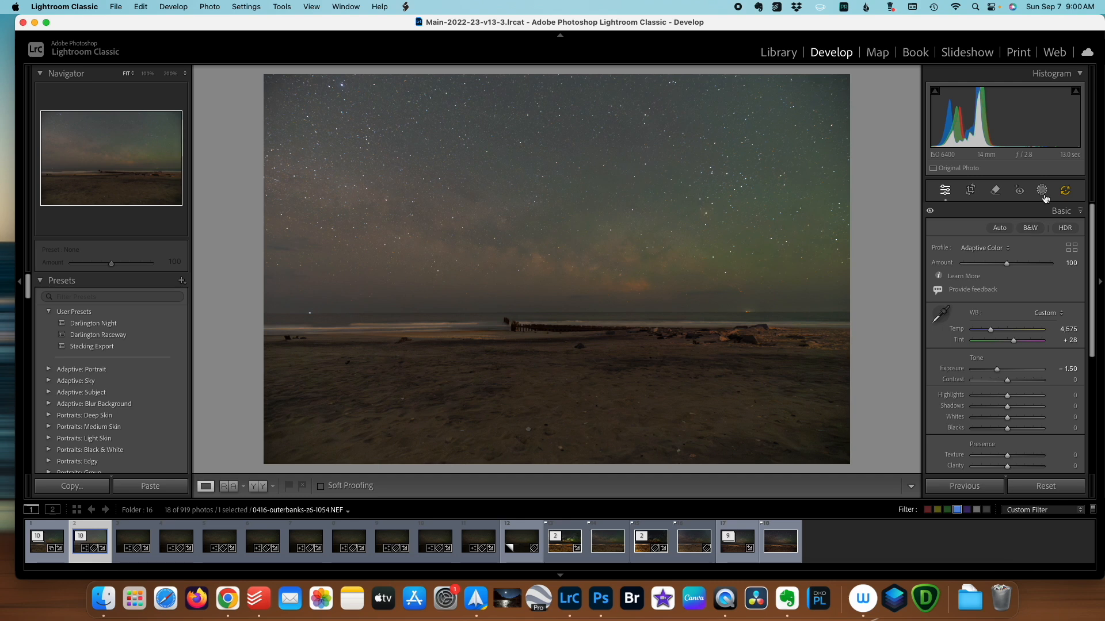
Create separate Sky, Water and Natural Ground landscape masks, then select the Sky mask
{"action": "left_click", "coordinate": [1042, 190]}
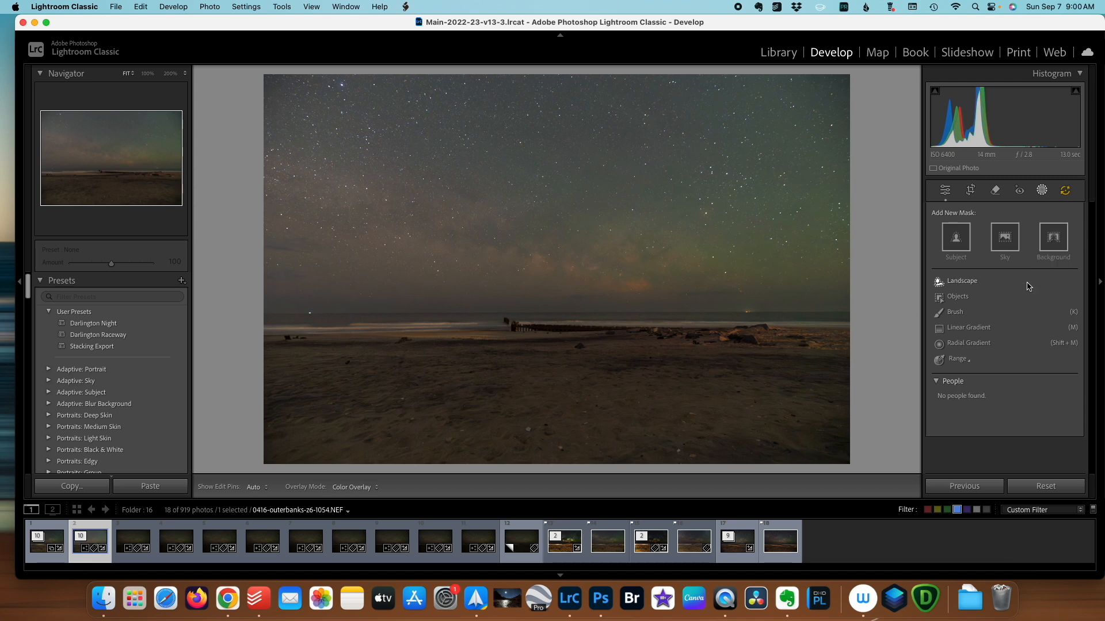
{"action": "mouse_move", "coordinate": [951, 283]}
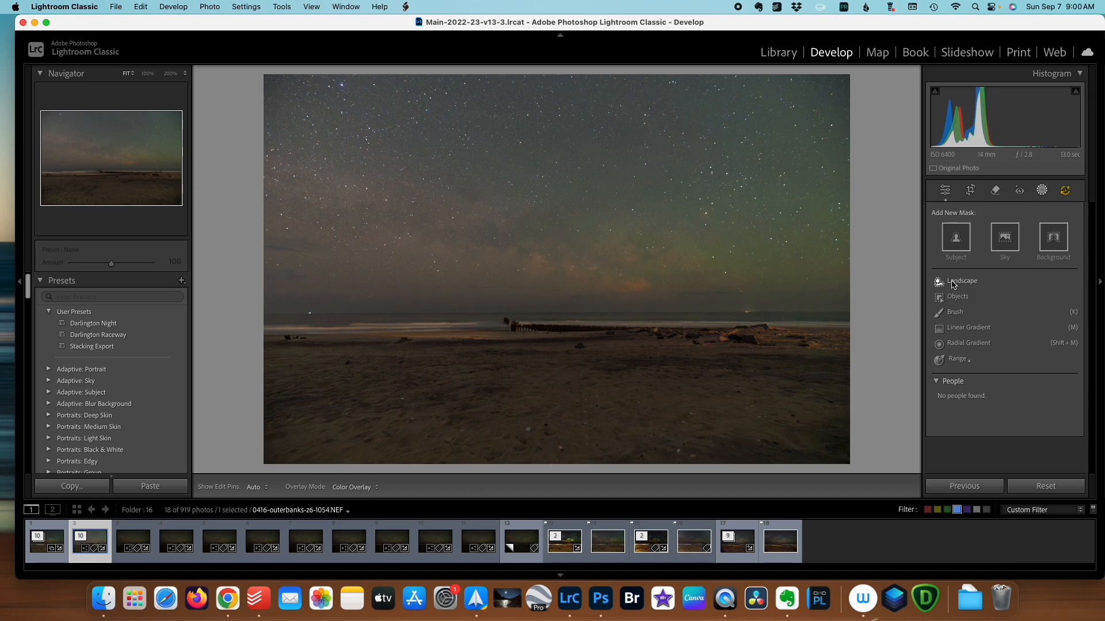
{"action": "left_click", "coordinate": [960, 281]}
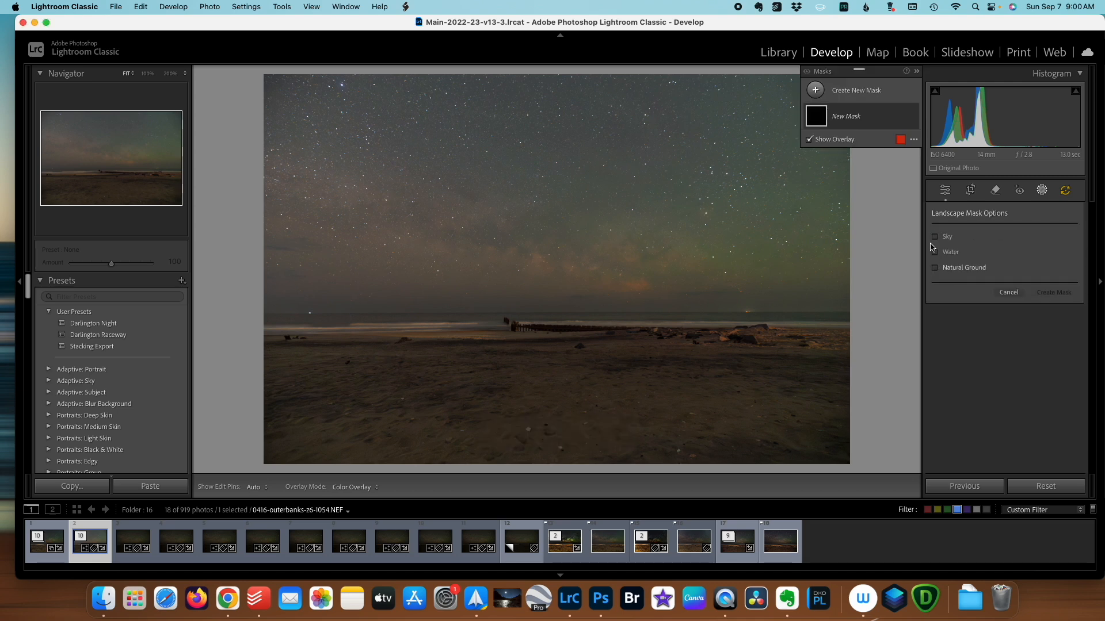
{"action": "left_click", "coordinate": [935, 268]}
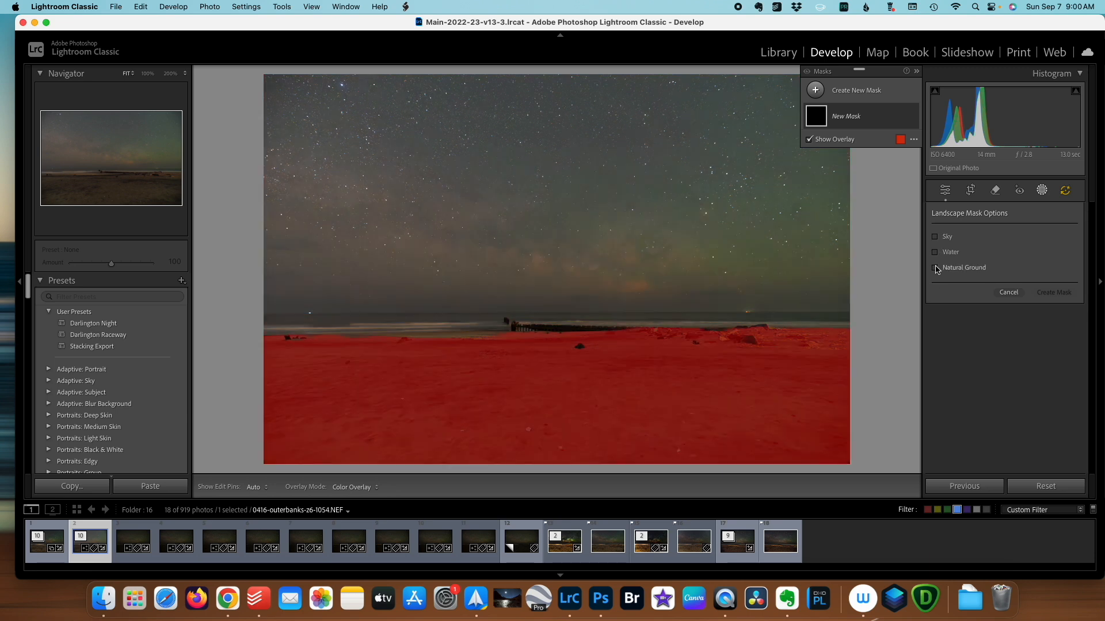
{"action": "left_click", "coordinate": [936, 236]}
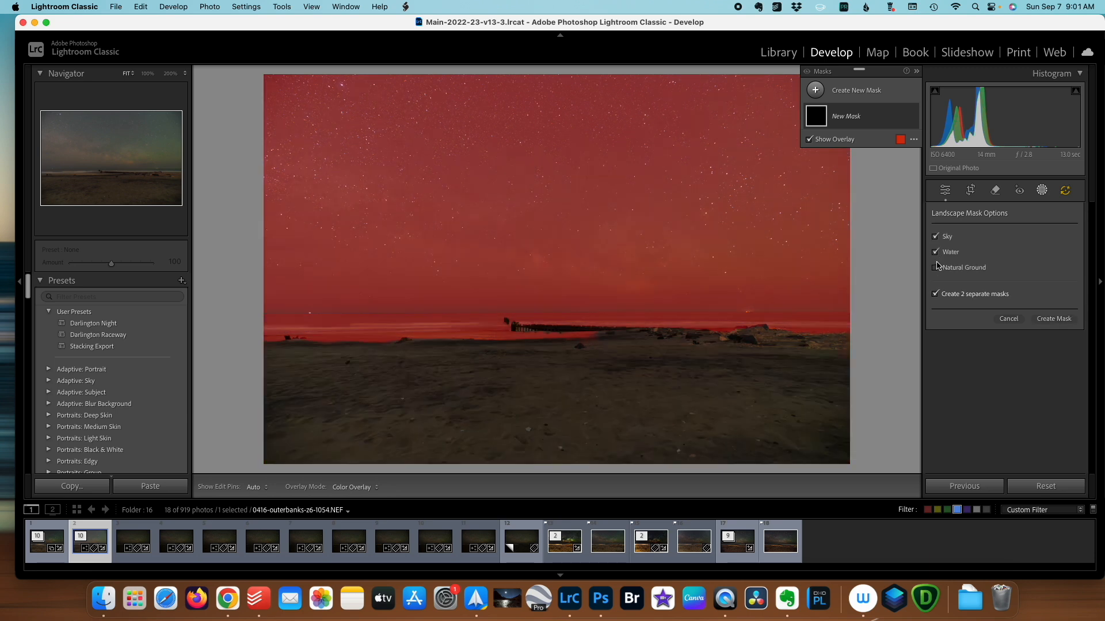
{"action": "left_click", "coordinate": [936, 267]}
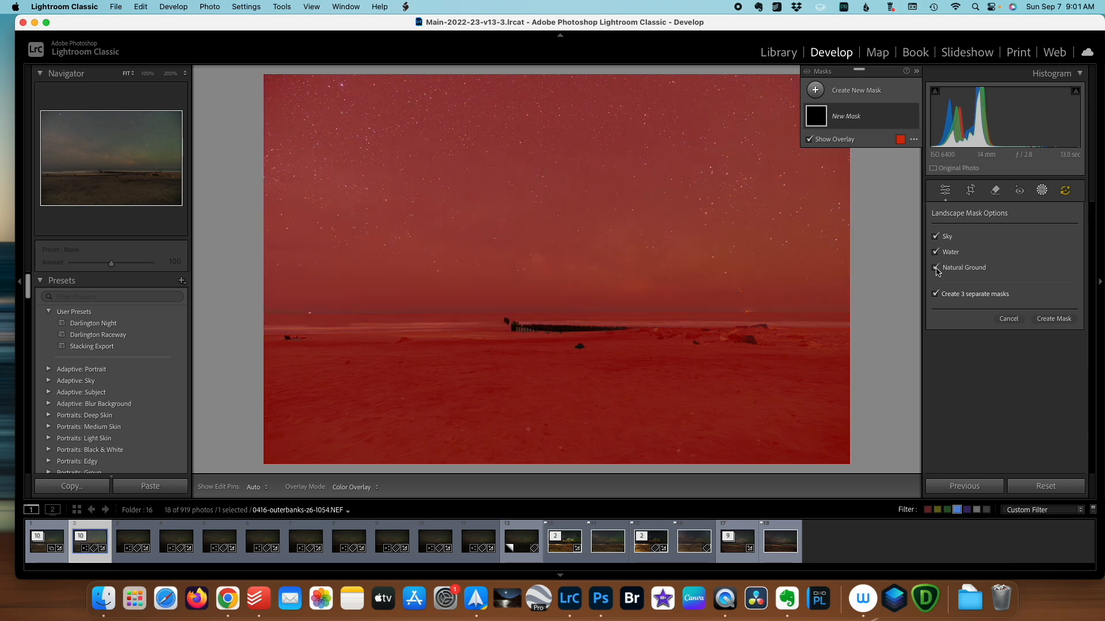
{"action": "left_click", "coordinate": [936, 267]}
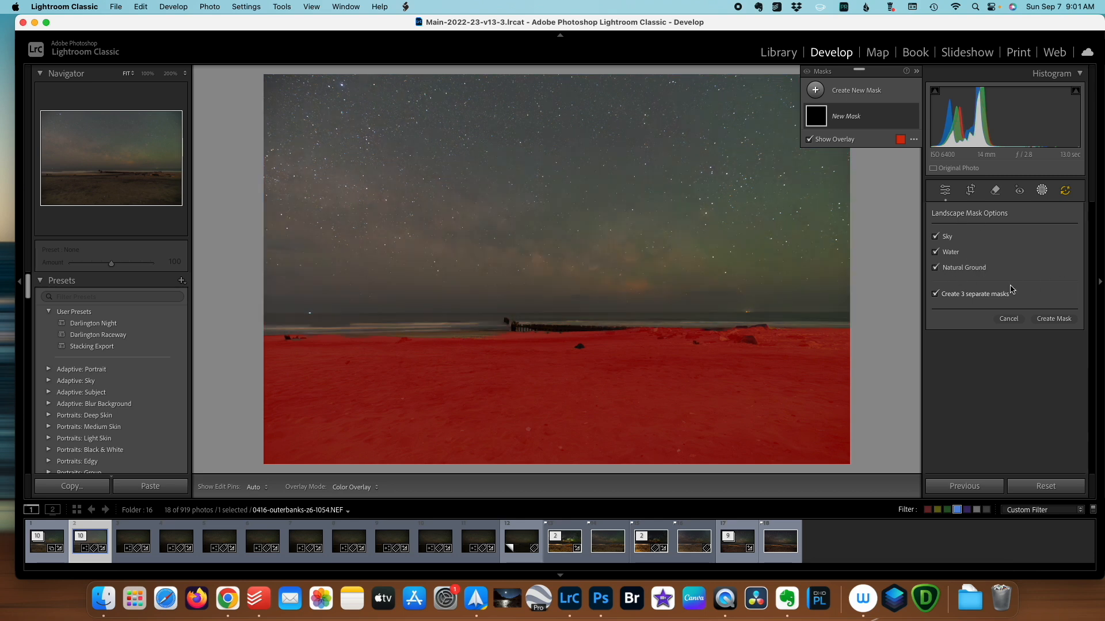
{"action": "left_click", "coordinate": [1053, 318]}
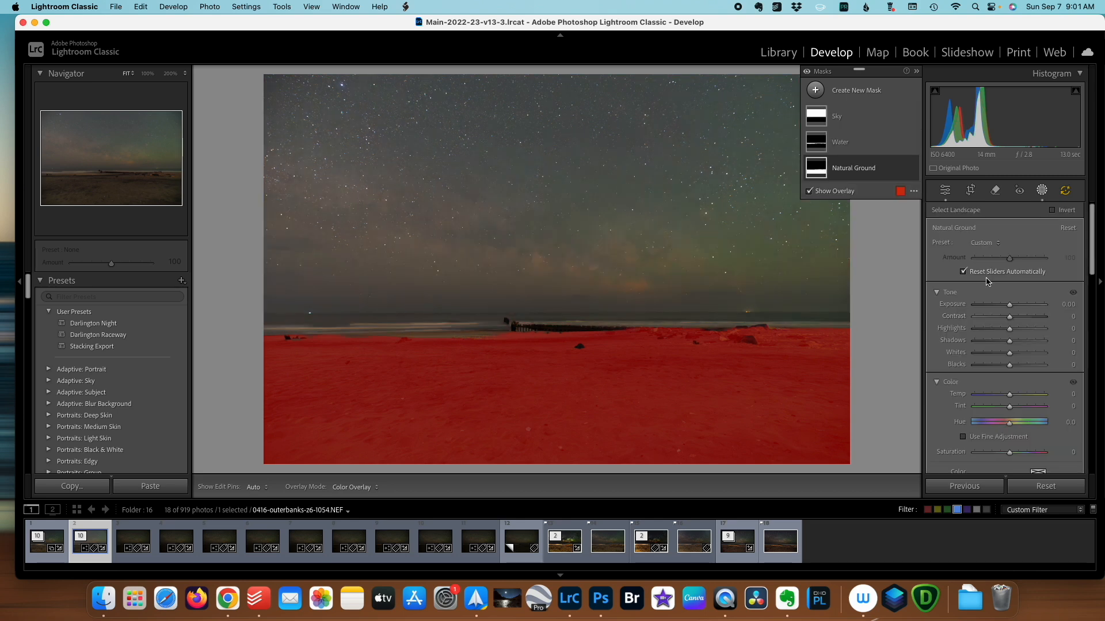
{"action": "left_click", "coordinate": [836, 116]}
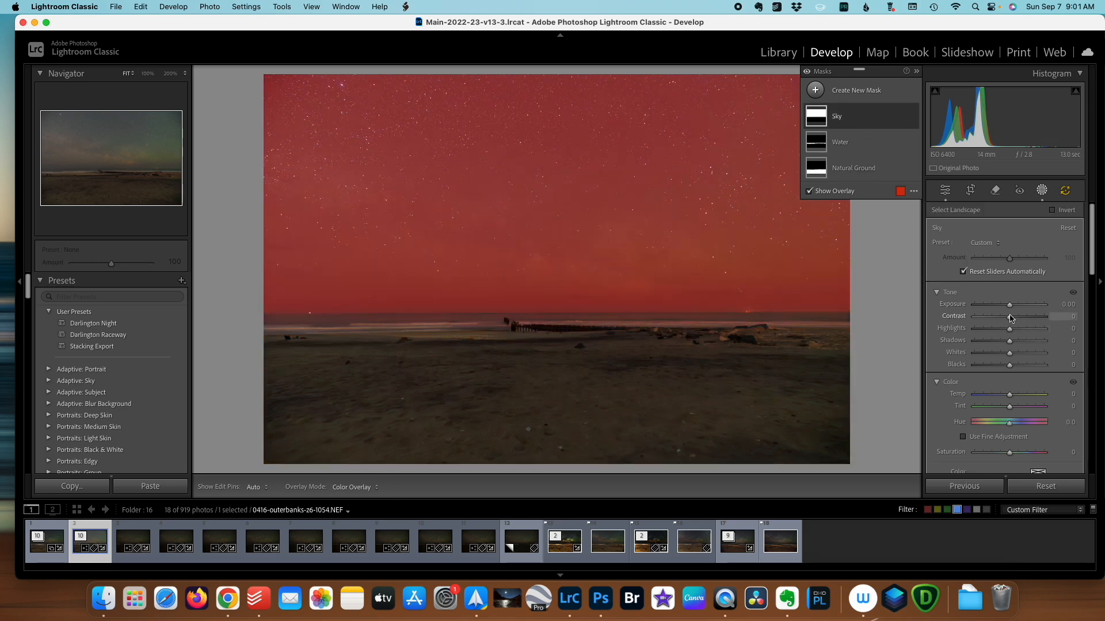
Set the Sky mask to Contrast 37, Highlights −84, Shadows −34, Texture 29, Clarity 21, Dehaze 20
{"action": "left_click_drag", "start_coordinate": [1010, 315], "coordinate": [1020, 316]}
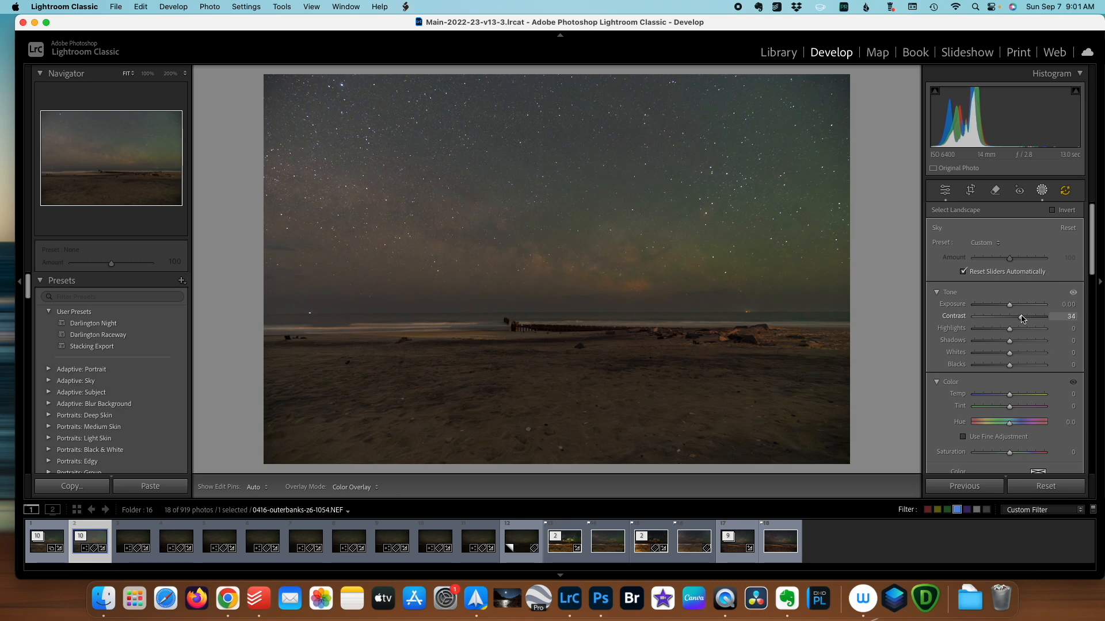
{"action": "left_click_drag", "start_coordinate": [1029, 328], "coordinate": [1000, 328]}
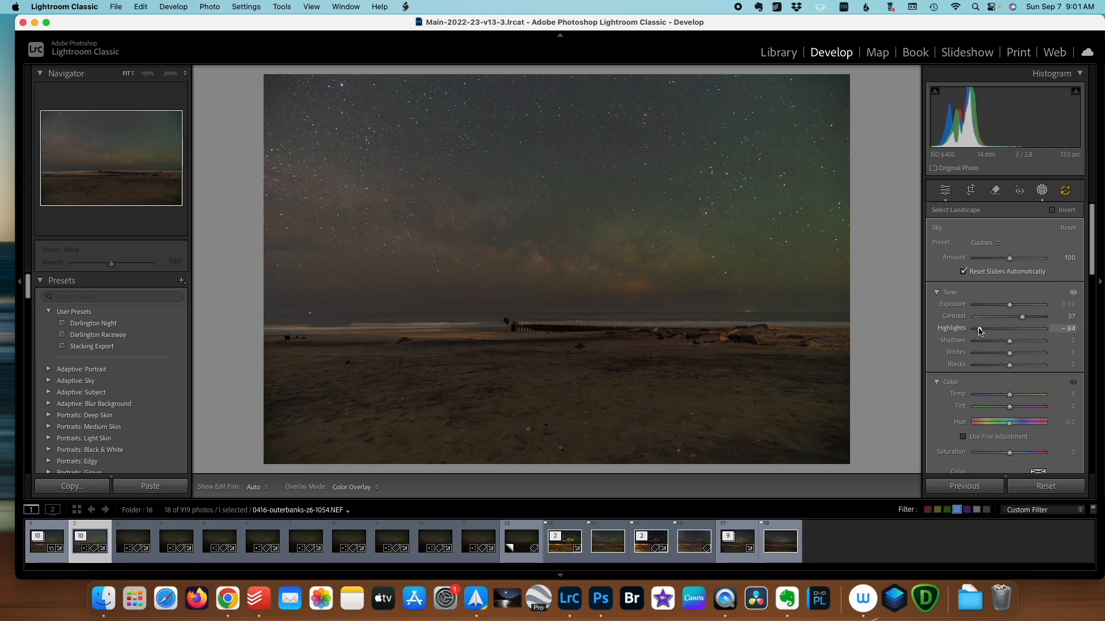
{"action": "left_click_drag", "start_coordinate": [994, 352], "coordinate": [1011, 352]}
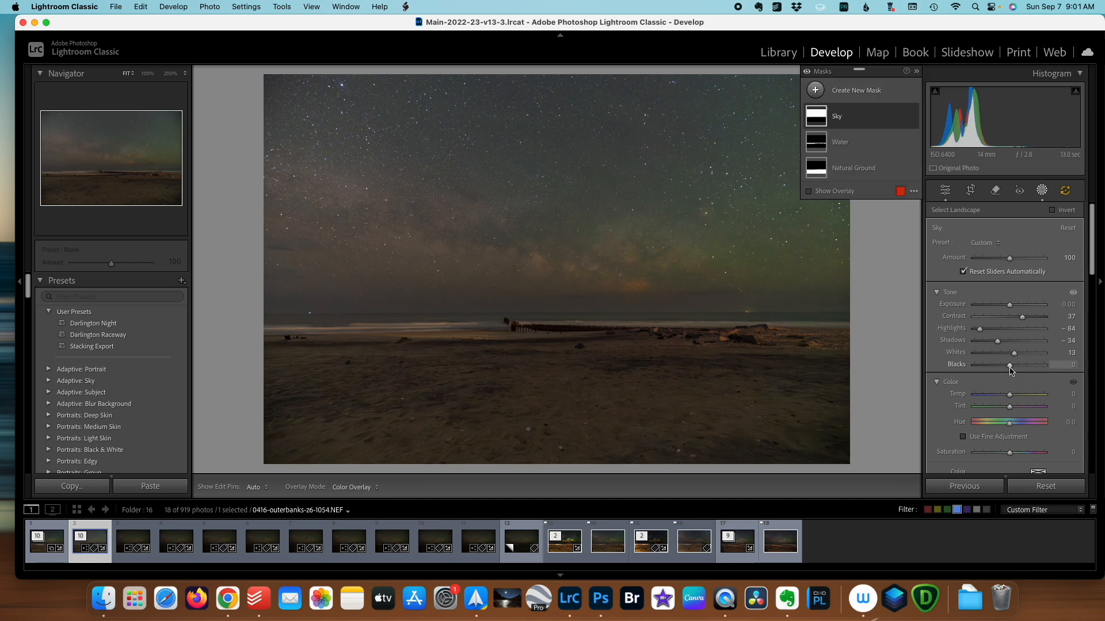
{"action": "left_click_drag", "start_coordinate": [1036, 364], "coordinate": [1007, 364]}
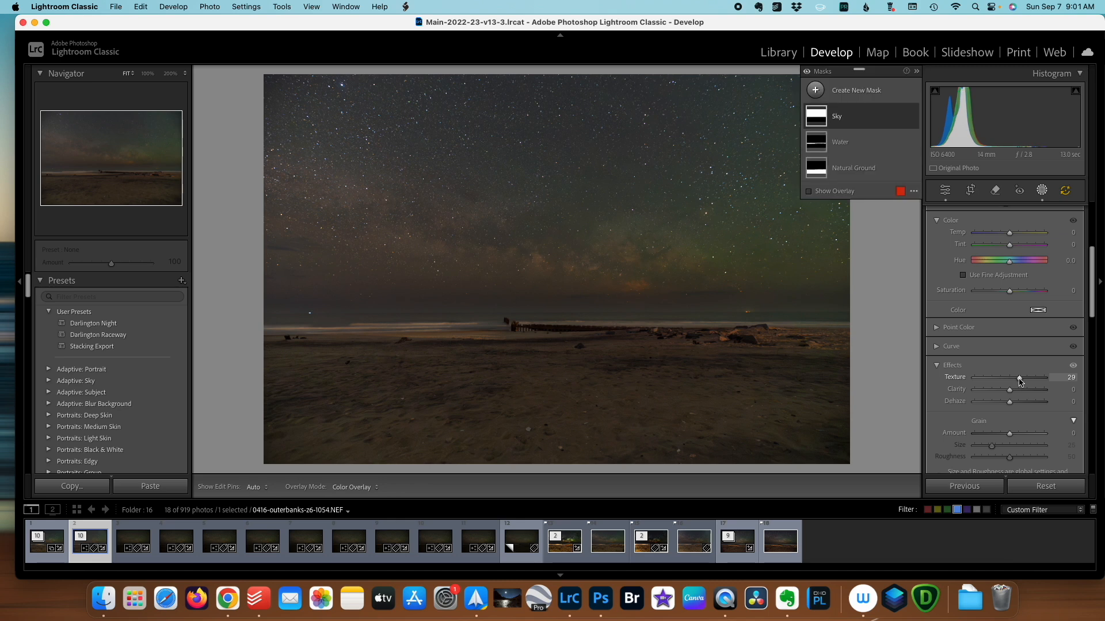
{"action": "left_click_drag", "start_coordinate": [1009, 389], "coordinate": [1035, 389]}
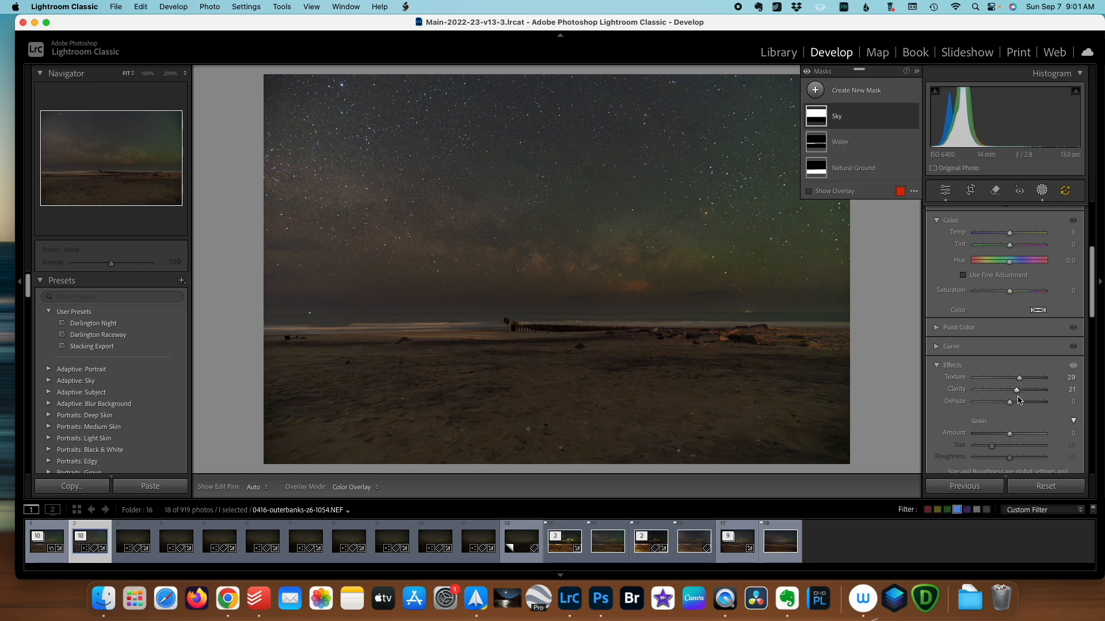
{"action": "left_click_drag", "start_coordinate": [1007, 401], "coordinate": [1016, 401]}
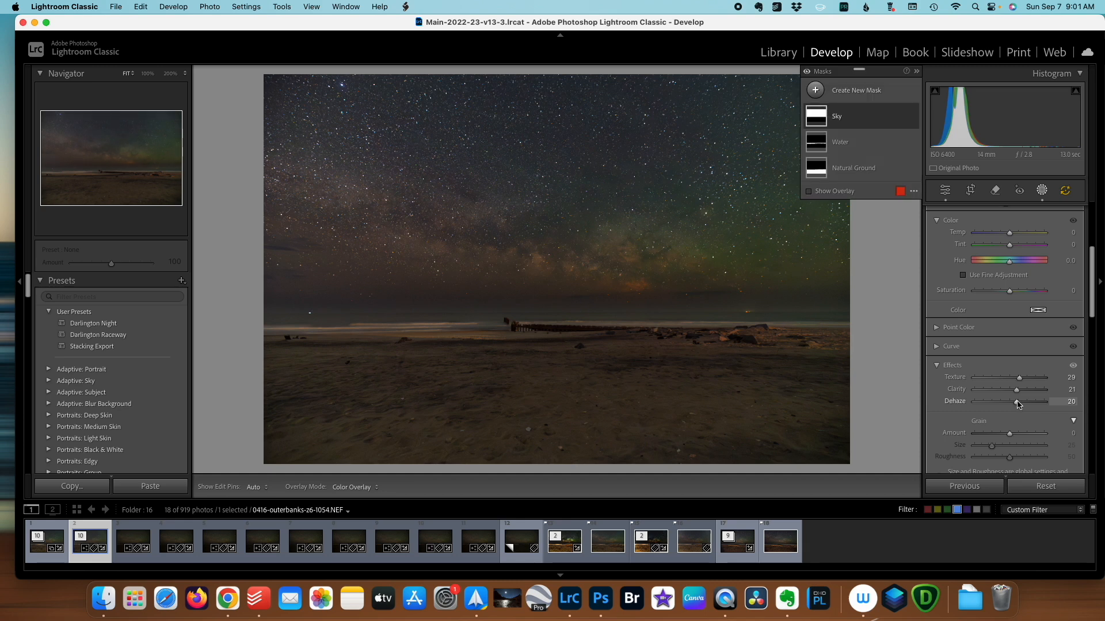
{"action": "mouse_move", "coordinate": [951, 301]}
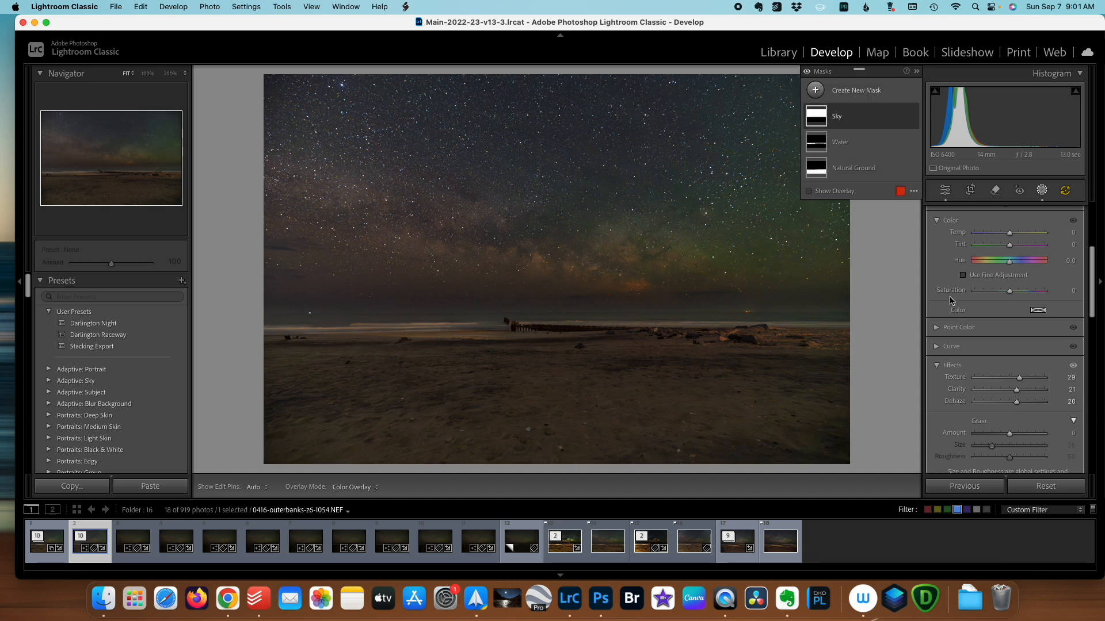
{"action": "left_click", "coordinate": [840, 141]}
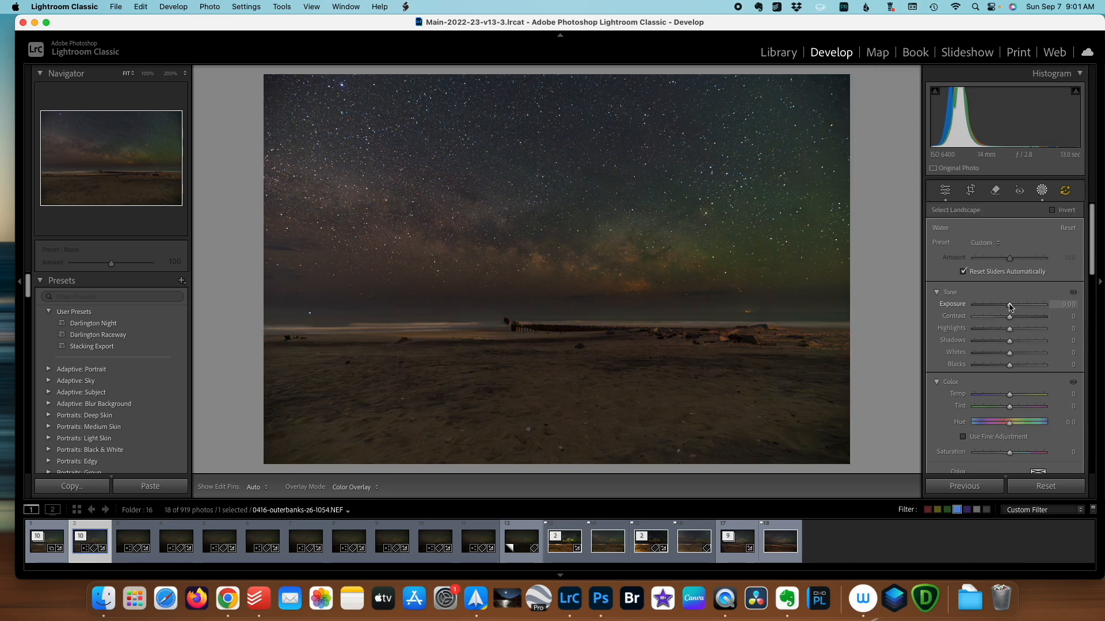
Set the Water mask to Exposure 0.11, Contrast 12, Shadows 15, Whites 5, Clarity 12, Dehaze 14
{"action": "left_click_drag", "start_coordinate": [1007, 303], "coordinate": [1010, 303]}
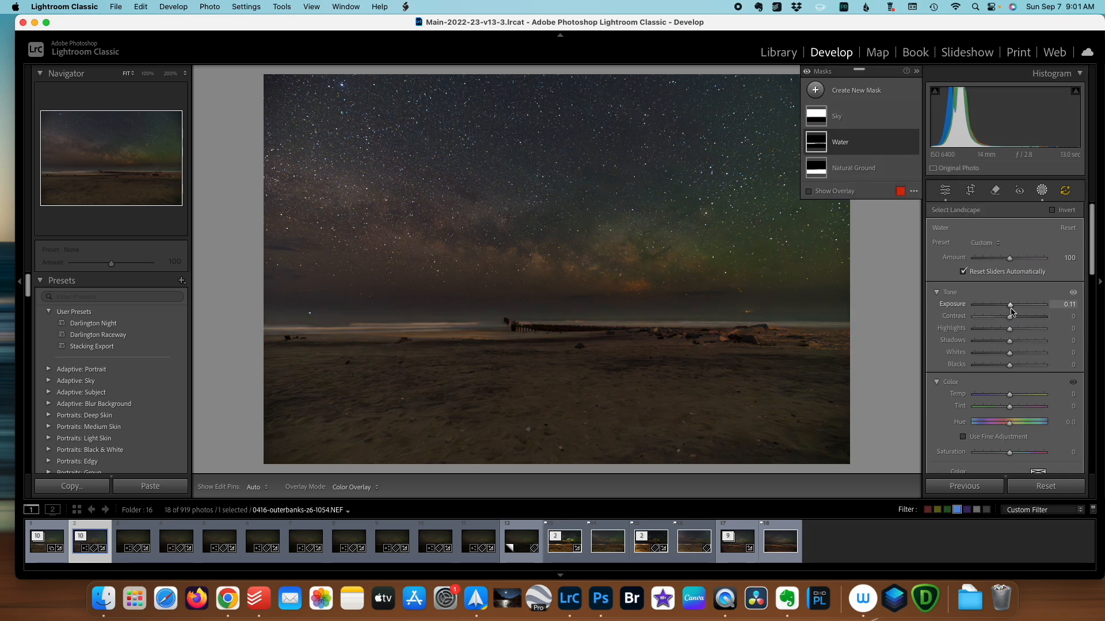
{"action": "left_click_drag", "start_coordinate": [1008, 316], "coordinate": [1013, 316]}
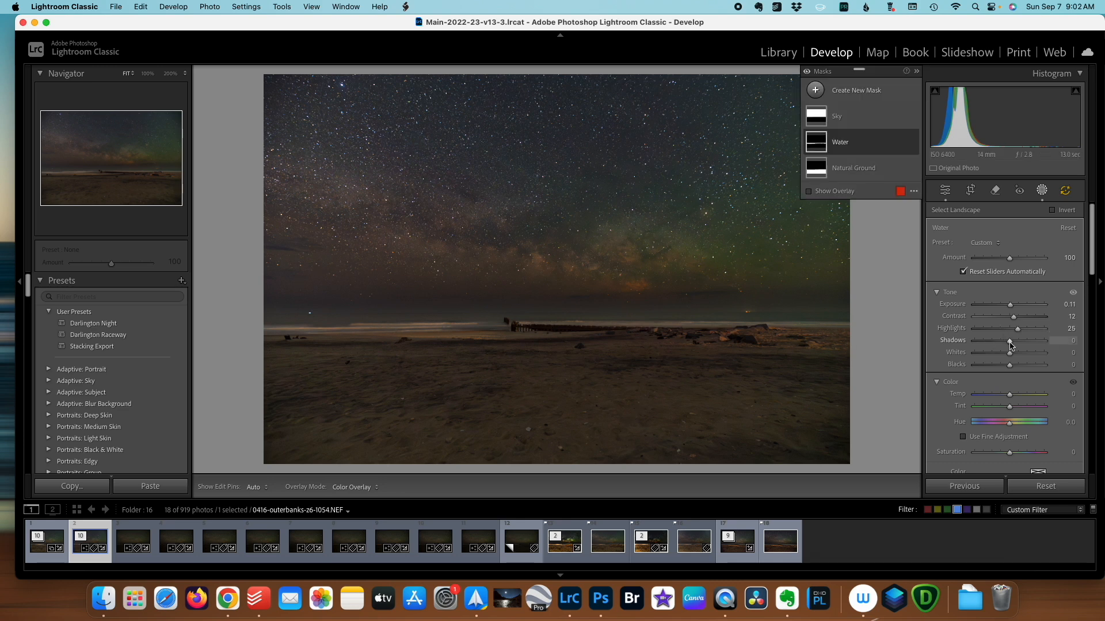
{"action": "left_click_drag", "start_coordinate": [1029, 340], "coordinate": [1039, 340]}
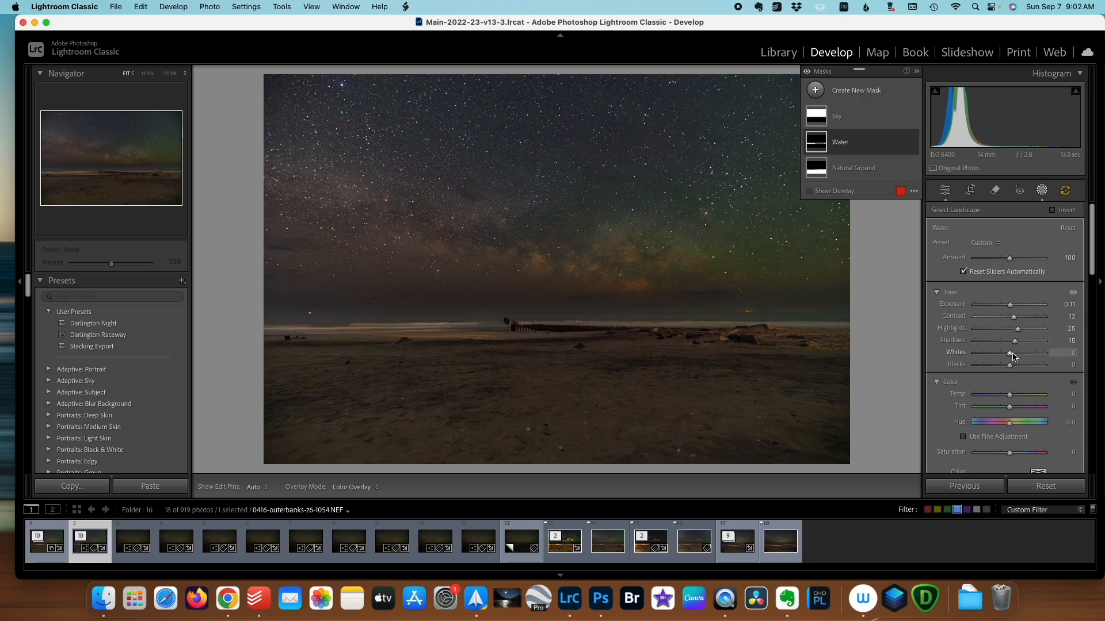
{"action": "left_click_drag", "start_coordinate": [1010, 353], "coordinate": [1016, 354]}
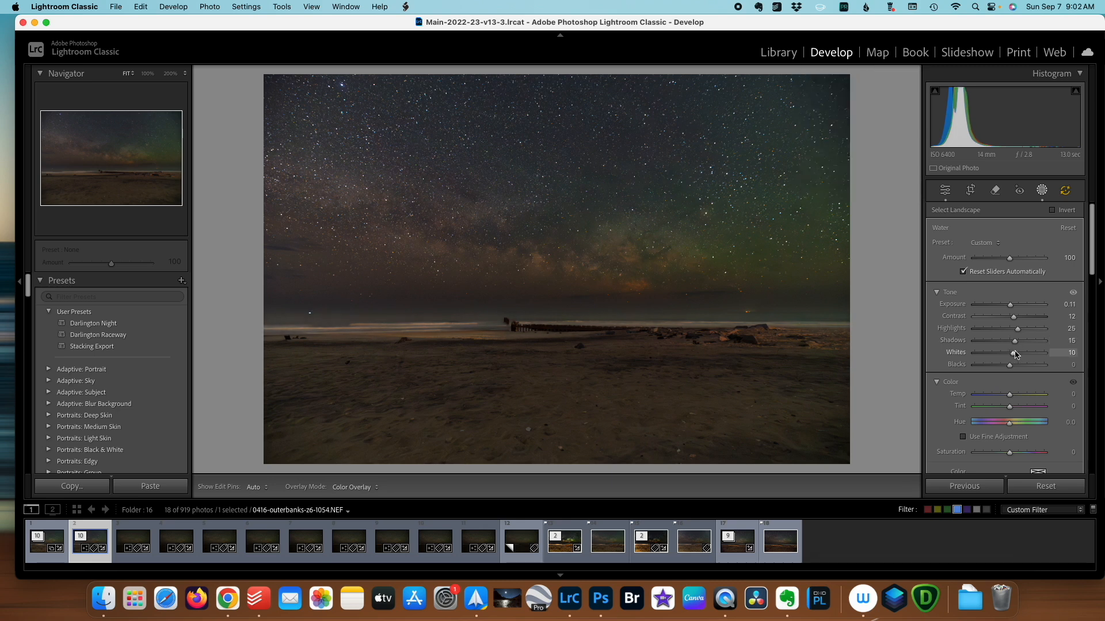
{"action": "left_click", "coordinate": [1042, 189]}
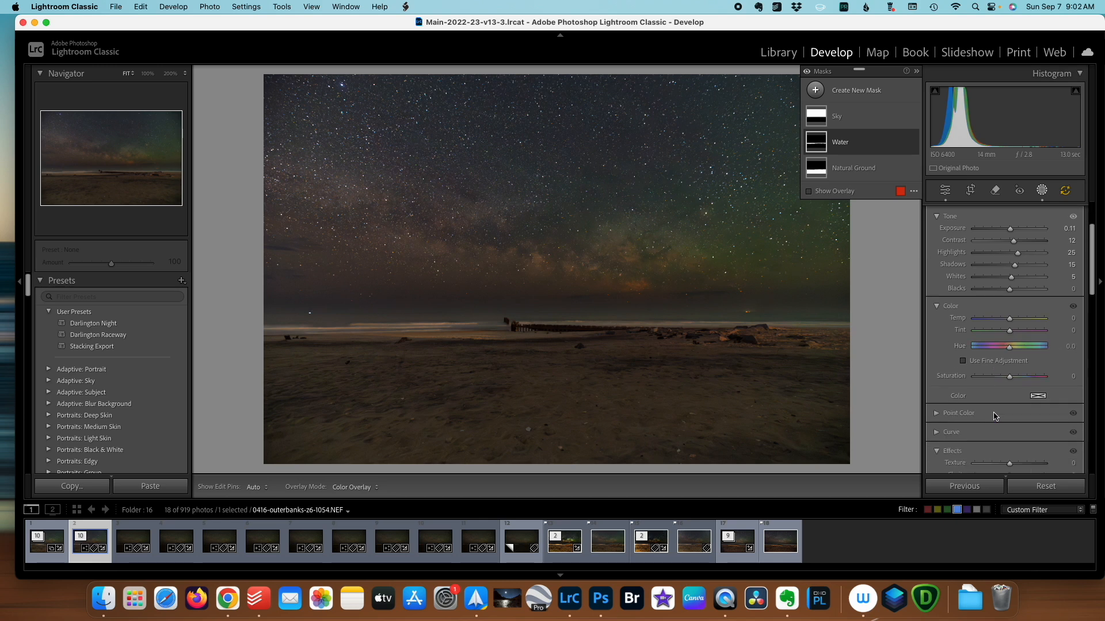
{"action": "scroll", "scroll_direction": "down", "scroll_amount": 3}
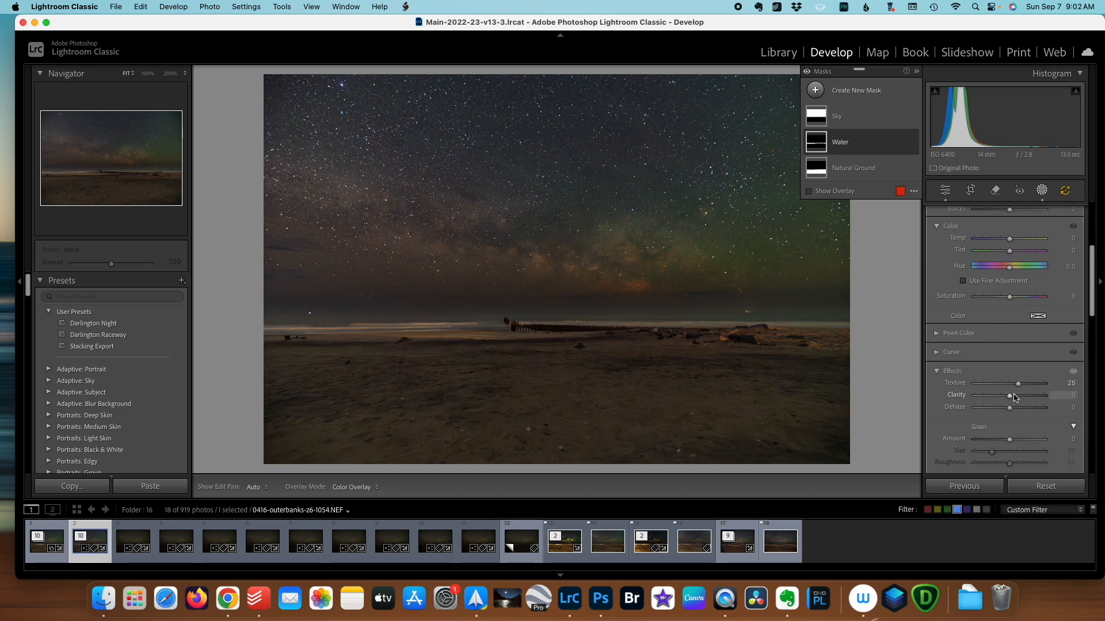
{"action": "left_click_drag", "start_coordinate": [1009, 395], "coordinate": [1018, 395]}
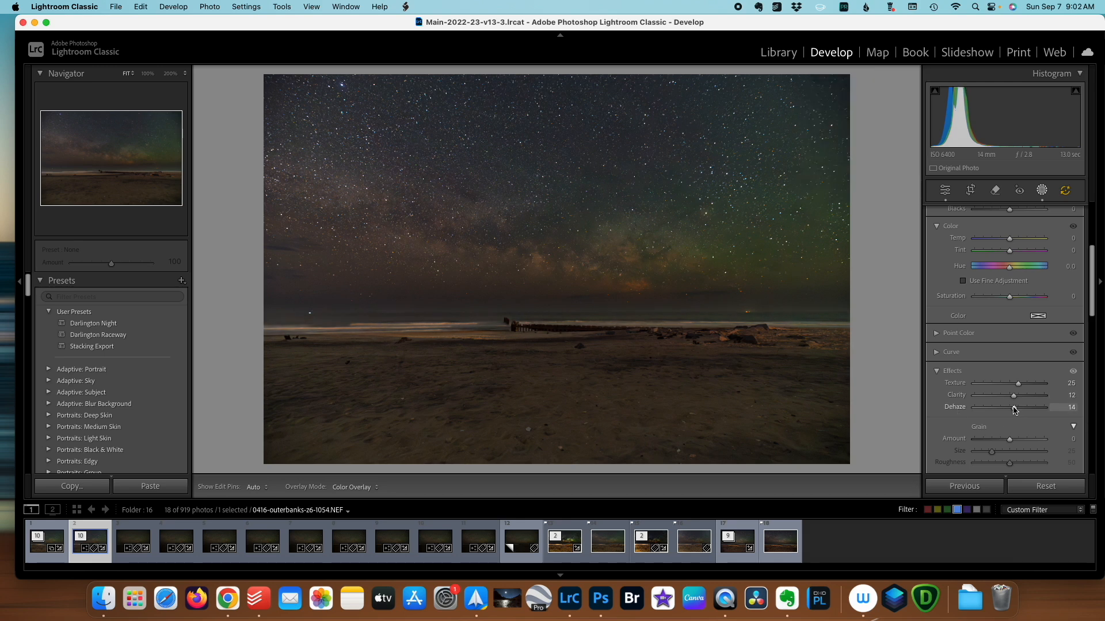
{"action": "left_click_drag", "start_coordinate": [1018, 407], "coordinate": [1008, 407]}
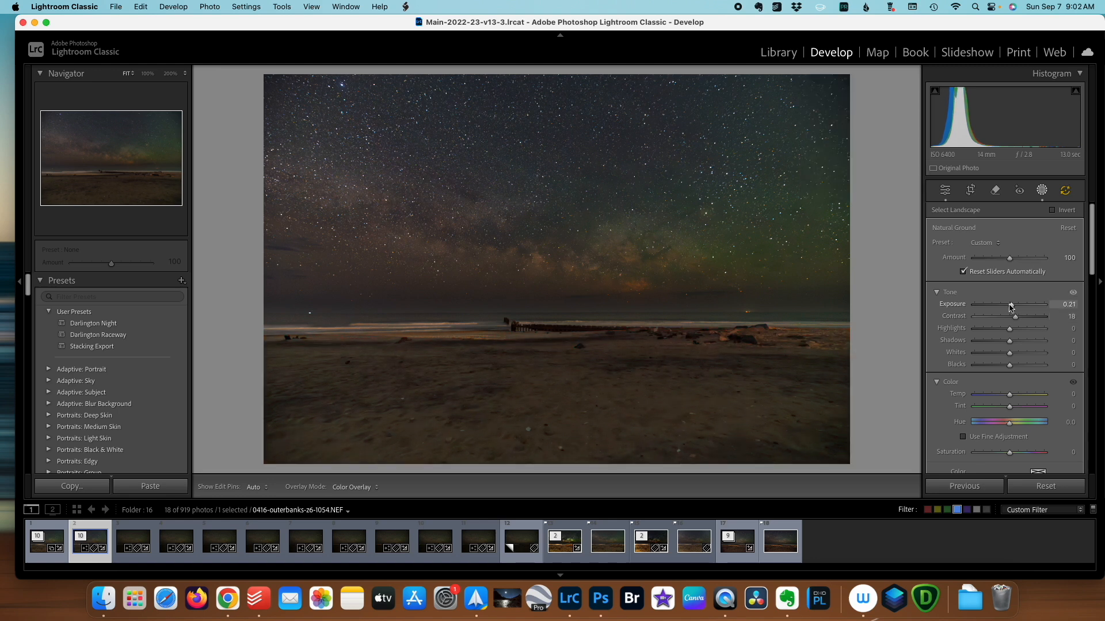
Set the Natural Ground mask to Highlights −58, Shadows +20, Texture 20, Clarity 18
{"action": "left_click_drag", "start_coordinate": [1009, 303], "coordinate": [1013, 303]}
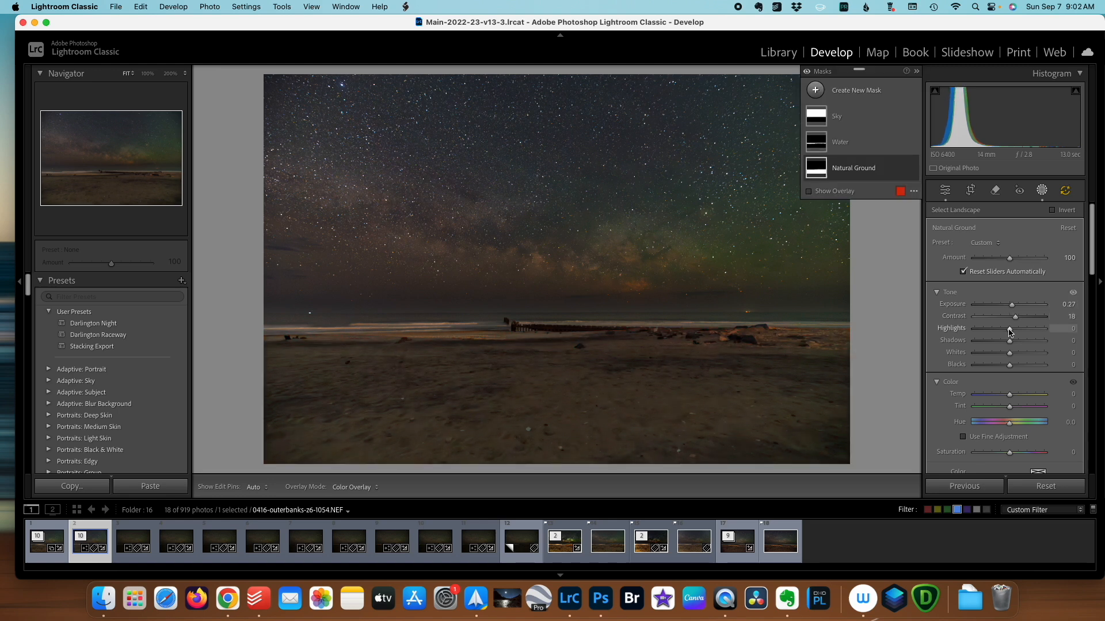
{"action": "left_click_drag", "start_coordinate": [1029, 328], "coordinate": [989, 328]}
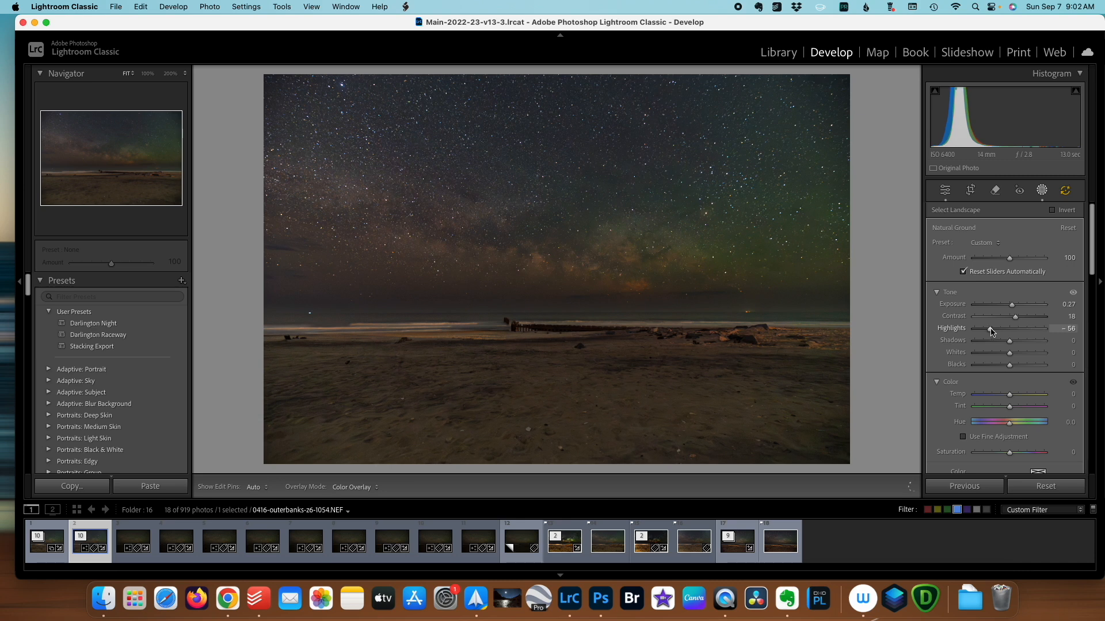
{"action": "left_click_drag", "start_coordinate": [1008, 340], "coordinate": [1030, 340]}
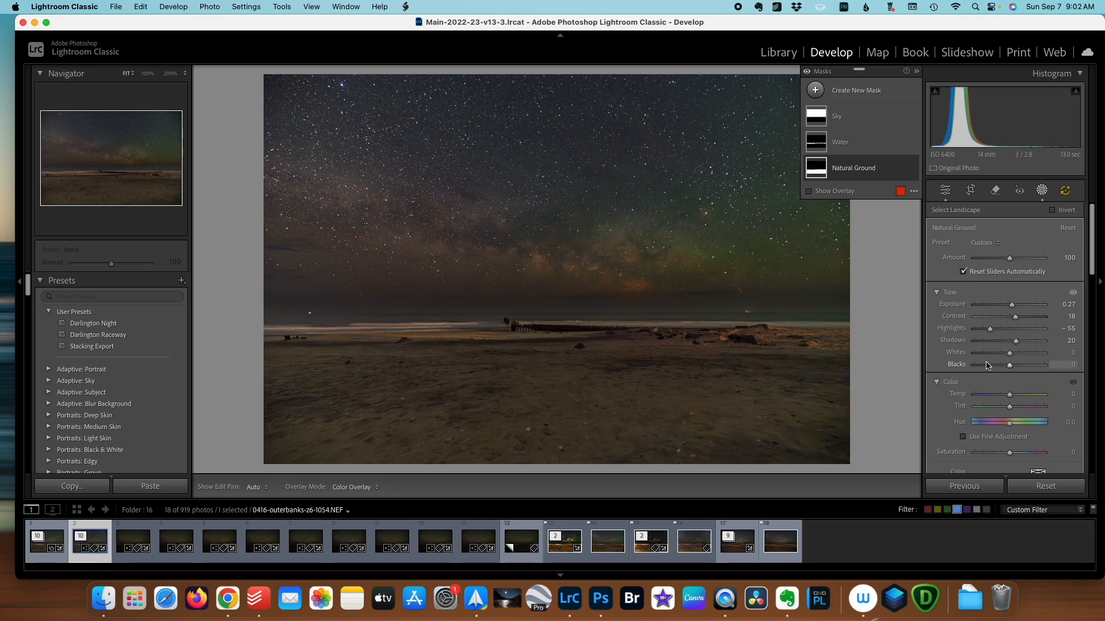
{"action": "scroll", "scroll_direction": "down", "scroll_amount": 3}
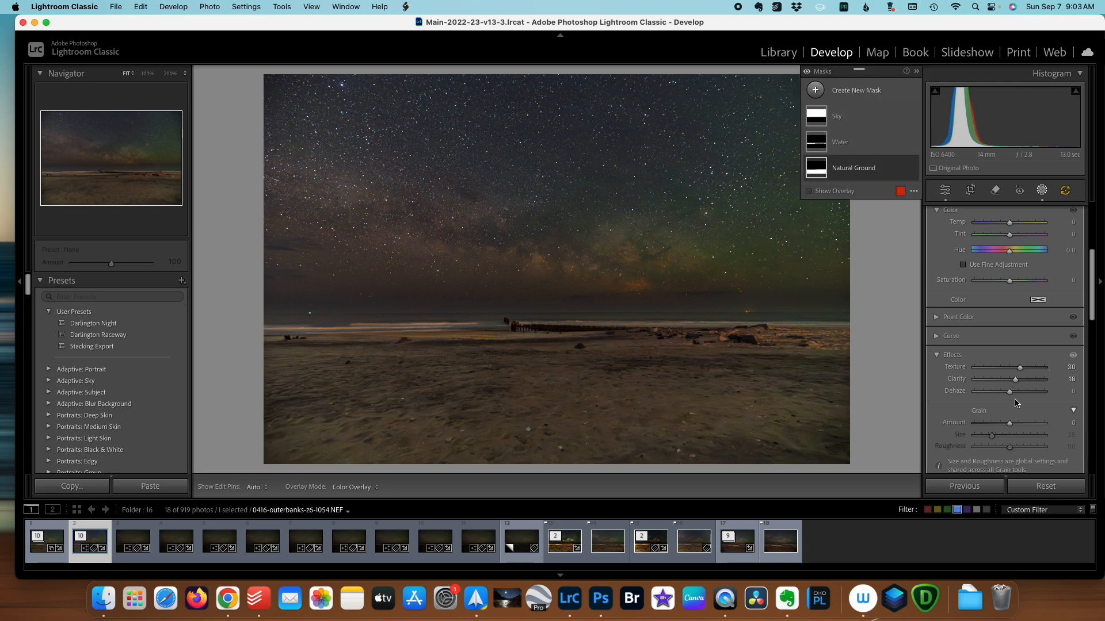
{"action": "left_click_drag", "start_coordinate": [1008, 391], "coordinate": [1016, 392]}
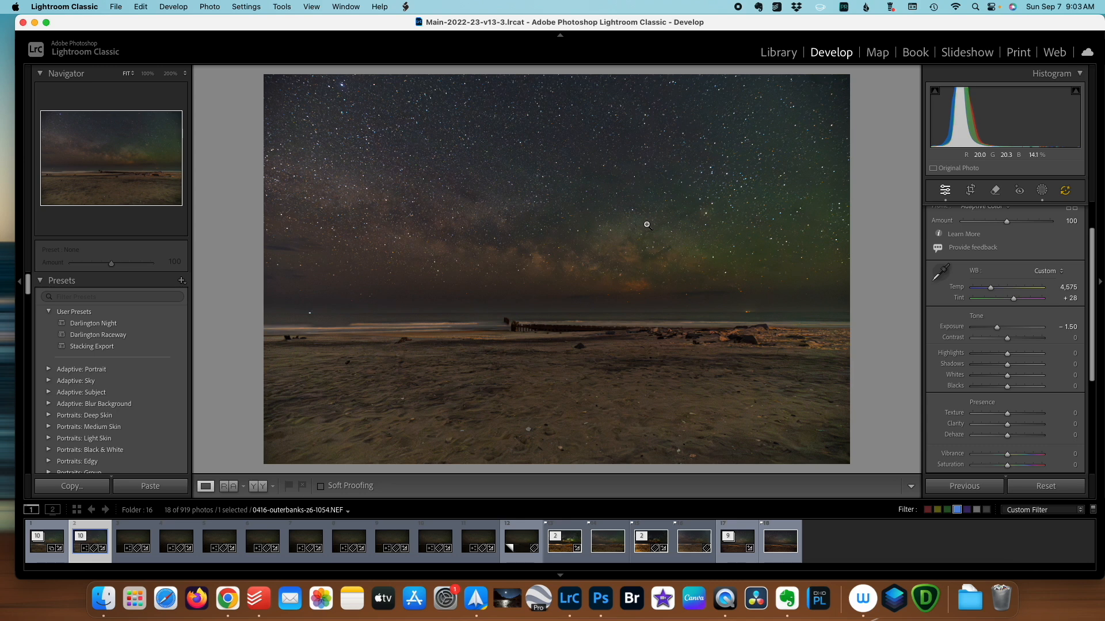
{"action": "mouse_move", "coordinate": [683, 254]}
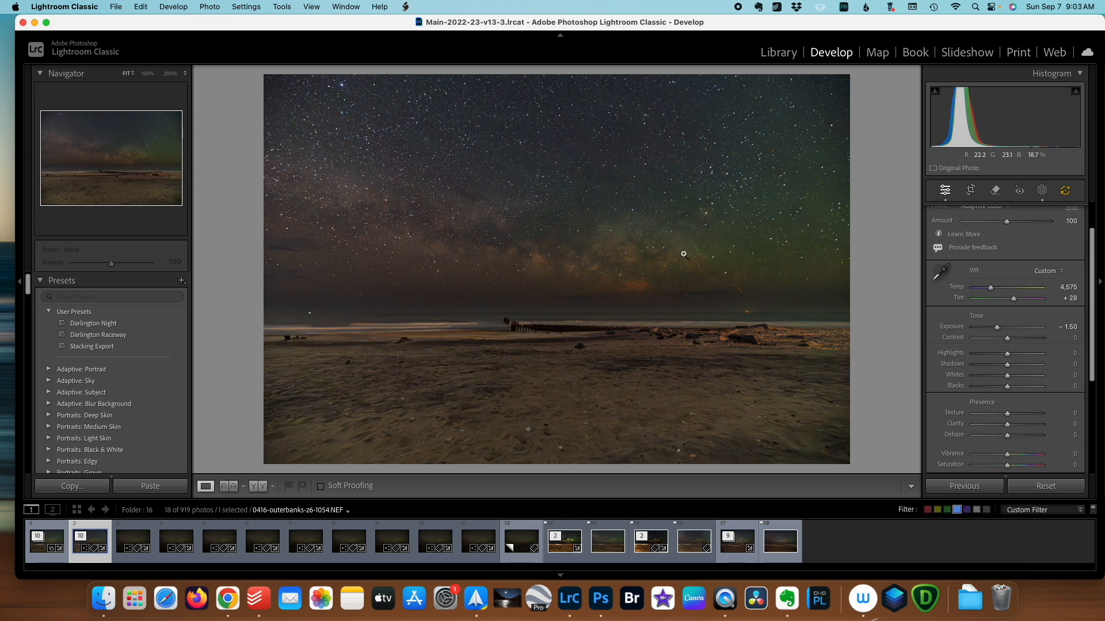
{"action": "mouse_move", "coordinate": [766, 204]}
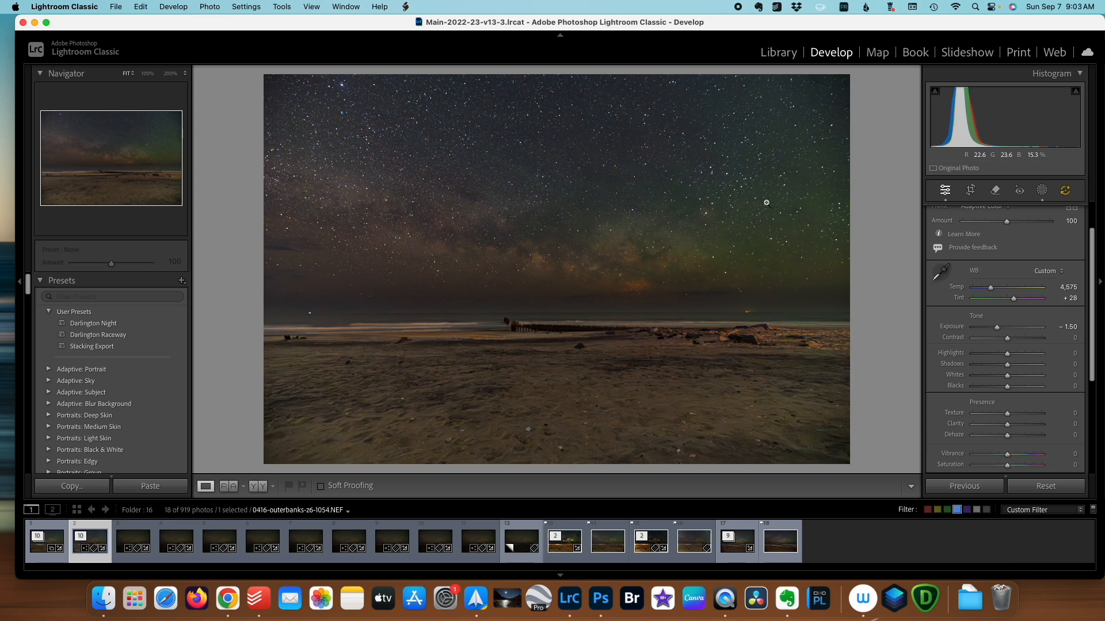
{"action": "mouse_move", "coordinate": [802, 228]}
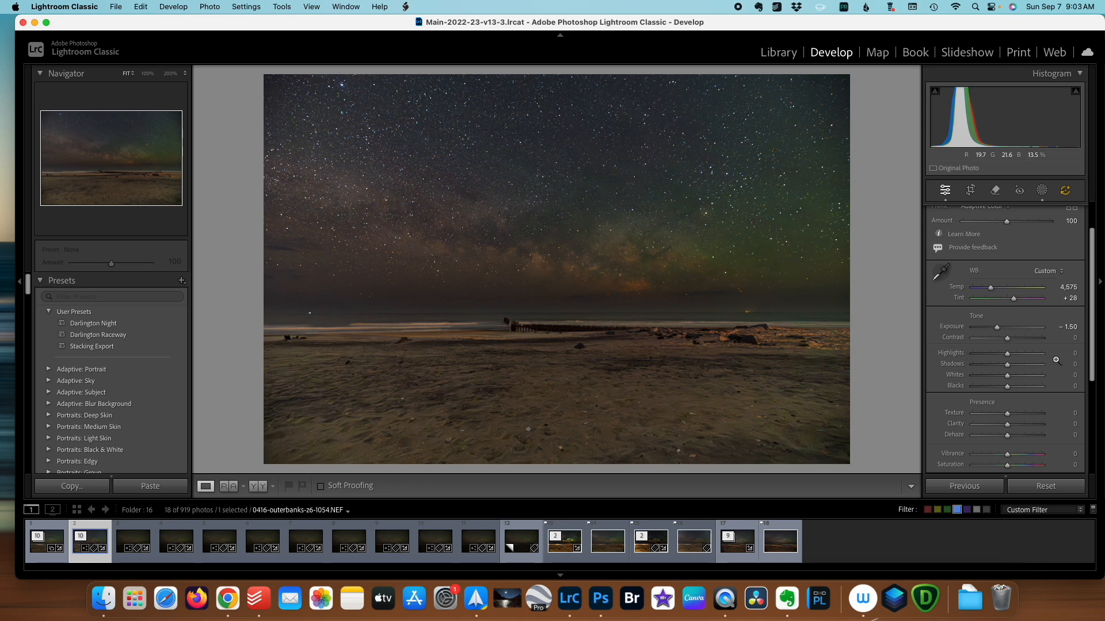
In the HSL mixer, set Green luminance to −75 and Green saturation to −33
{"action": "scroll", "scroll_direction": "down", "scroll_amount": 3}
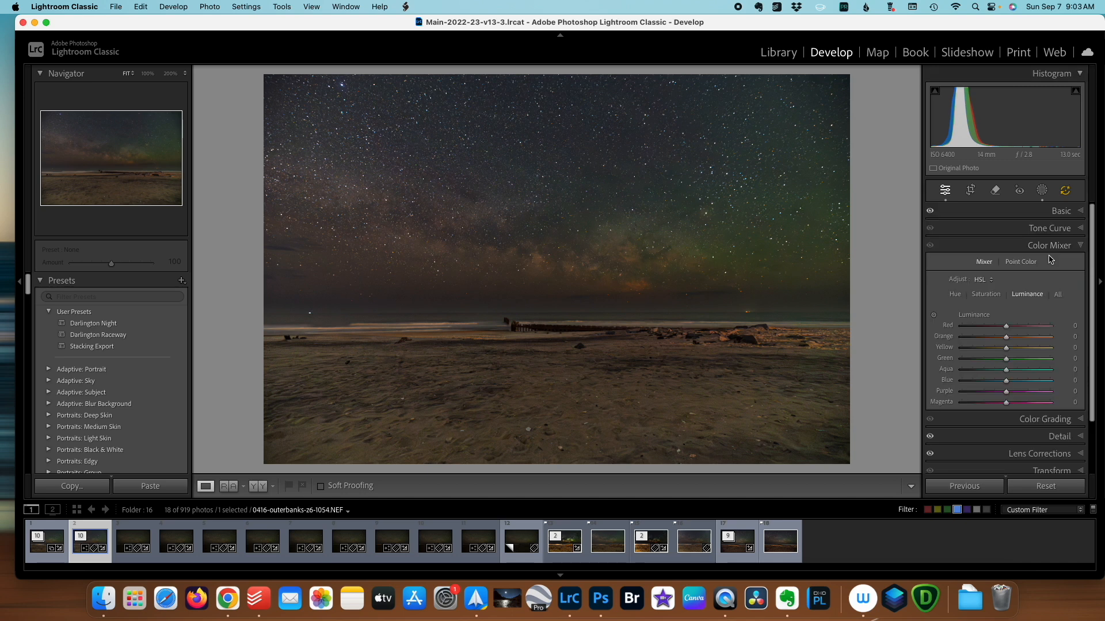
{"action": "left_click_drag", "start_coordinate": [1006, 358], "coordinate": [986, 358]}
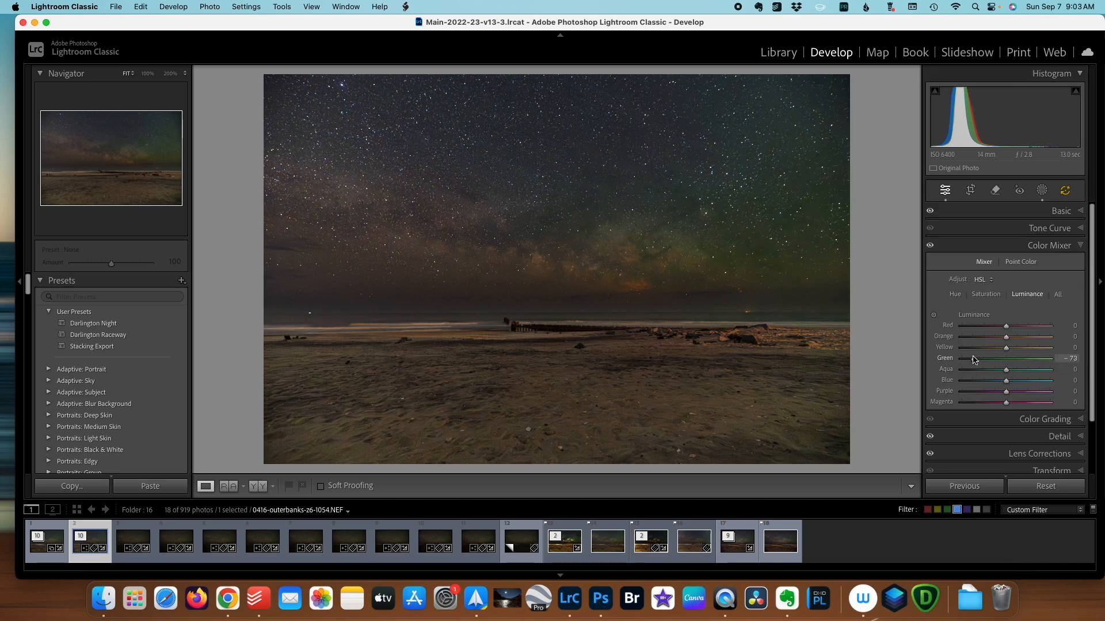
{"action": "left_click_drag", "start_coordinate": [976, 358], "coordinate": [974, 358]}
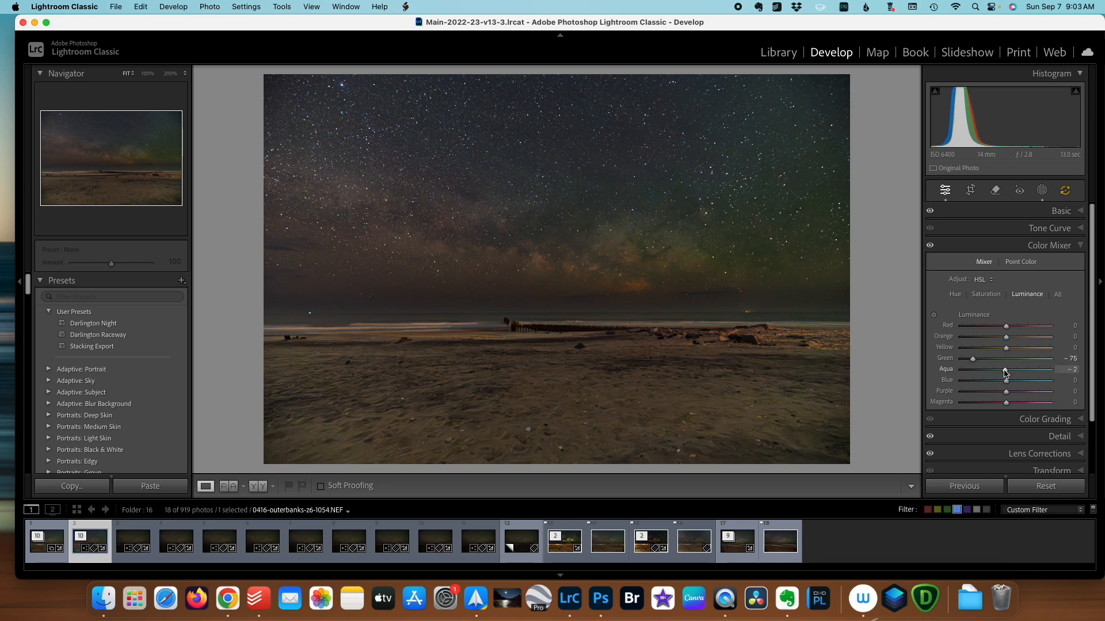
{"action": "left_click", "coordinate": [985, 294]}
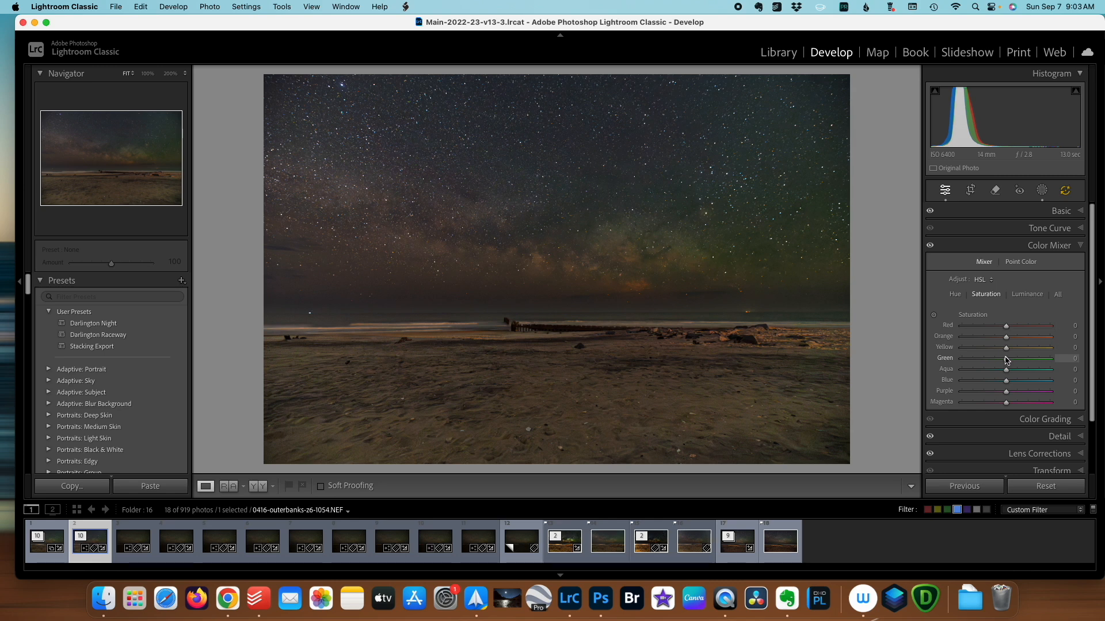
{"action": "left_click_drag", "start_coordinate": [1025, 358], "coordinate": [1001, 358]}
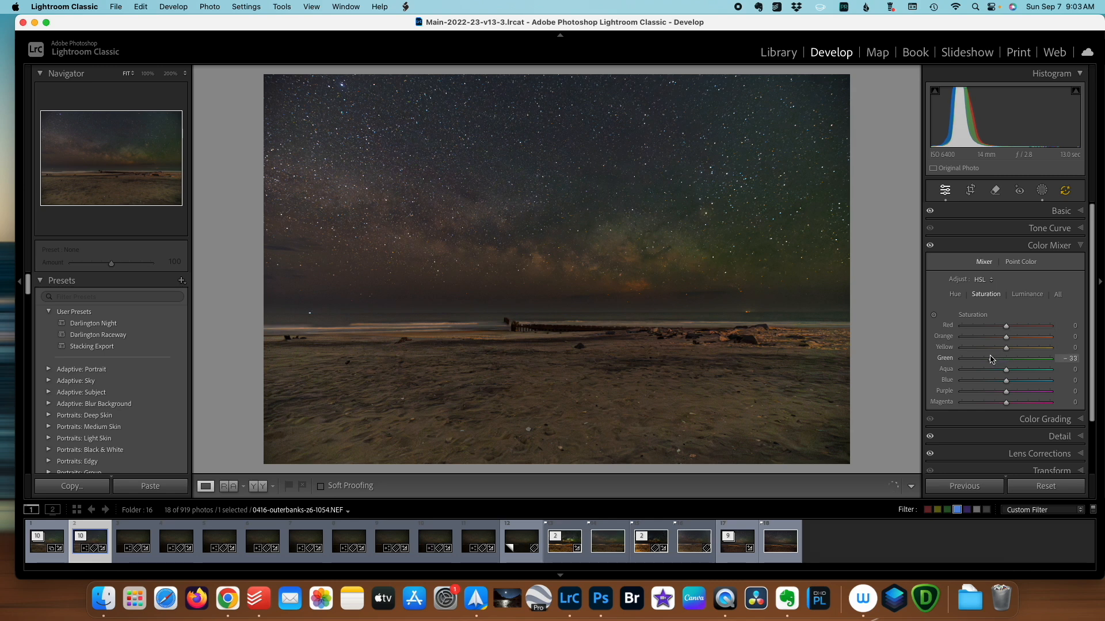
{"action": "mouse_move", "coordinate": [1004, 374]}
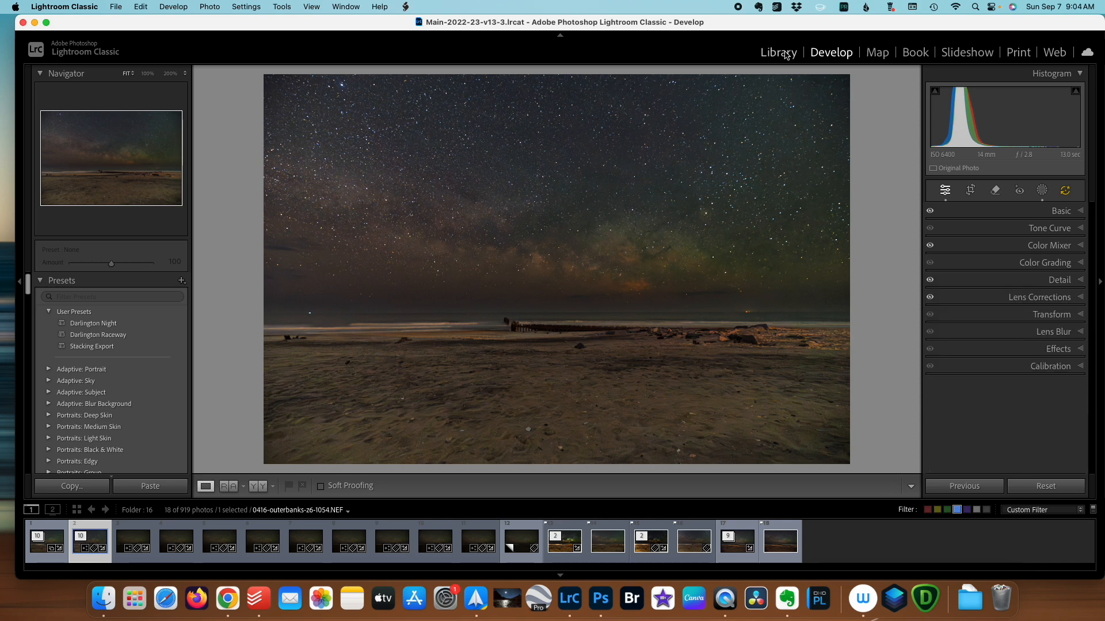
{"action": "mouse_move", "coordinate": [684, 246]}
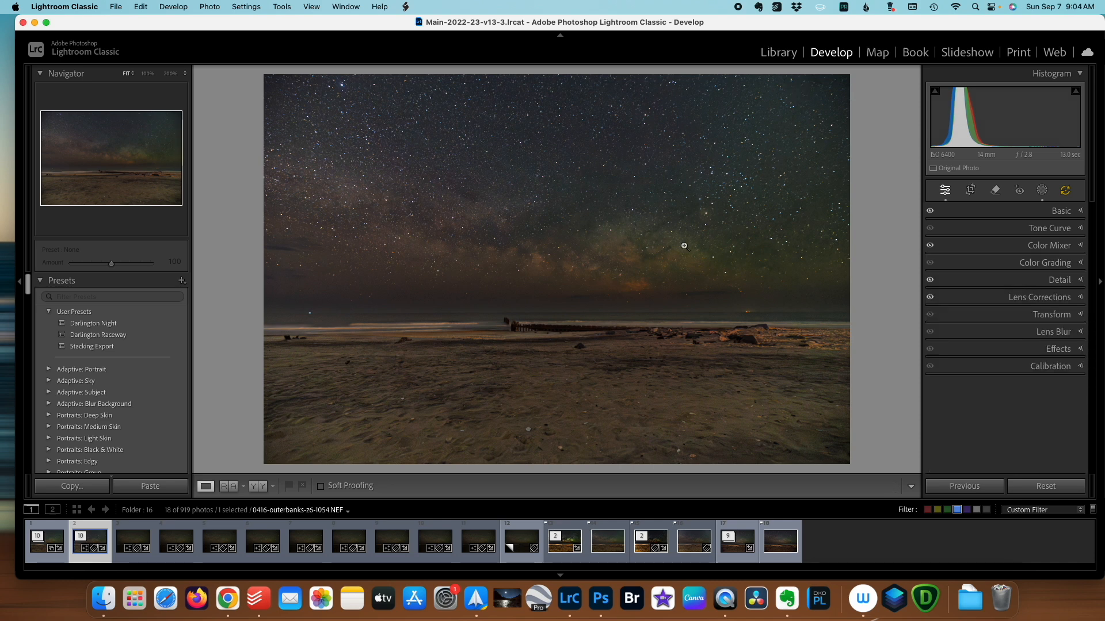
{"action": "mouse_move", "coordinate": [563, 309]}
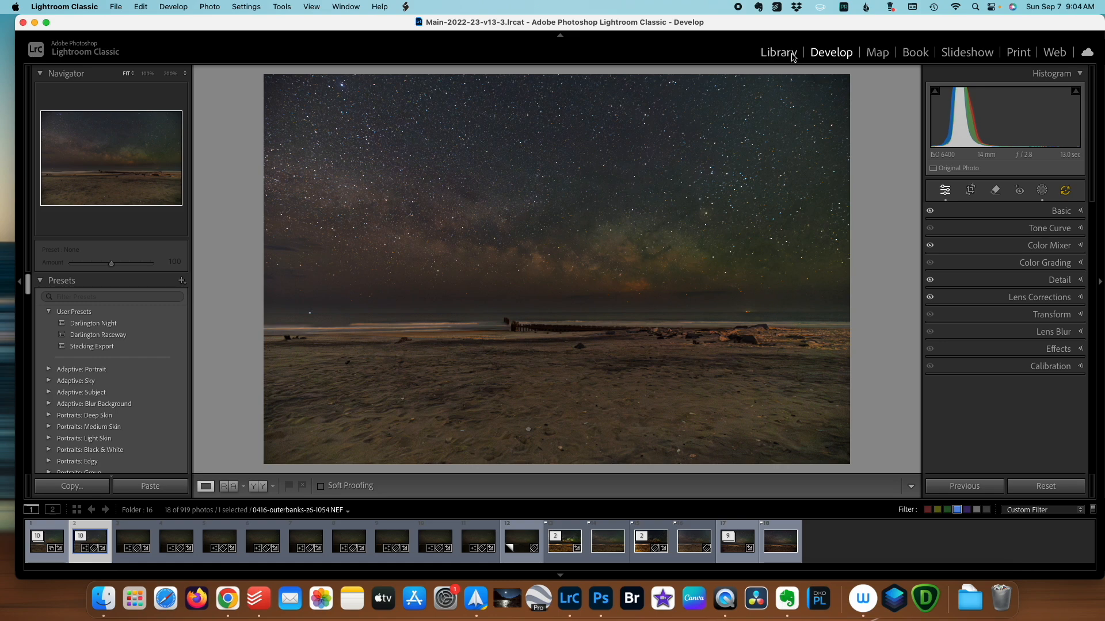
In Library, sync the edited frame's develop settings to the nine other selected frames
{"action": "left_click", "coordinate": [779, 51]}
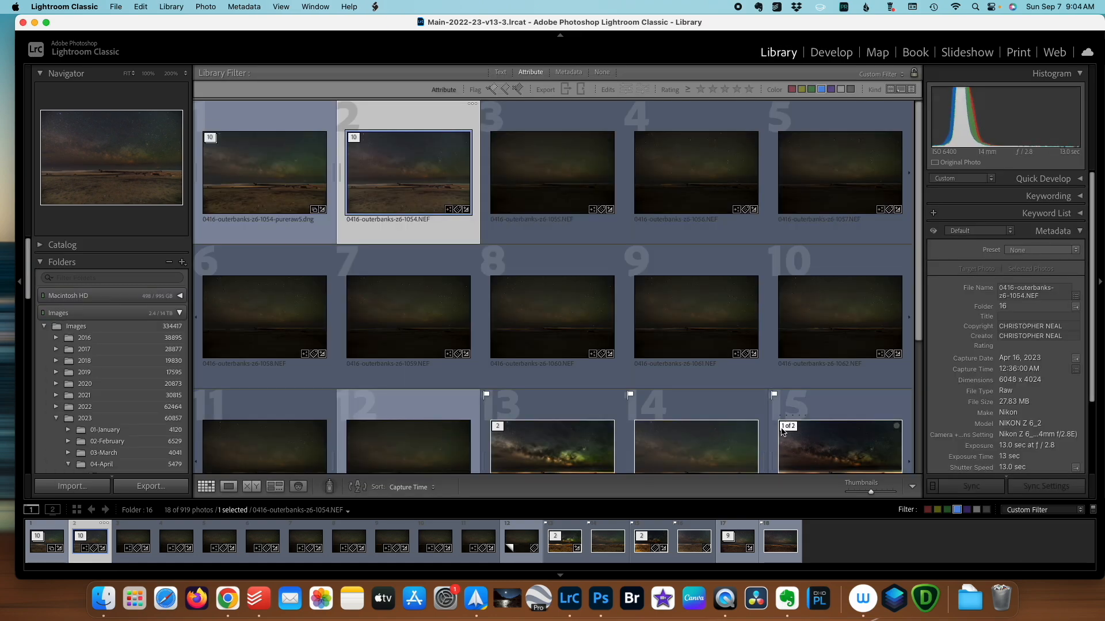
{"action": "scroll", "scroll_direction": "down", "scroll_amount": 3}
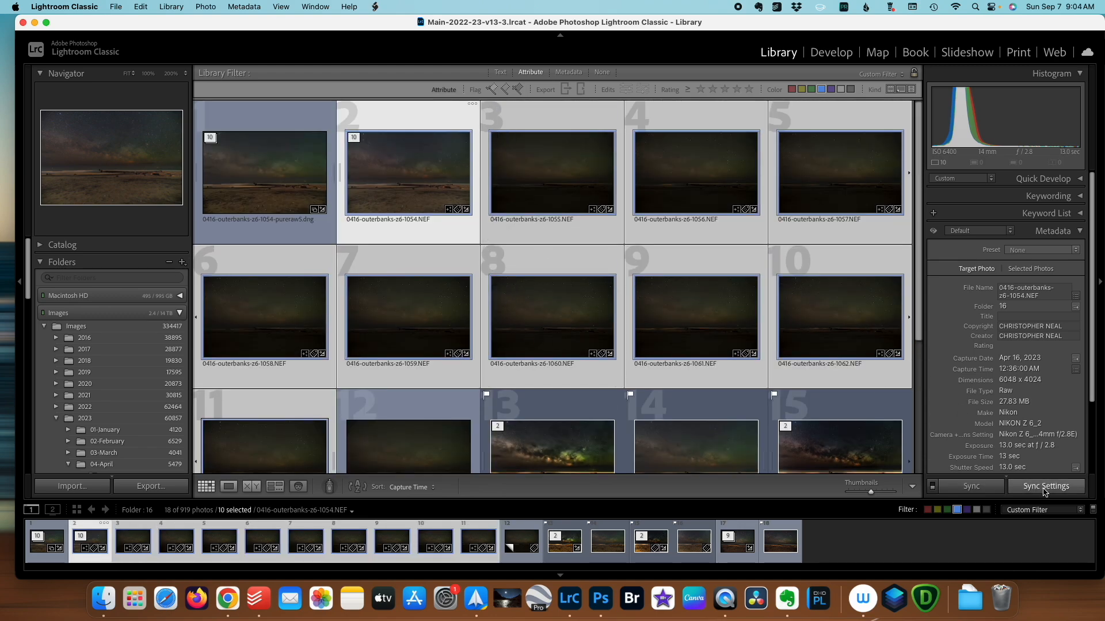
{"action": "left_click", "coordinate": [1046, 486]}
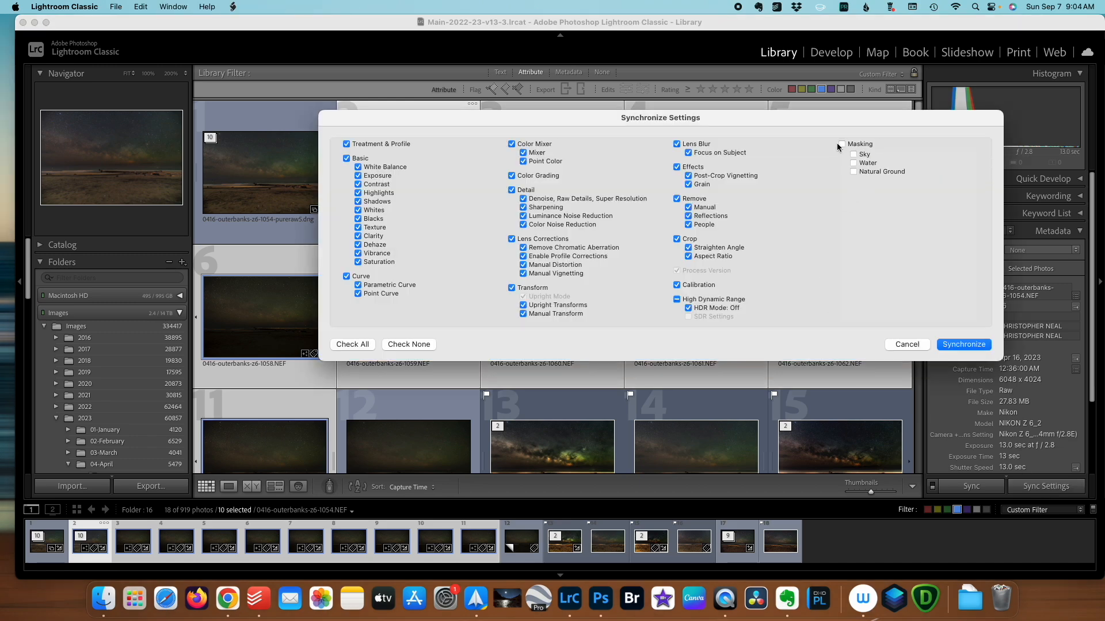
{"action": "left_click", "coordinate": [964, 345]}
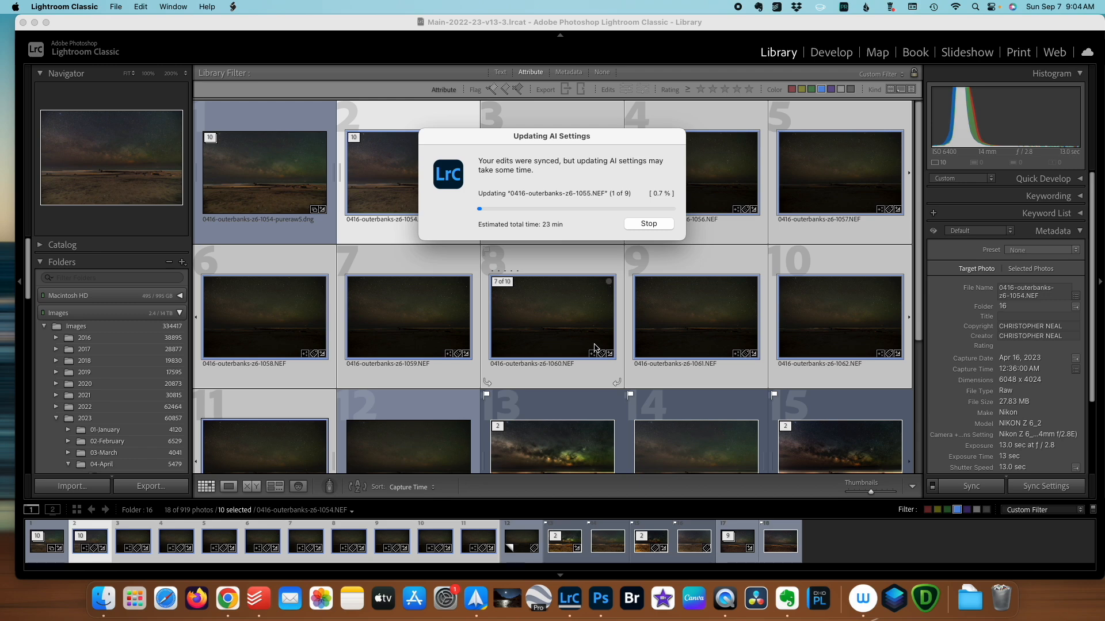
{"action": "left_click", "coordinate": [647, 223]}
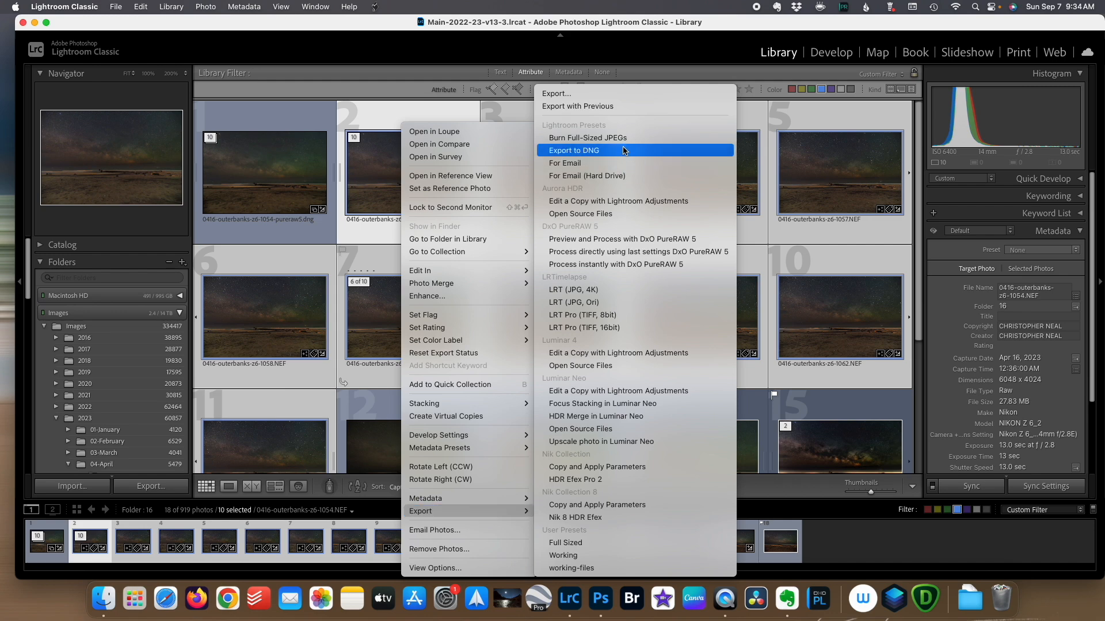
Export the ten frames as 16-bit ProPhoto RGB TIFFs named lighthousebeach-C into firstrise-3
{"action": "left_click", "coordinate": [556, 93]}
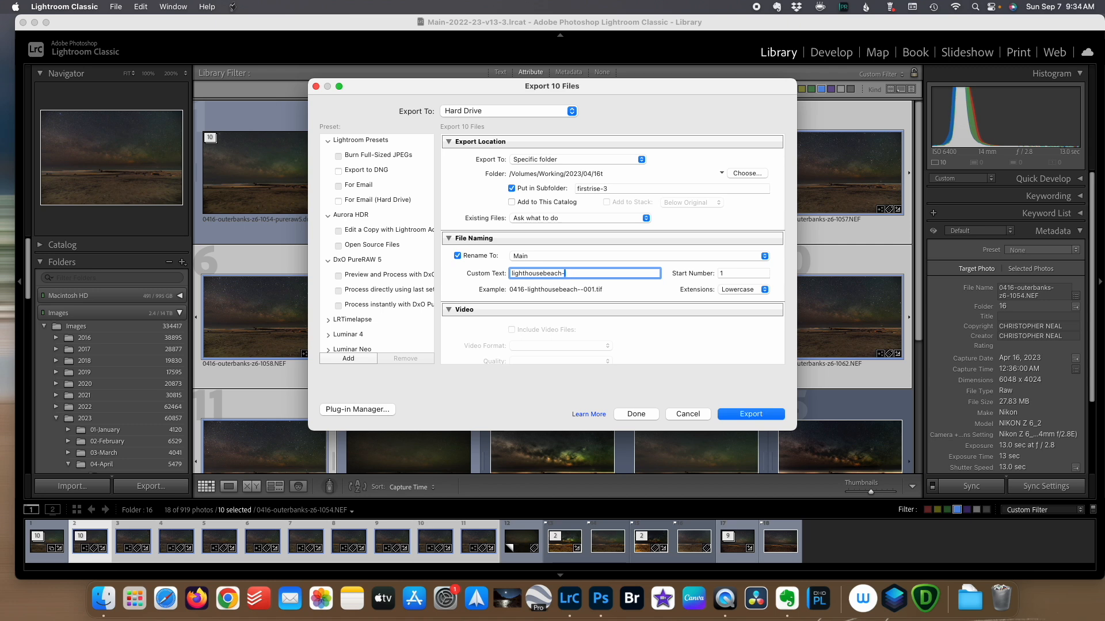
{"action": "type", "text": "C"}
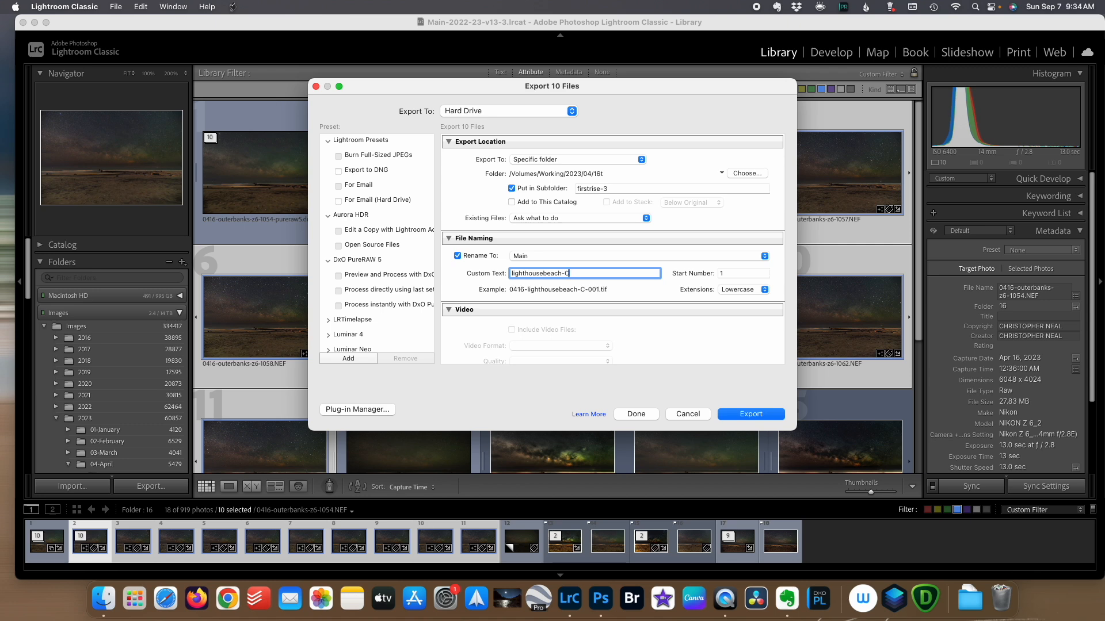
{"action": "scroll", "scroll_direction": "down", "scroll_amount": 3}
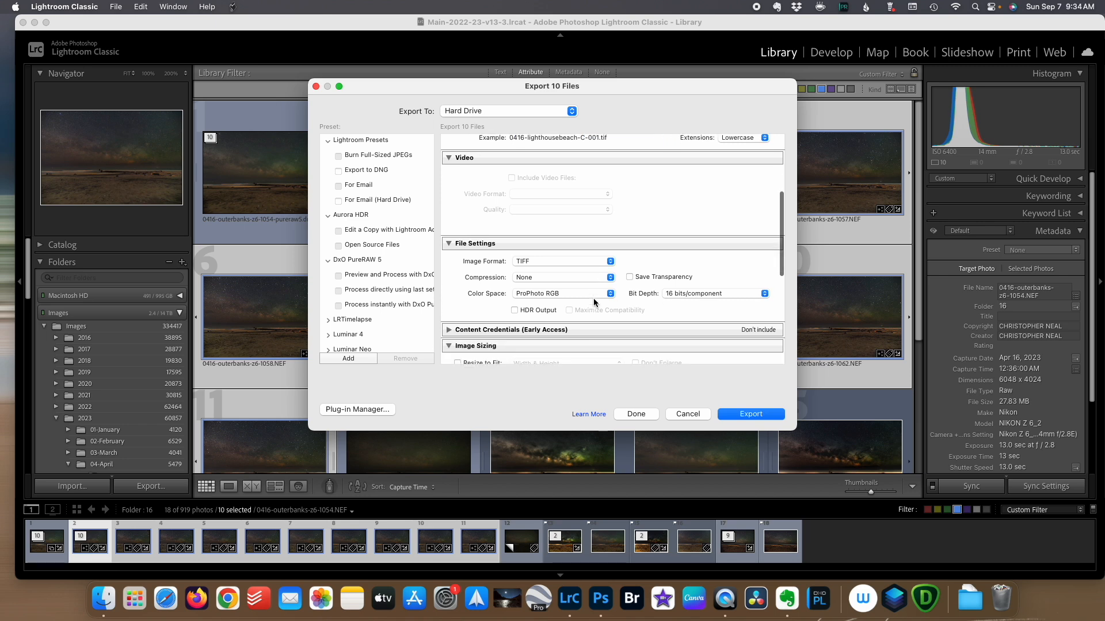
{"action": "mouse_move", "coordinate": [741, 304]}
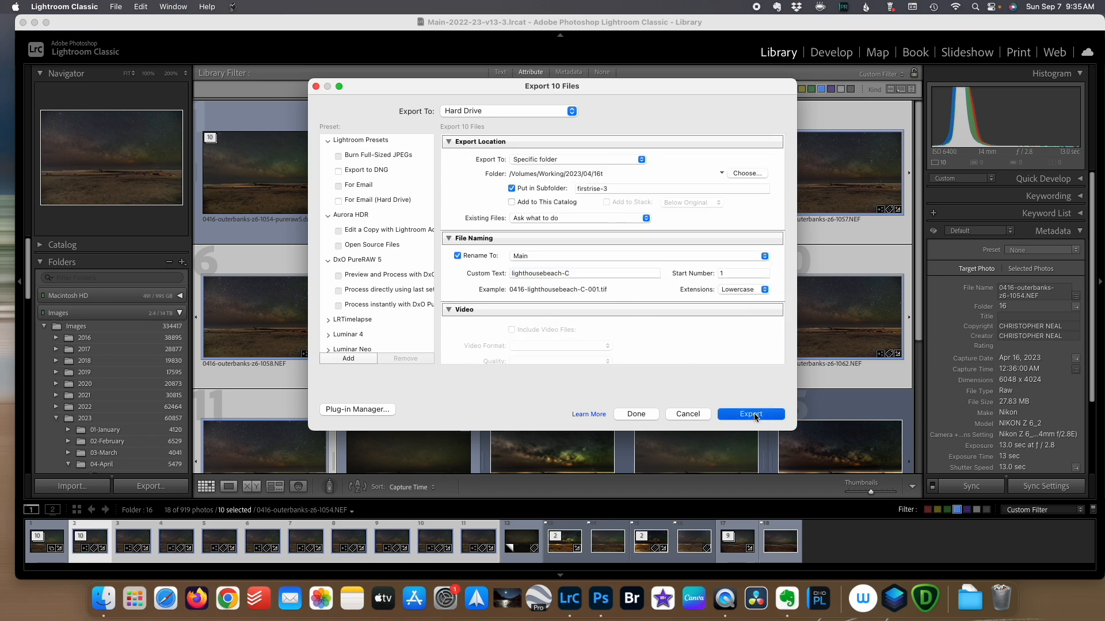
{"action": "left_click", "coordinate": [750, 413]}
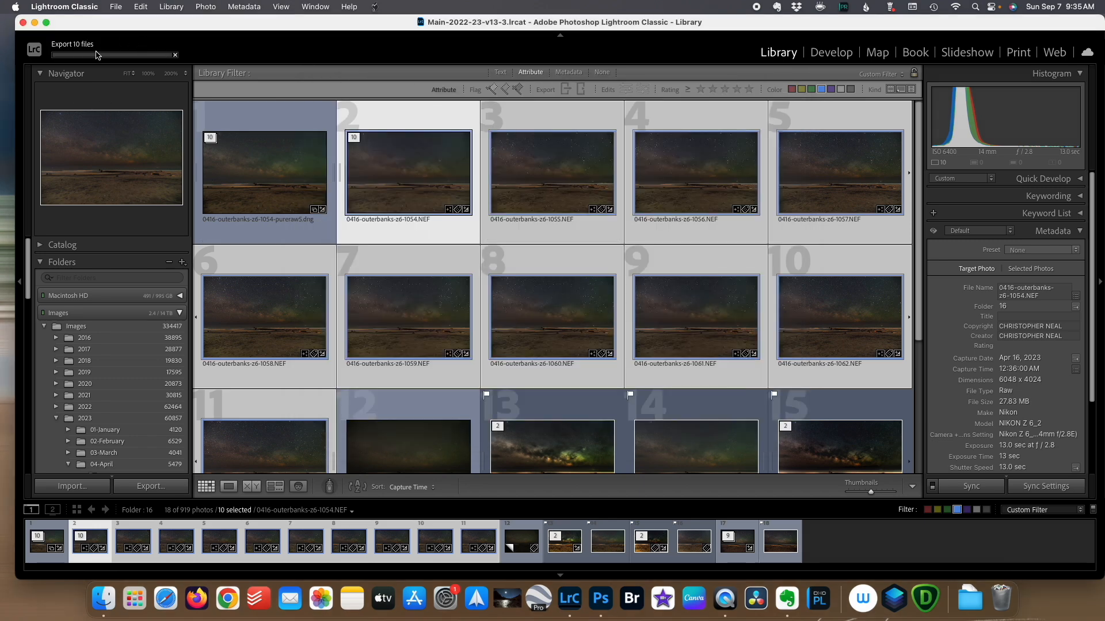
{"action": "mouse_move", "coordinate": [506, 598]}
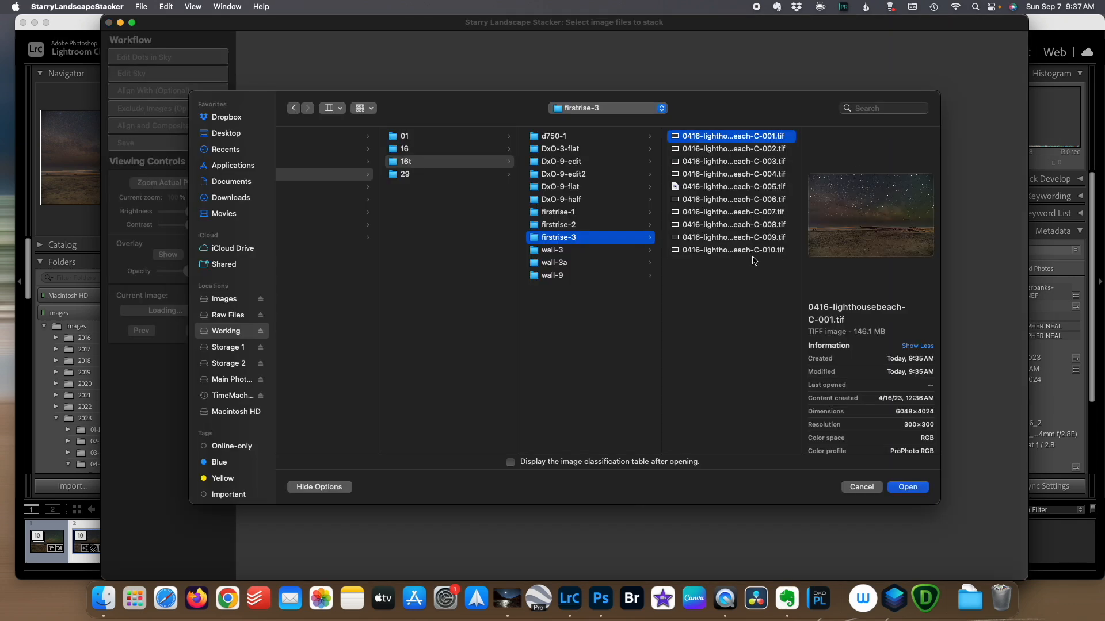
Load the ten lighthousebeach-C TIFFs from firstrise-3 as light frames and continue
{"action": "left_click", "coordinate": [907, 487]}
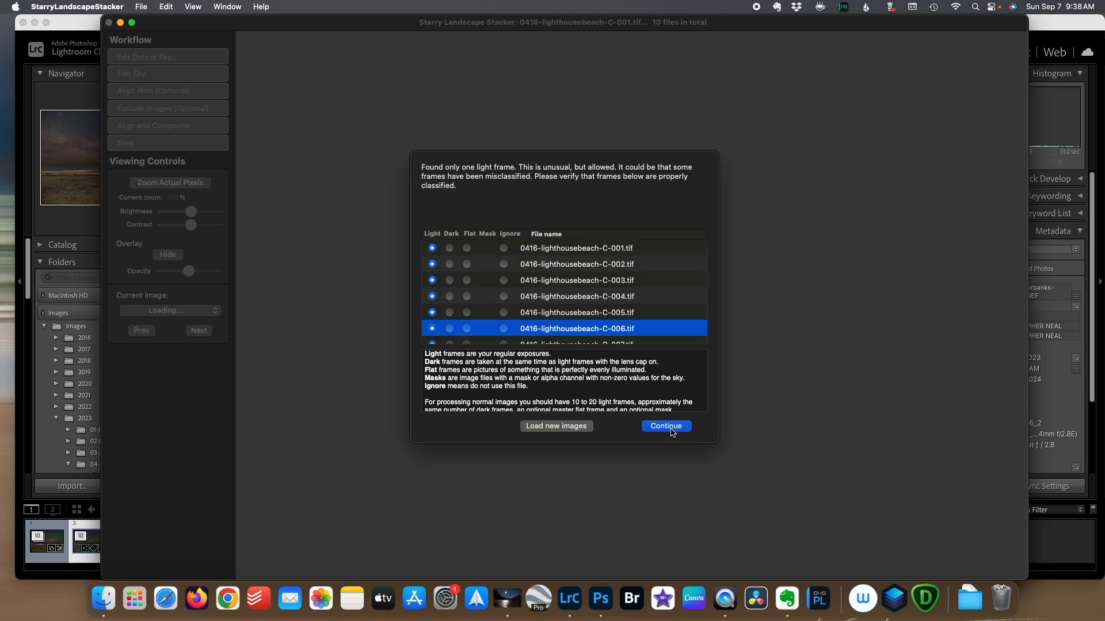
{"action": "left_click", "coordinate": [665, 426]}
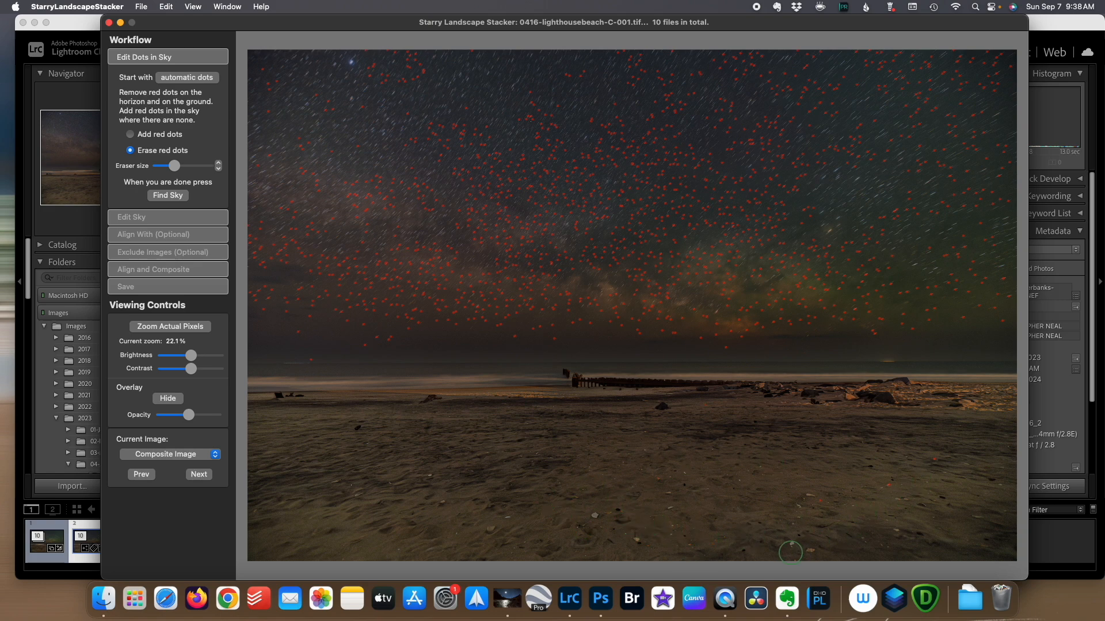
Find the sky, paint the left horizon strip as ground, then align and composite the frames
{"action": "left_click", "coordinate": [129, 134]}
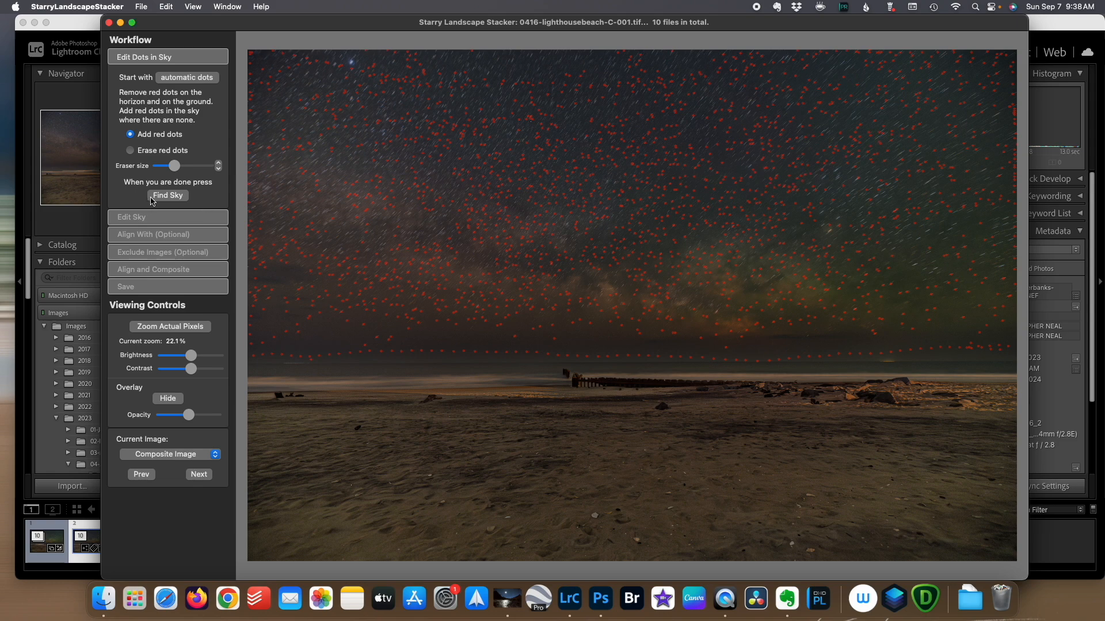
{"action": "left_click", "coordinate": [167, 195]}
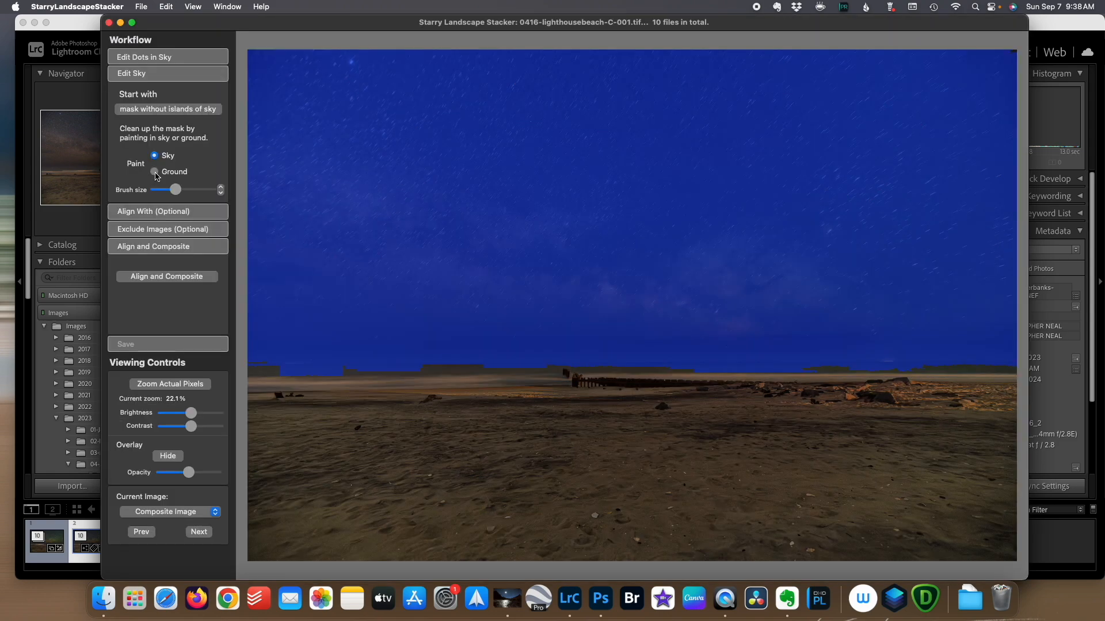
{"action": "left_click", "coordinate": [153, 171]}
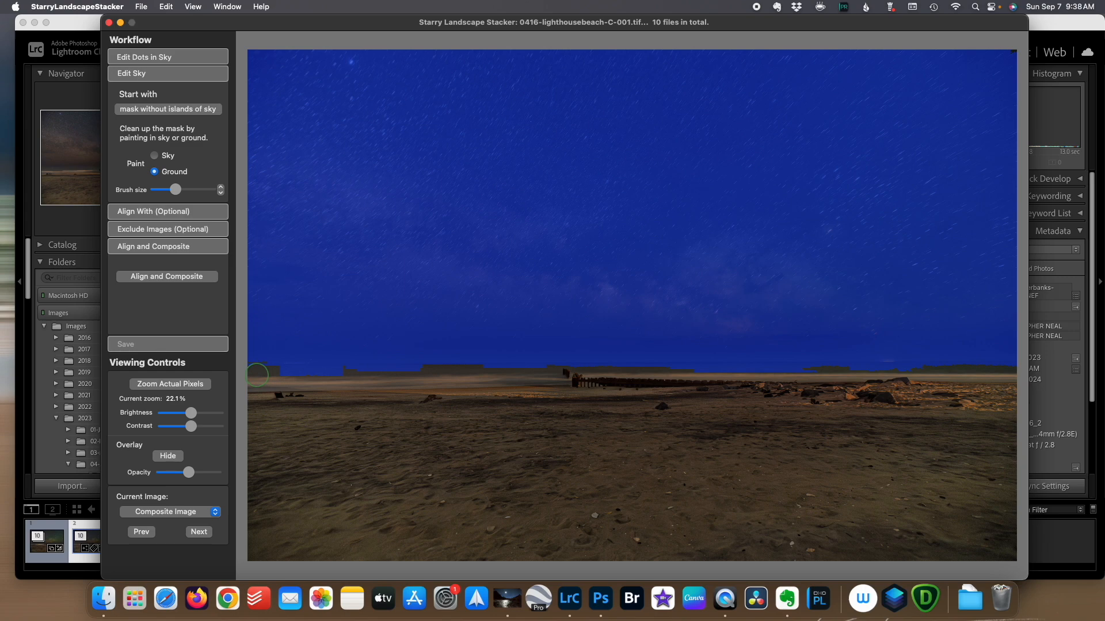
{"action": "left_click_drag", "start_coordinate": [257, 374], "coordinate": [409, 374]}
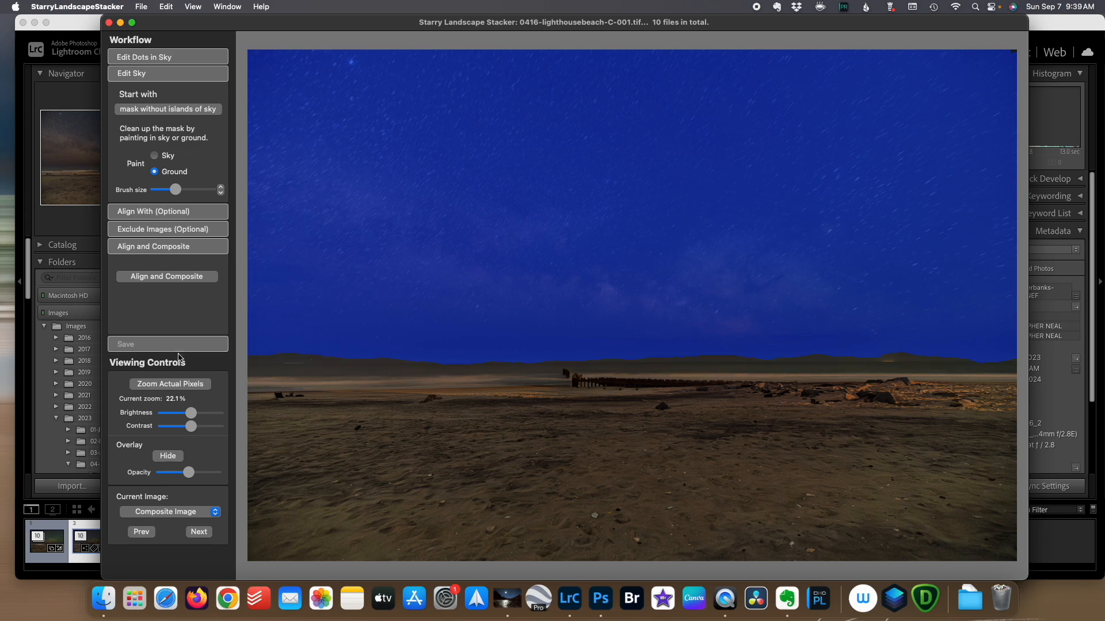
{"action": "left_click", "coordinate": [167, 275]}
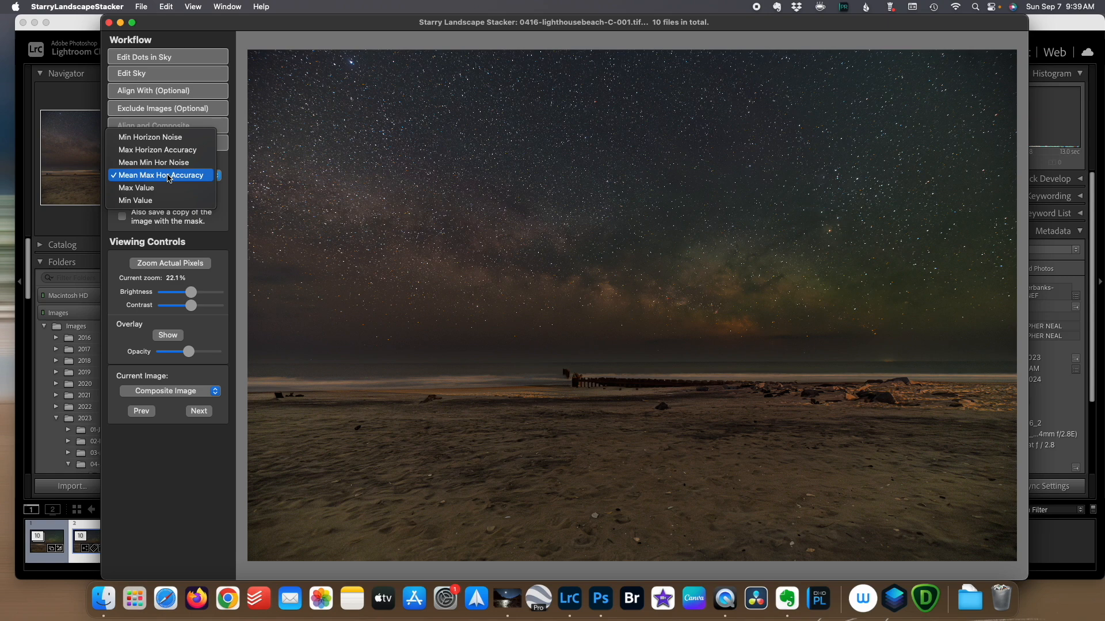
{"action": "mouse_move", "coordinate": [162, 137]}
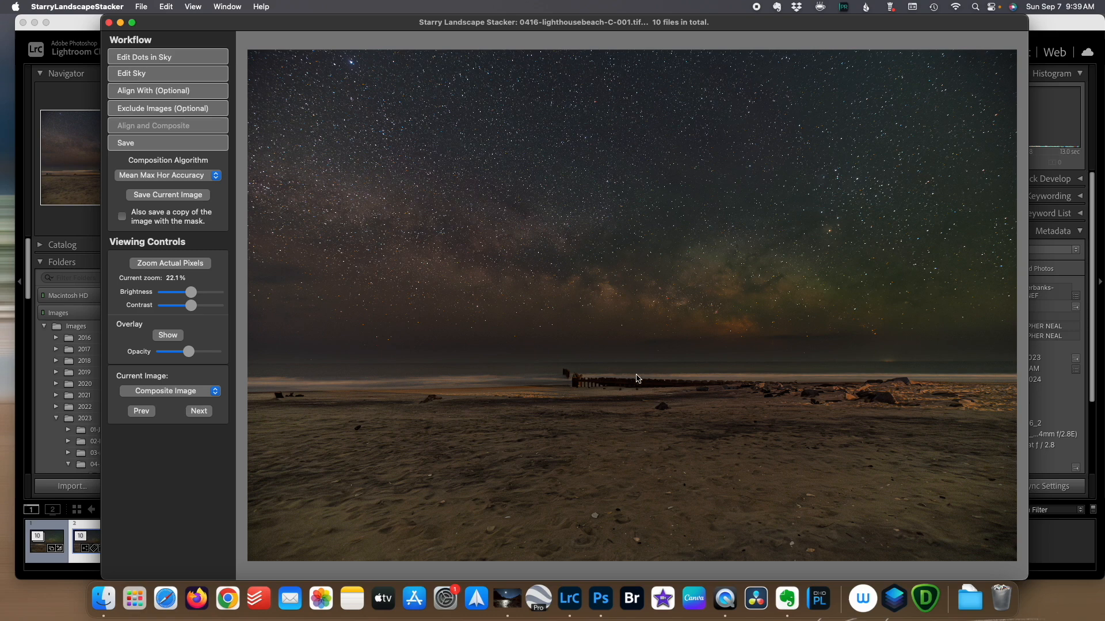
Save the Mean Max Hor Accuracy composite into the 2023/04-April/16 folder
{"action": "left_click", "coordinate": [167, 195]}
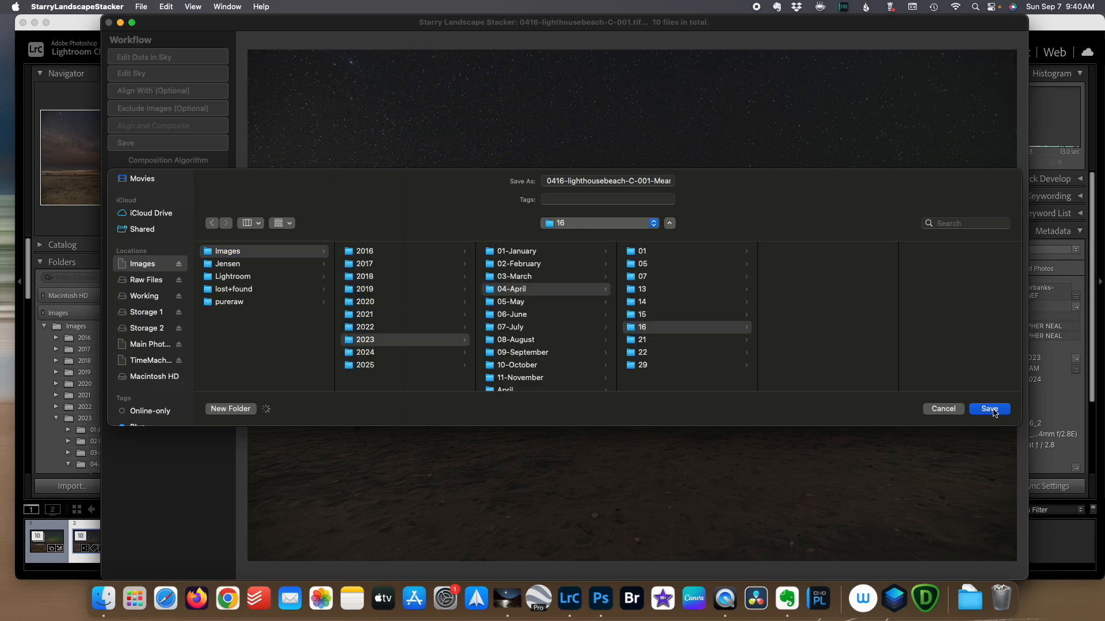
{"action": "left_click", "coordinate": [988, 408]}
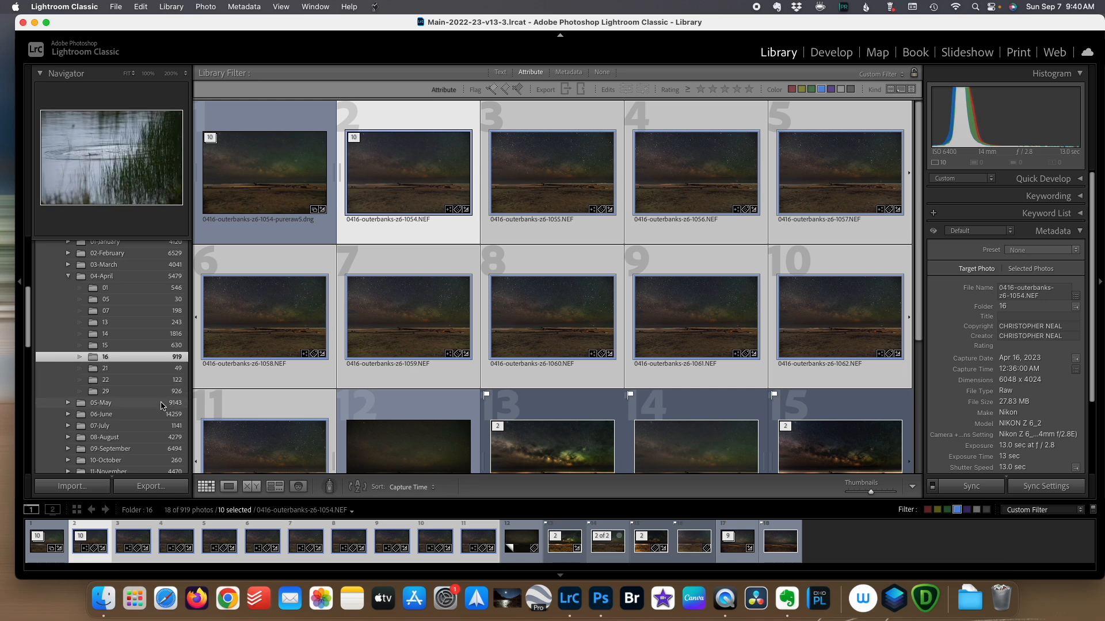
Synchronize folder 16 to import the stacked Mean TIFF and compare it with a raw frame
{"action": "right_click", "coordinate": [104, 357]}
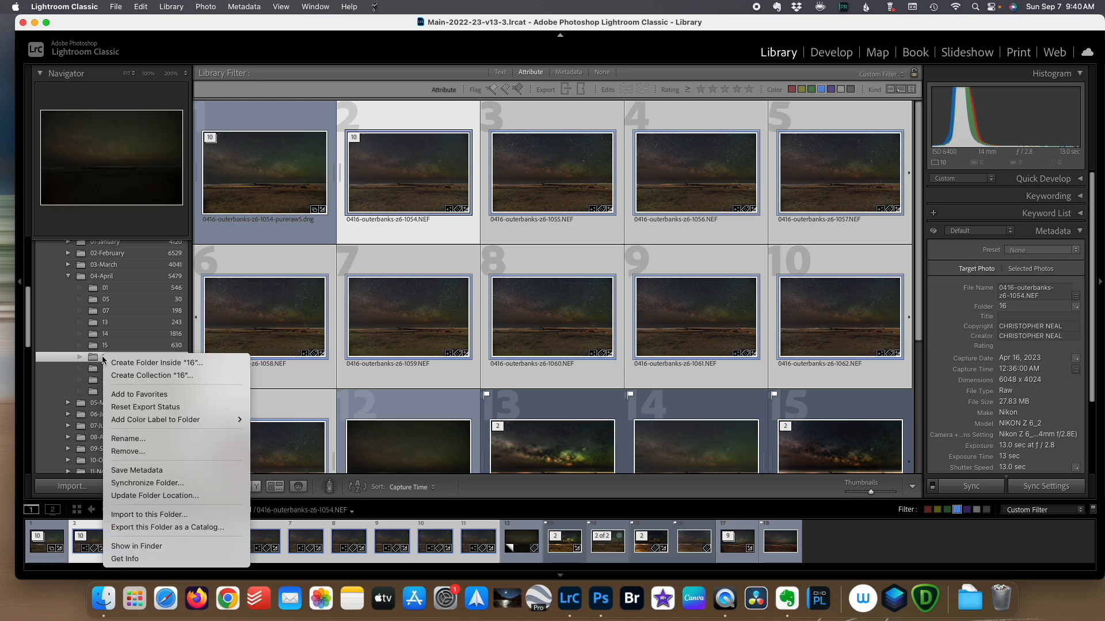
{"action": "mouse_move", "coordinate": [159, 487]}
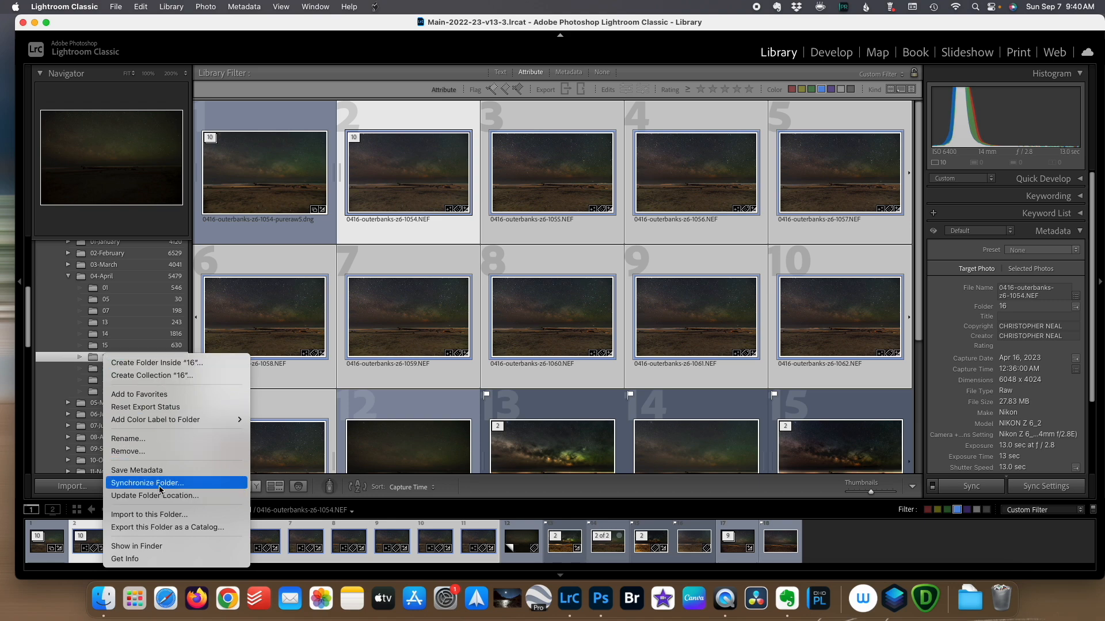
{"action": "left_click", "coordinate": [148, 483]}
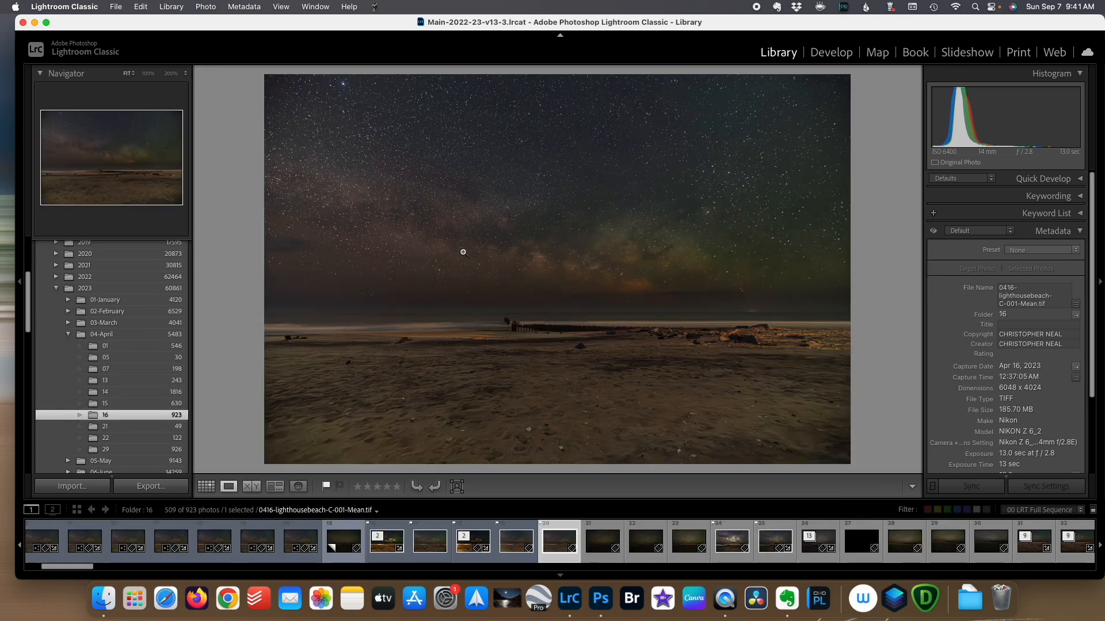
{"action": "left_click", "coordinate": [462, 251]}
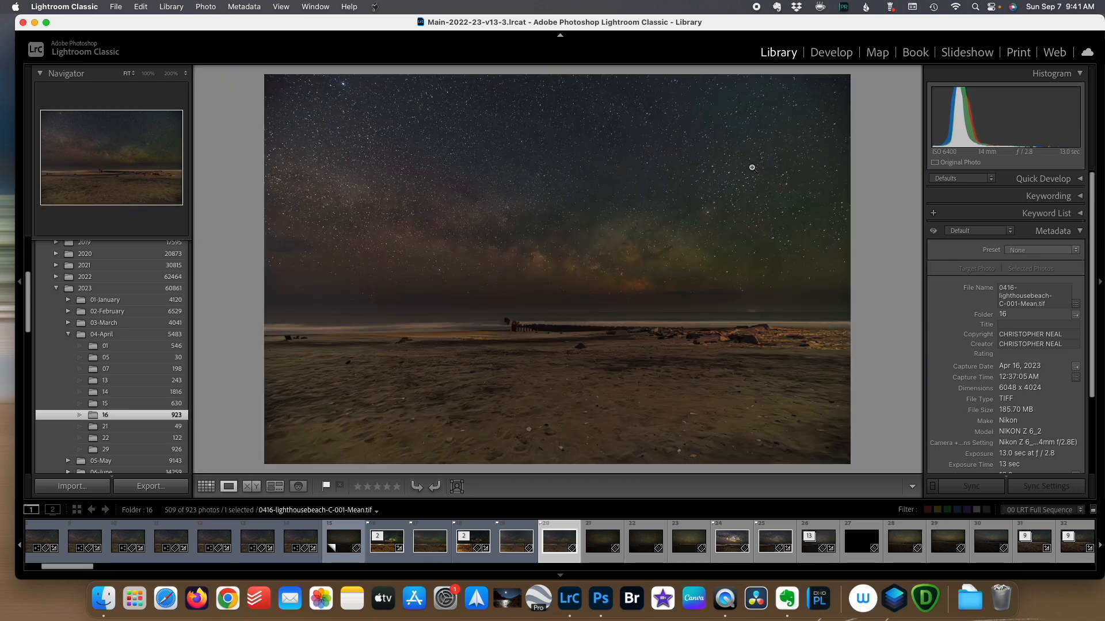
{"action": "left_click", "coordinate": [207, 486]}
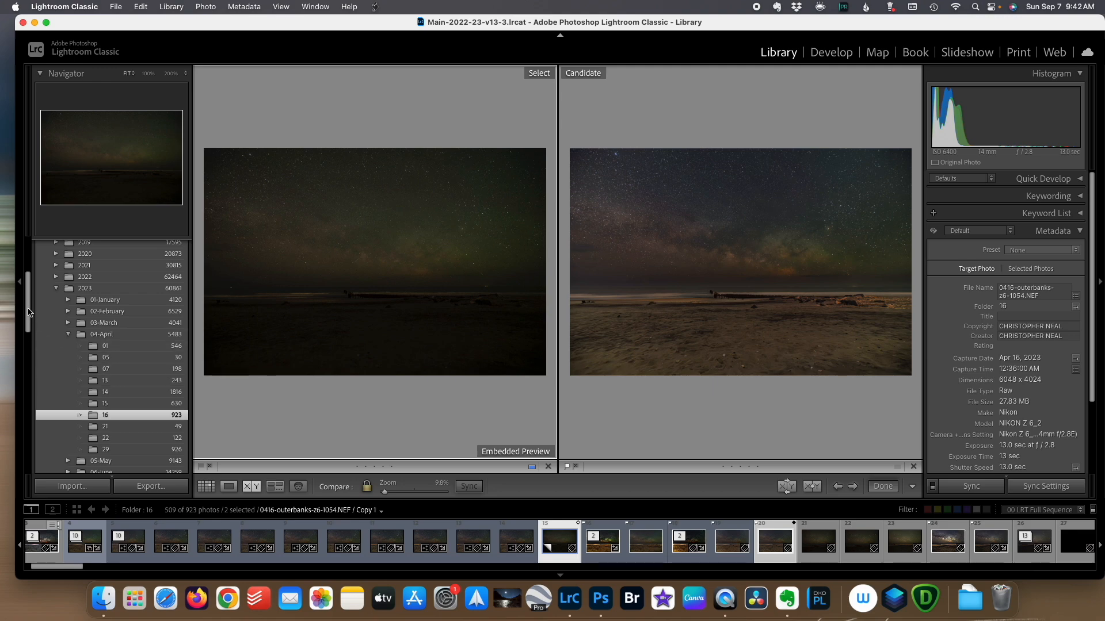
{"action": "mouse_move", "coordinate": [1099, 287]}
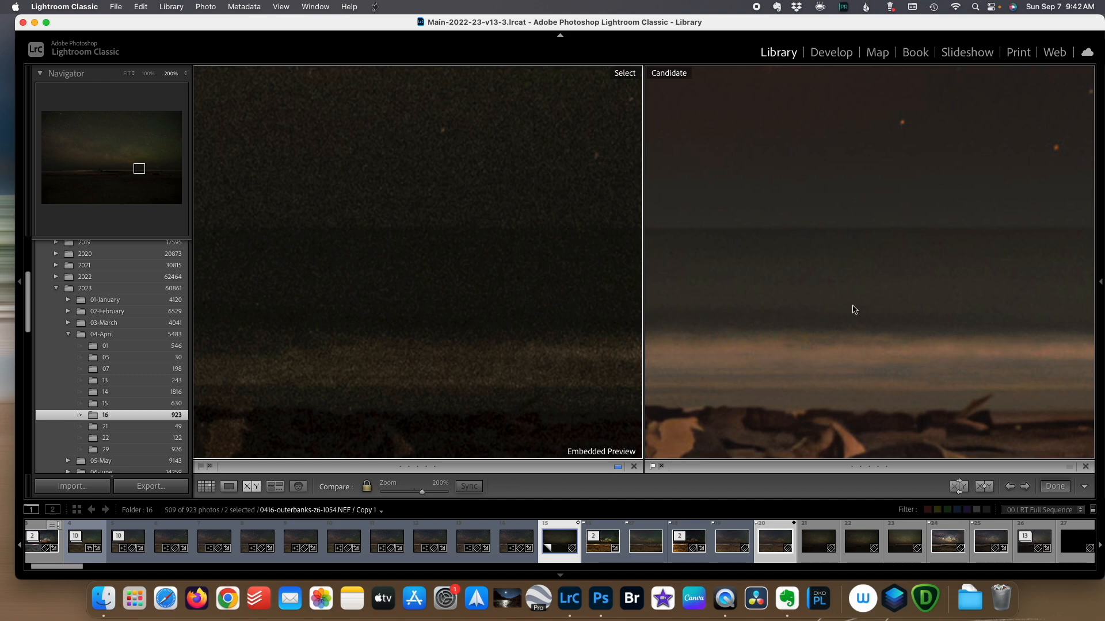
{"action": "mouse_move", "coordinate": [361, 313]}
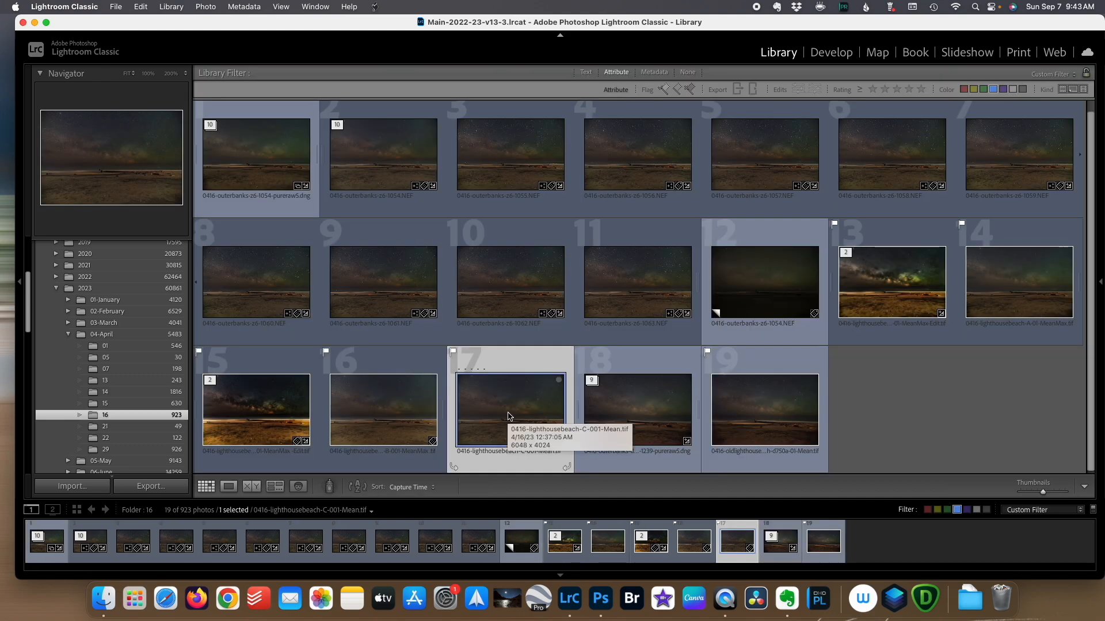
{"action": "left_click", "coordinate": [383, 153]}
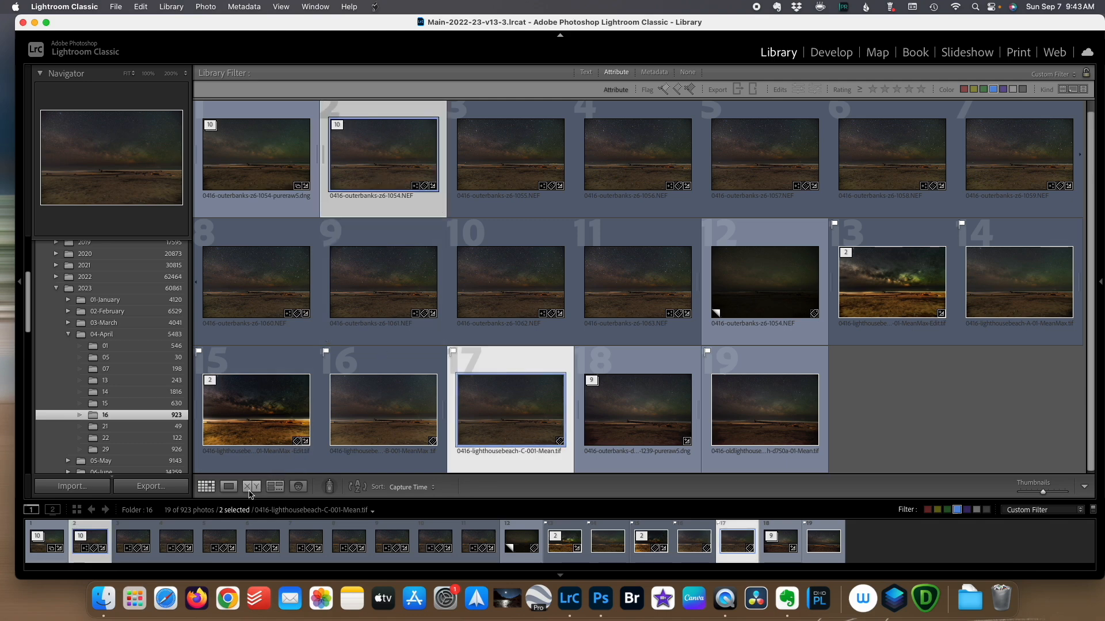
{"action": "left_click", "coordinate": [251, 487]}
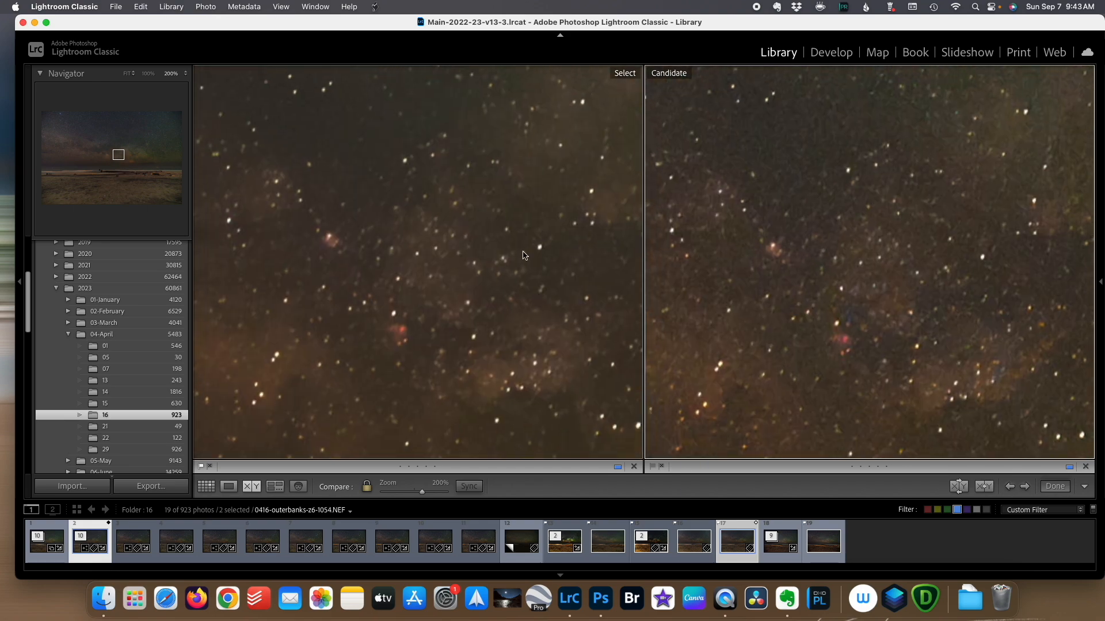
{"action": "mouse_move", "coordinate": [476, 219]}
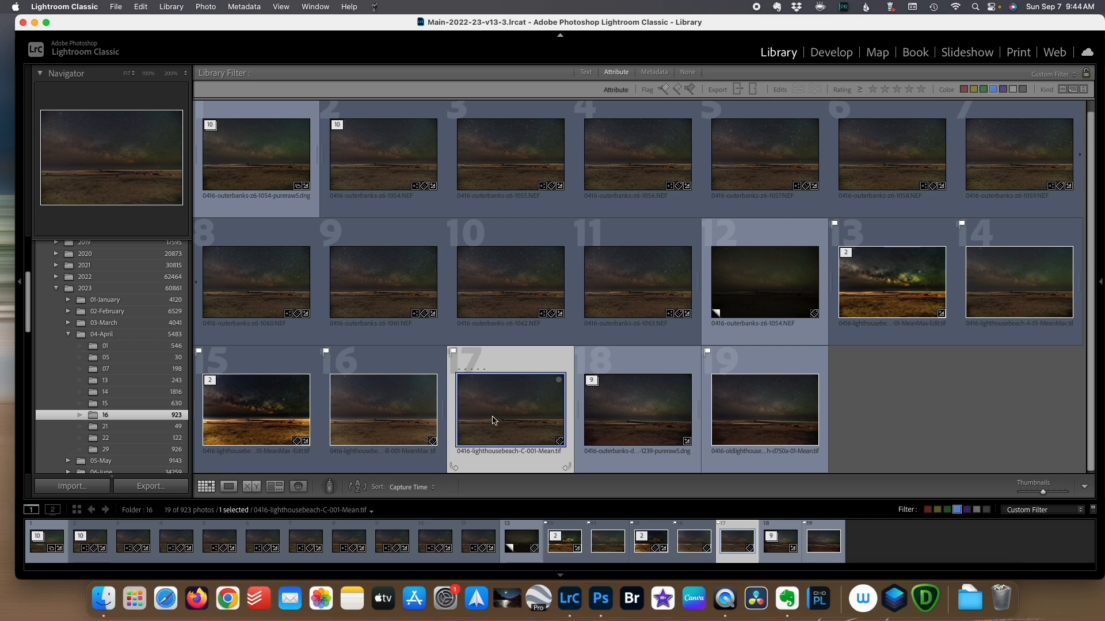
{"action": "mouse_move", "coordinate": [510, 409]}
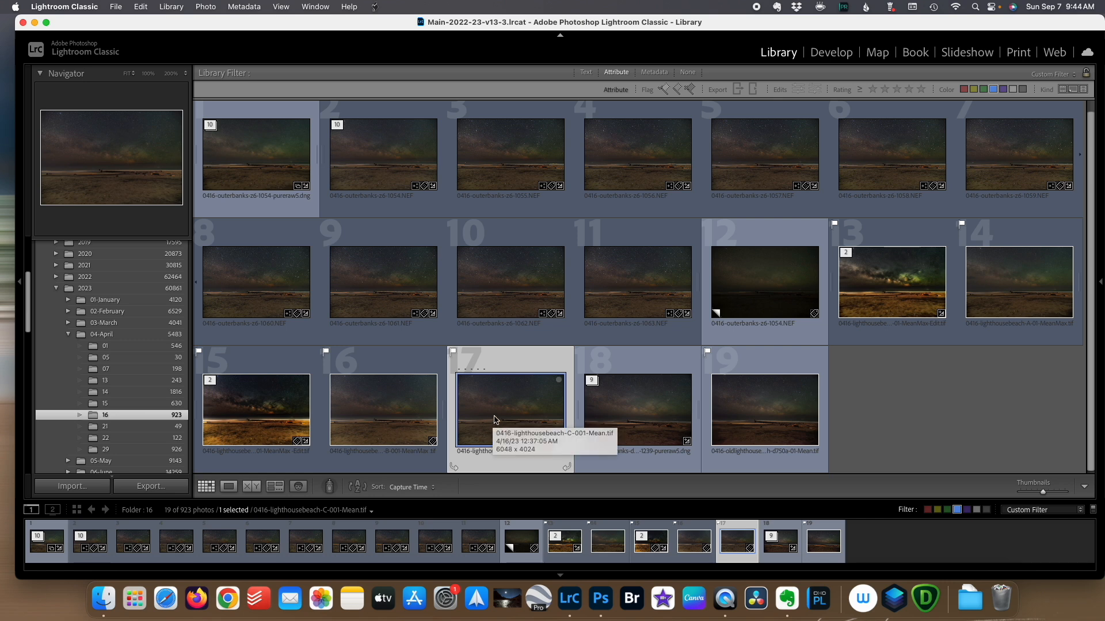
{"action": "mouse_move", "coordinate": [478, 412]}
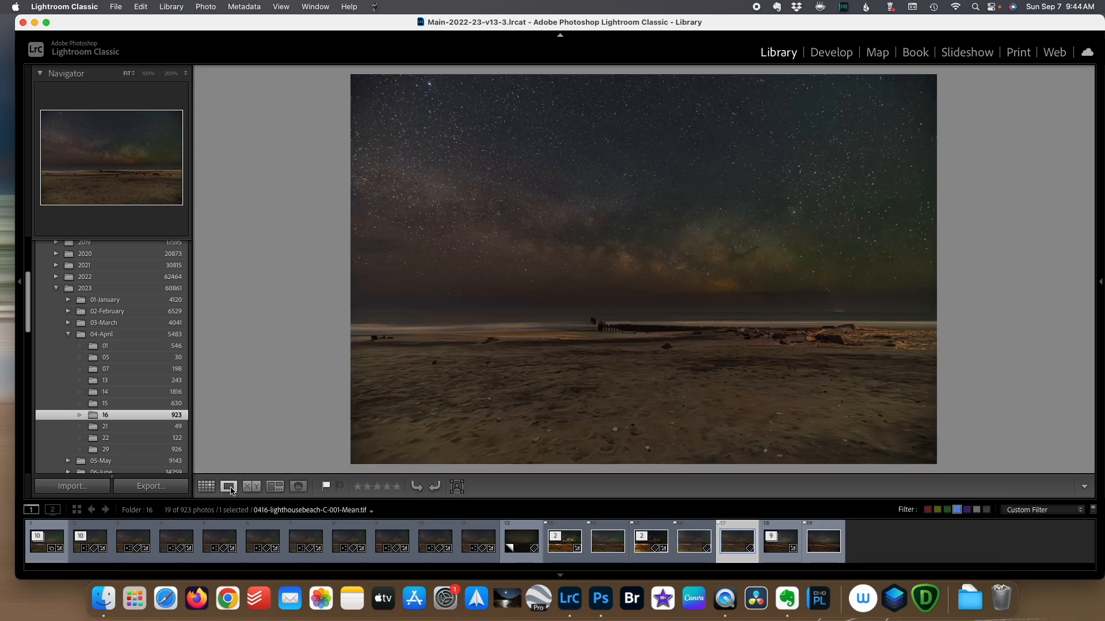
{"action": "left_click", "coordinate": [206, 486]}
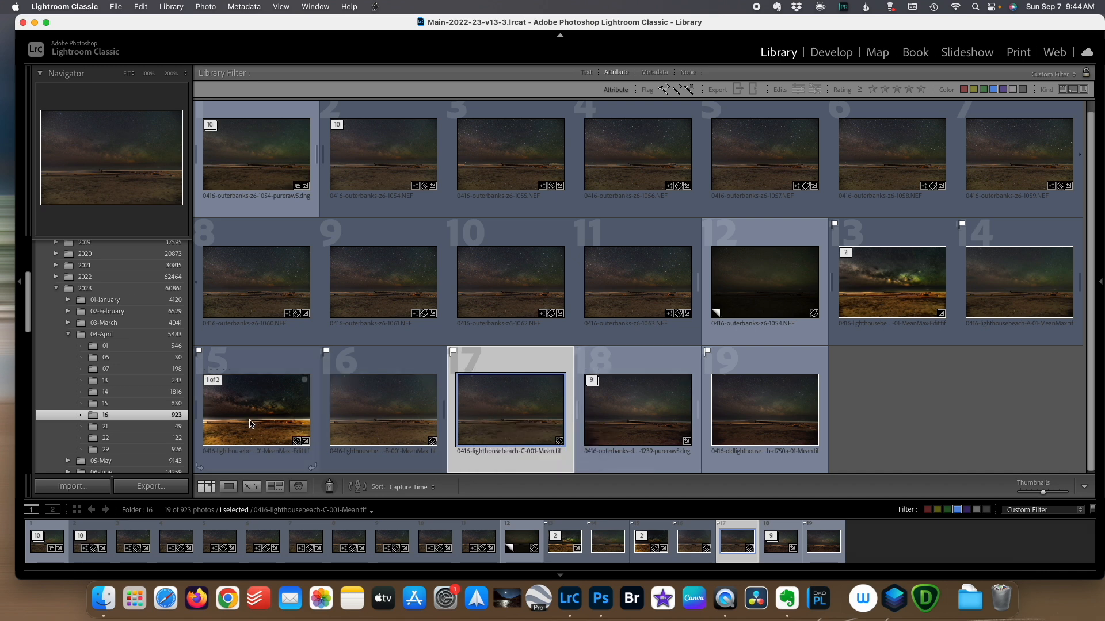
{"action": "left_click", "coordinate": [256, 410]}
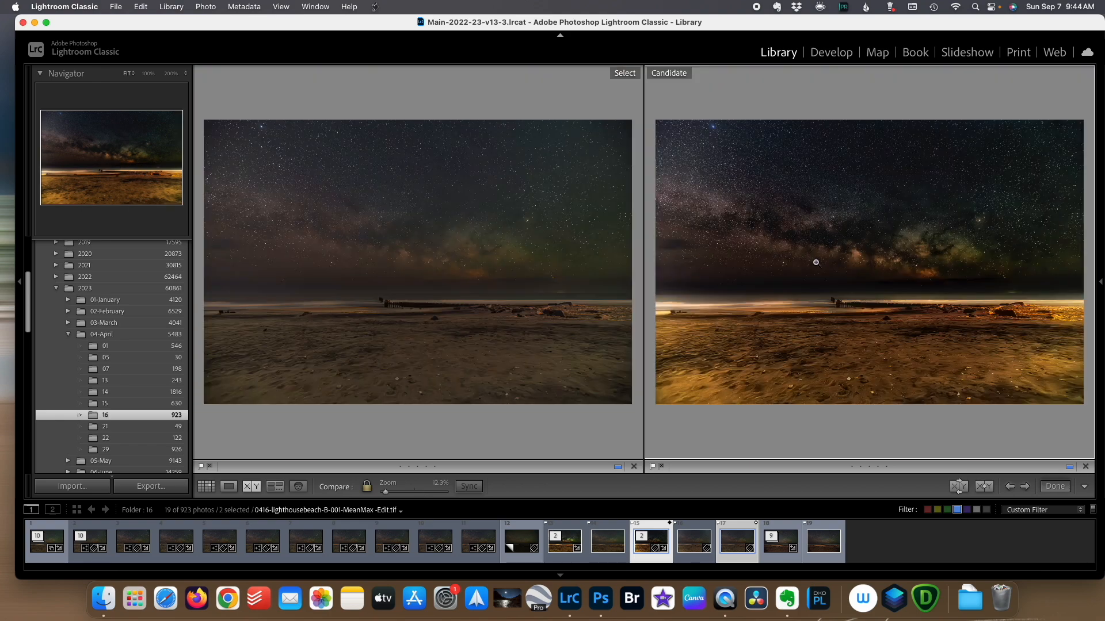
{"action": "mouse_move", "coordinate": [638, 305]}
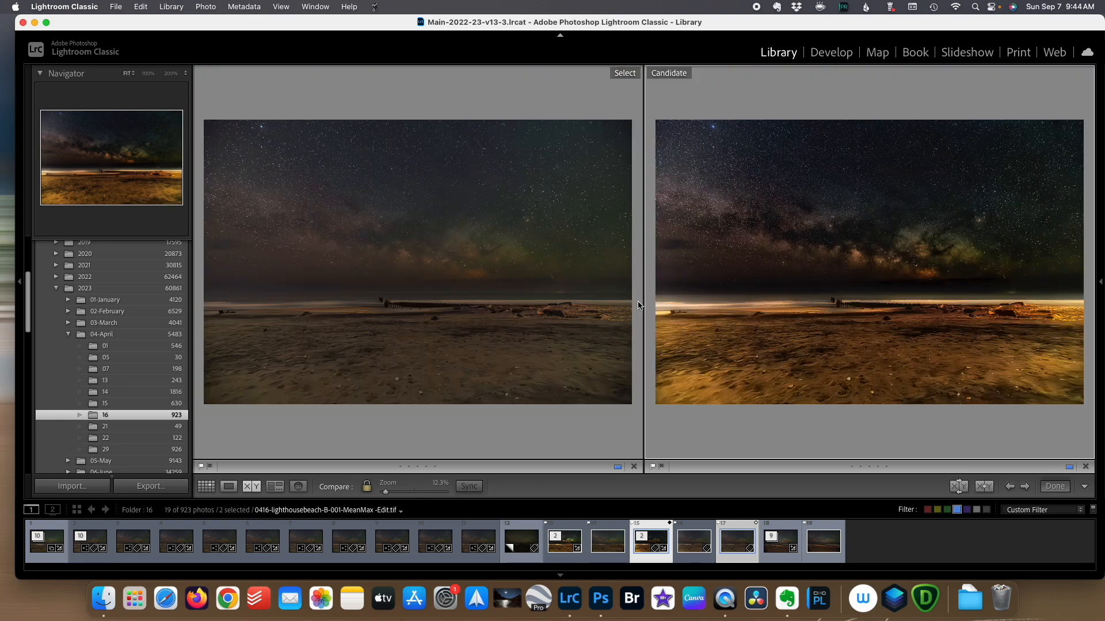